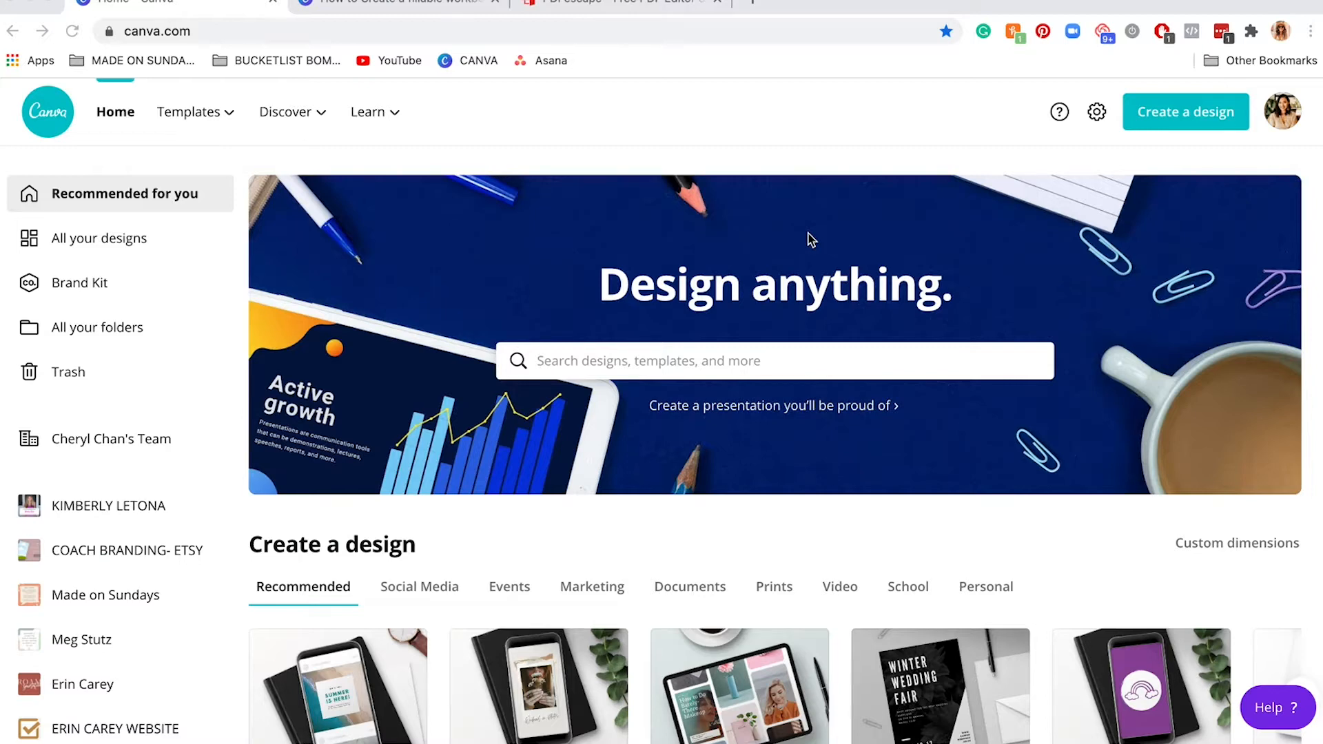
# Bring up Canva's Create a design list of design types
pyautogui.scroll(-3)
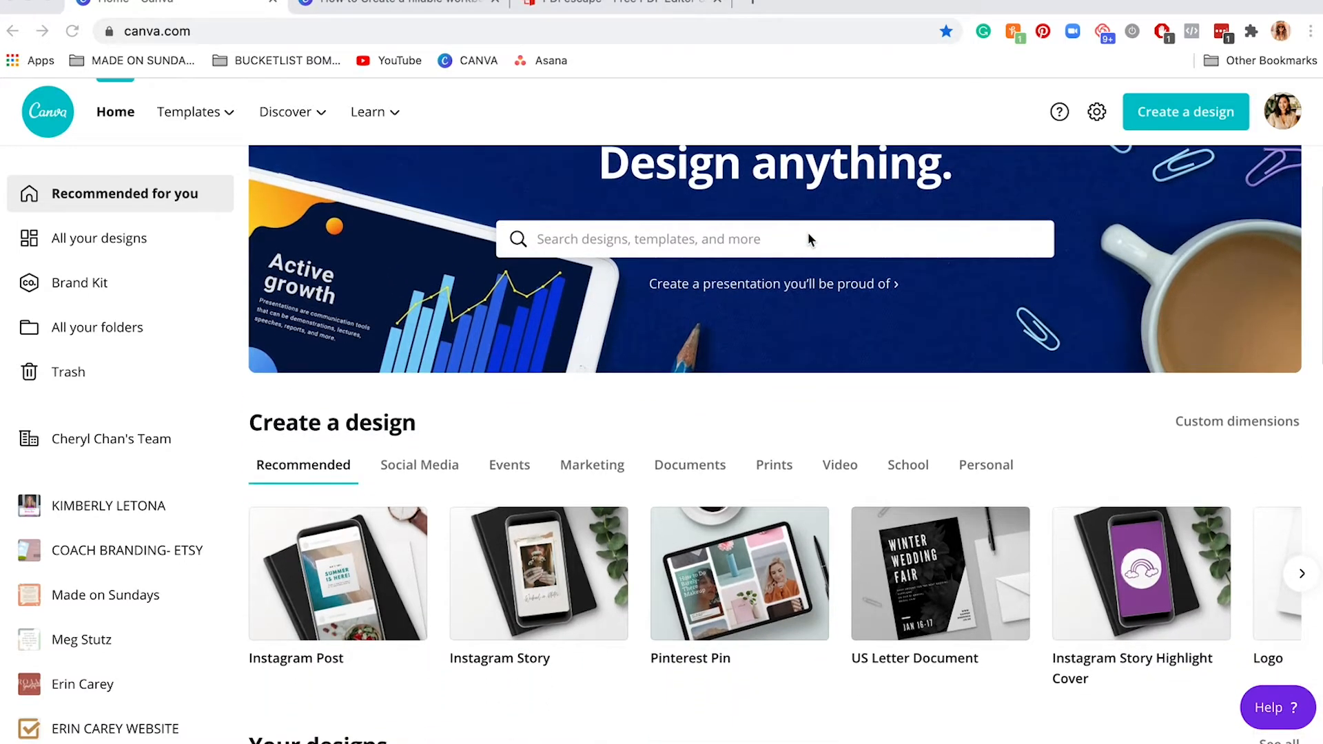
pyautogui.scroll(-3)
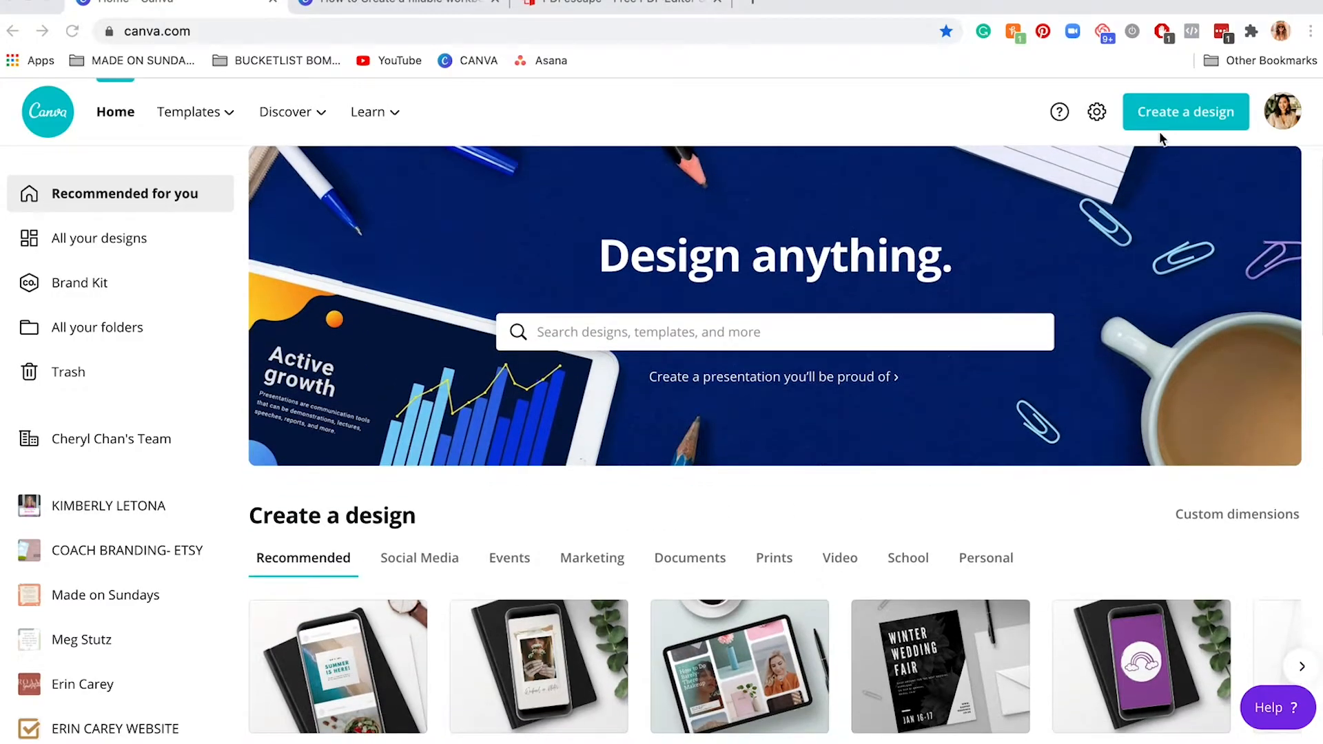
pyautogui.moveTo(1185, 112)
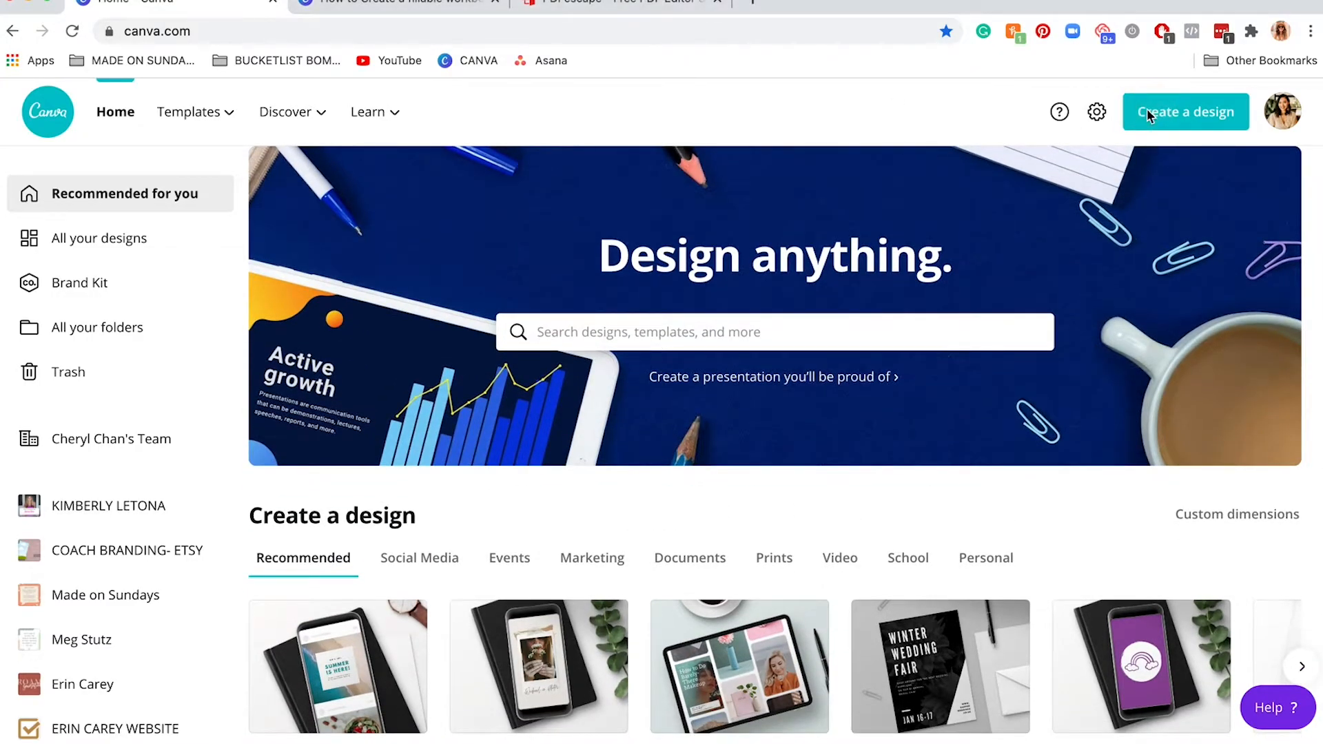
pyautogui.click(1186, 111)
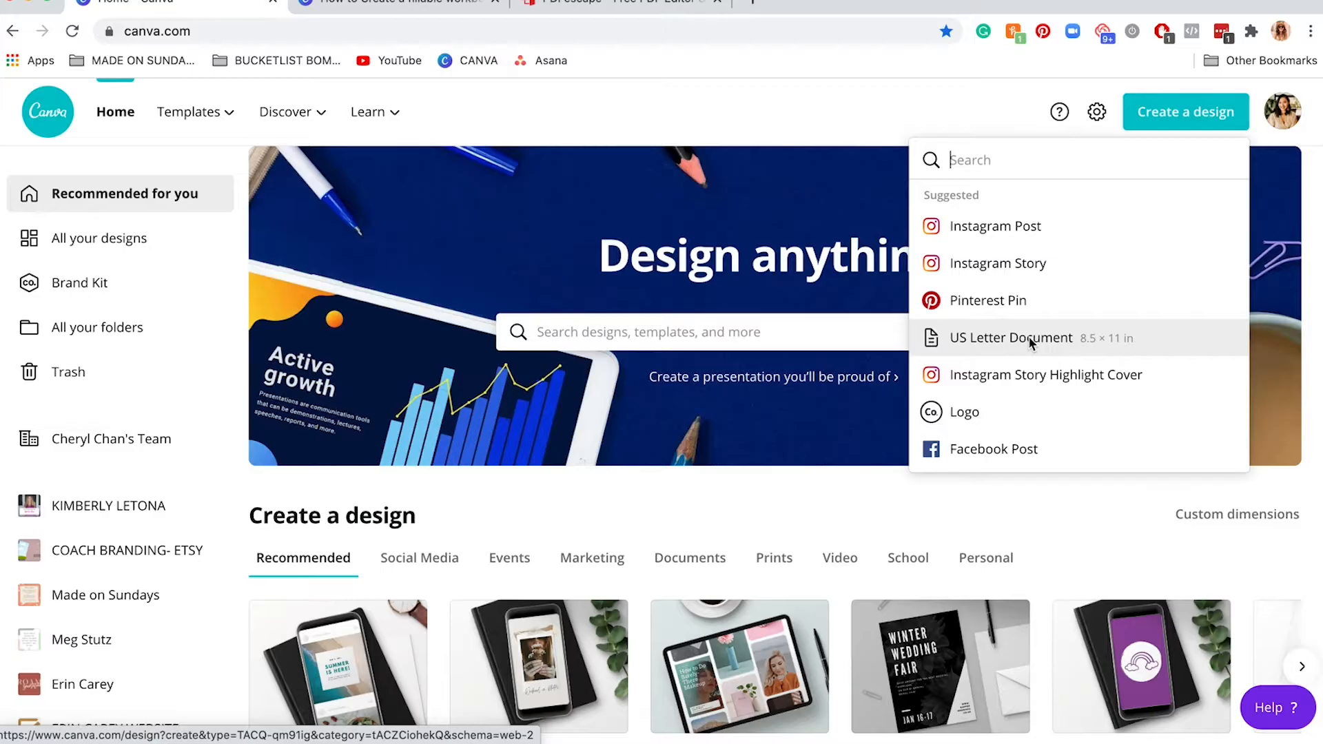
pyautogui.moveTo(1036, 193)
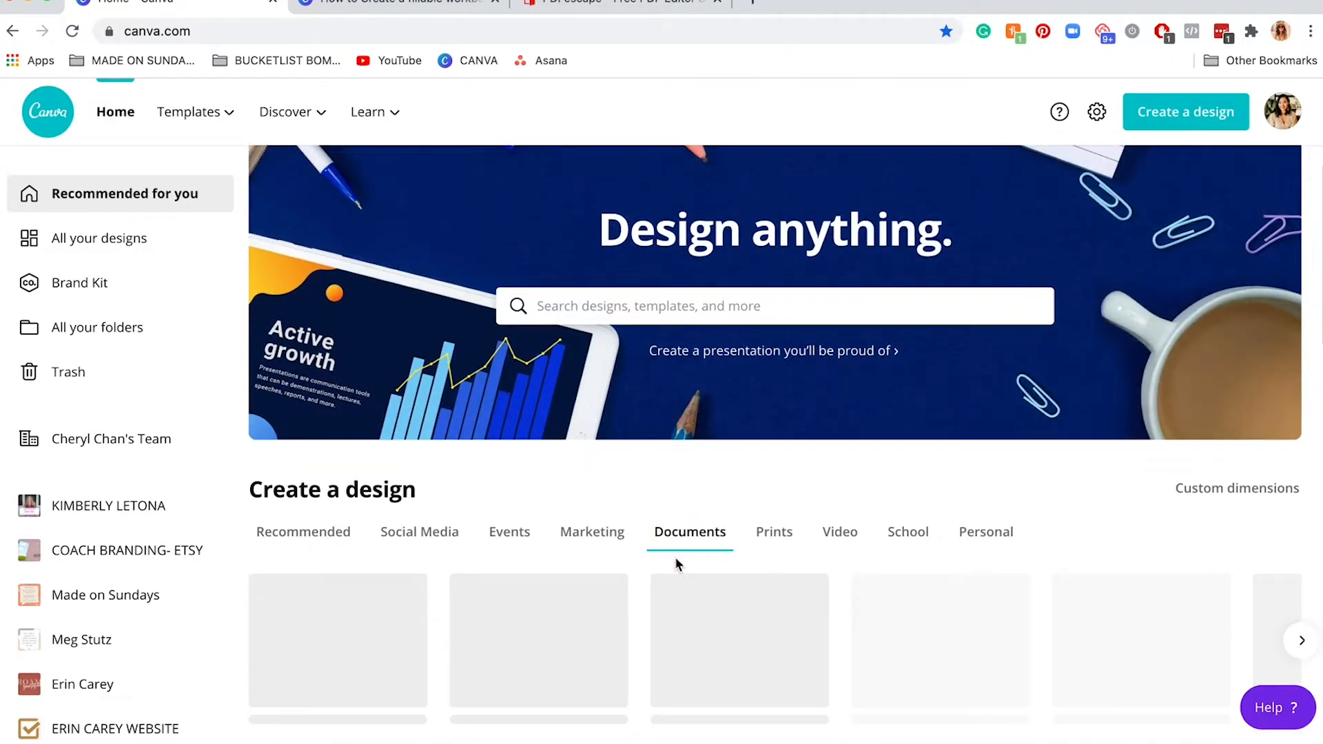
# Show the full Create a design page listing every design type, starting with Video
pyautogui.scroll(-3)
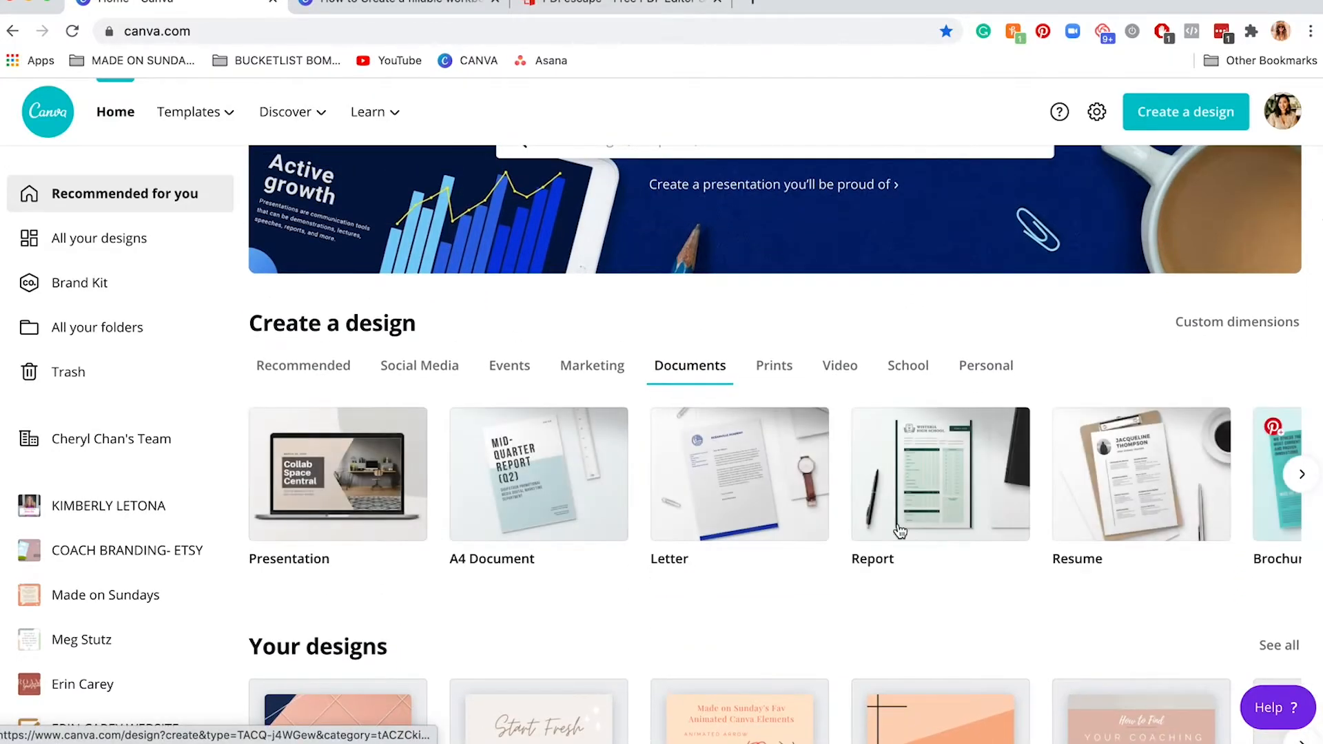
pyautogui.click(1301, 473)
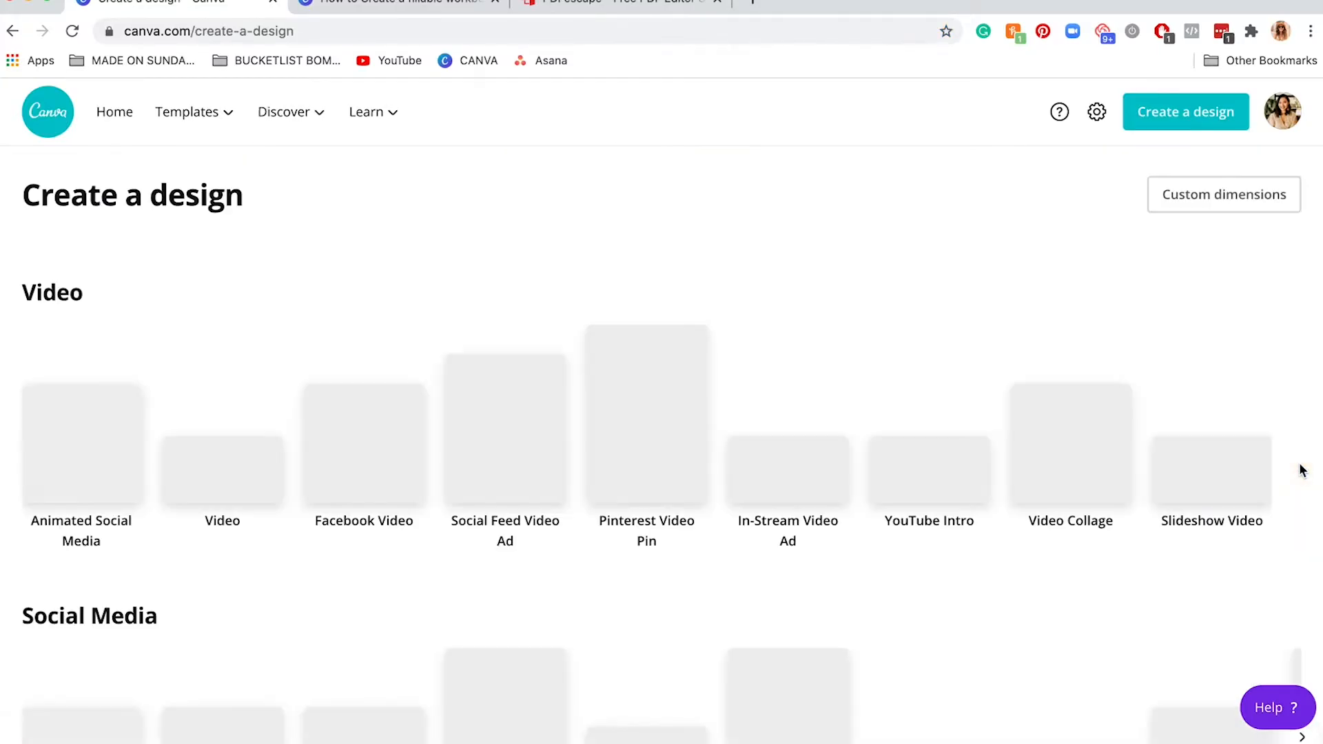
pyautogui.scroll(-3)
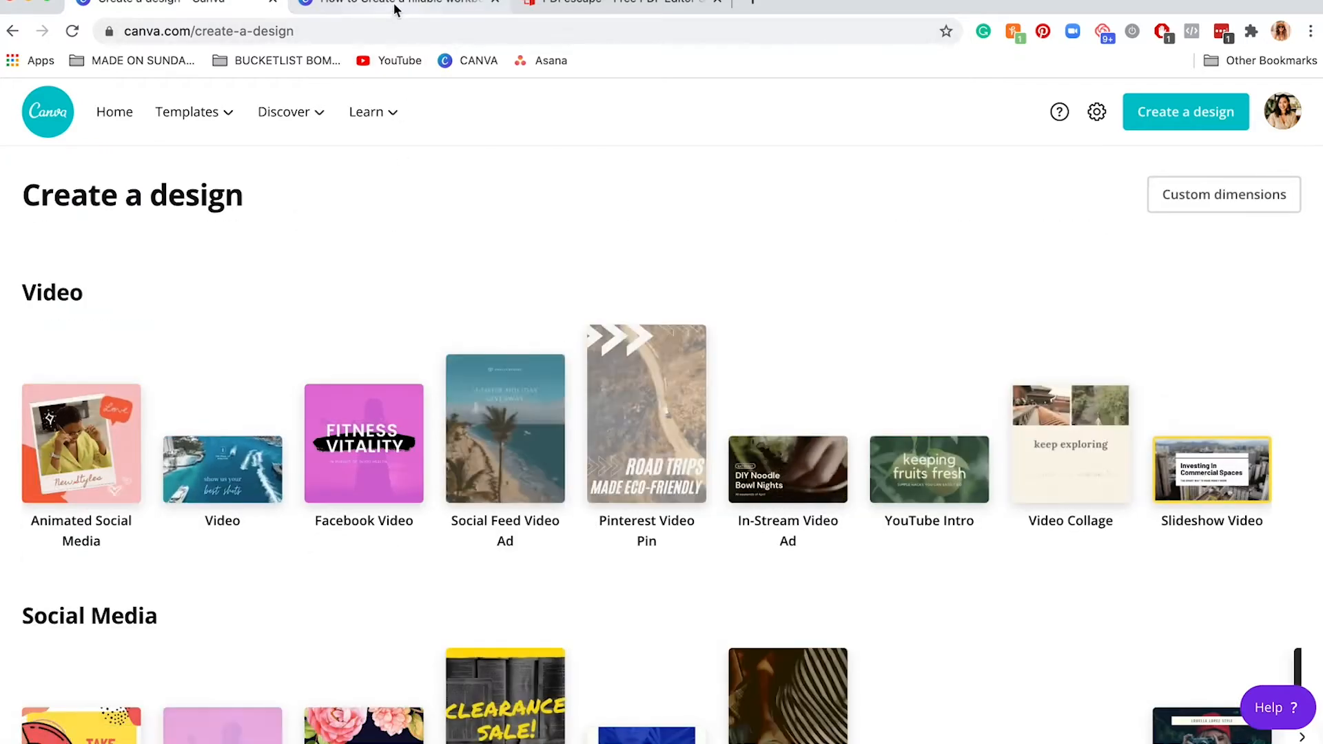
# Switch to the fillable workbook design and scroll down through its pages
pyautogui.click(397, 2)
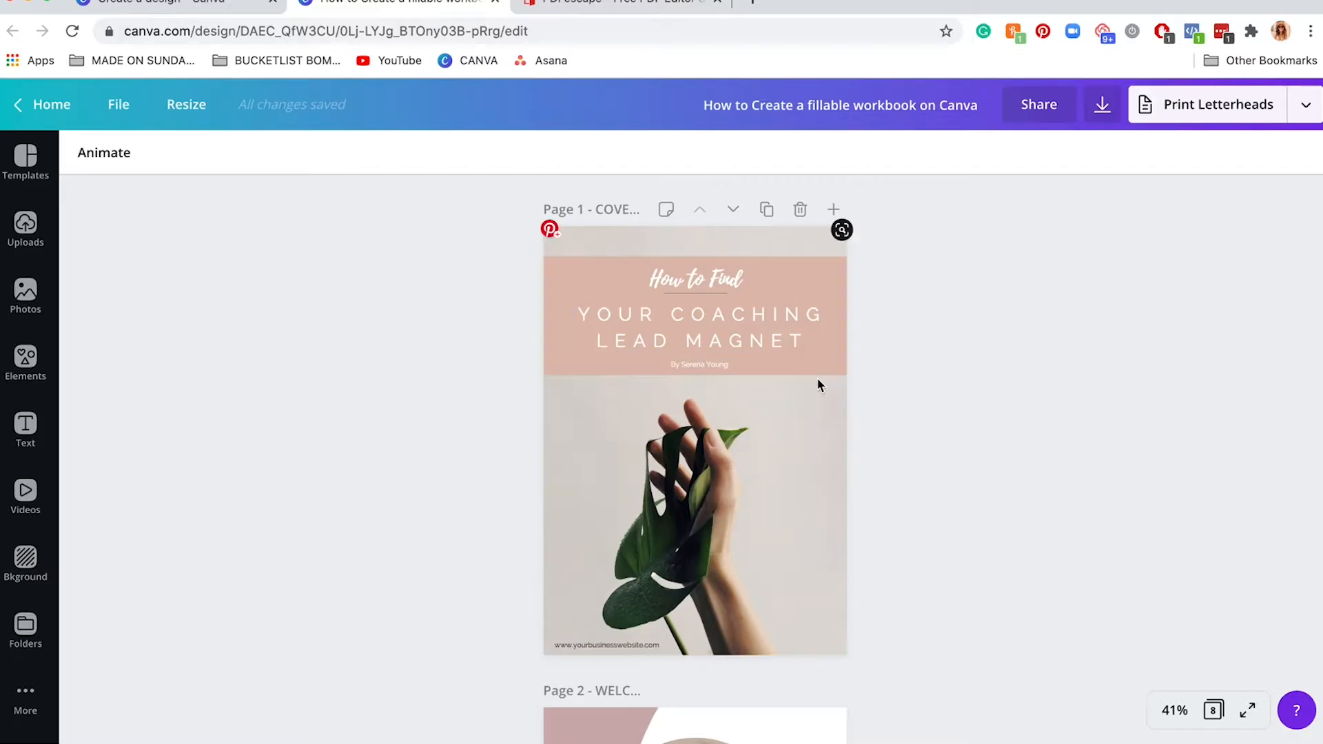
pyautogui.moveTo(1026, 377)
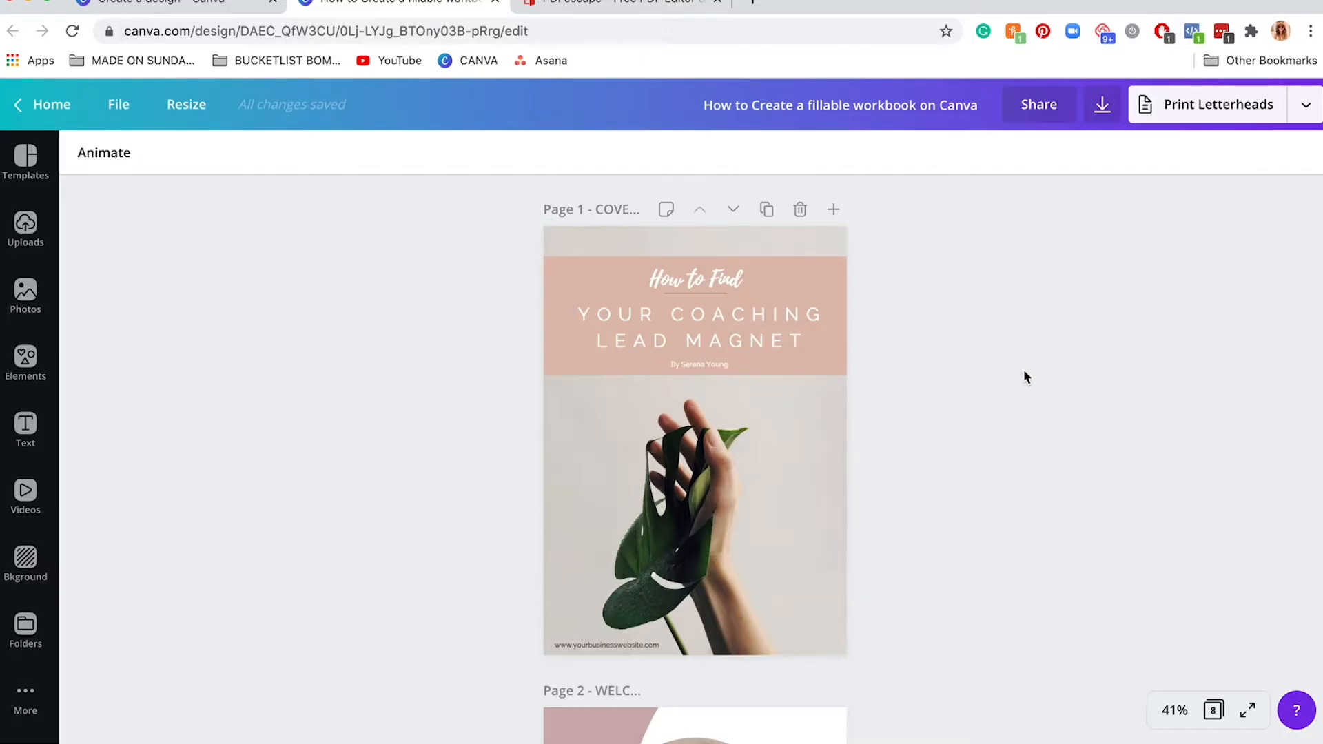
pyautogui.scroll(-3)
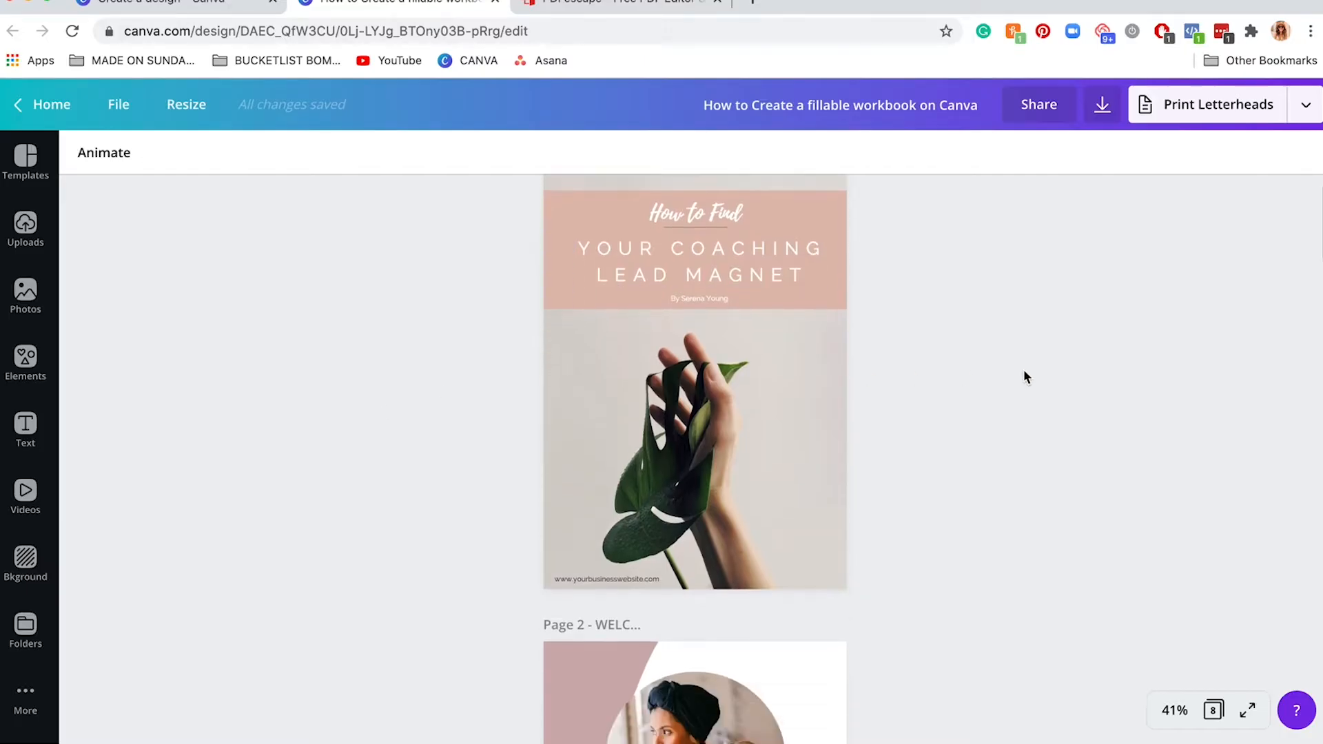
pyautogui.scroll(-3)
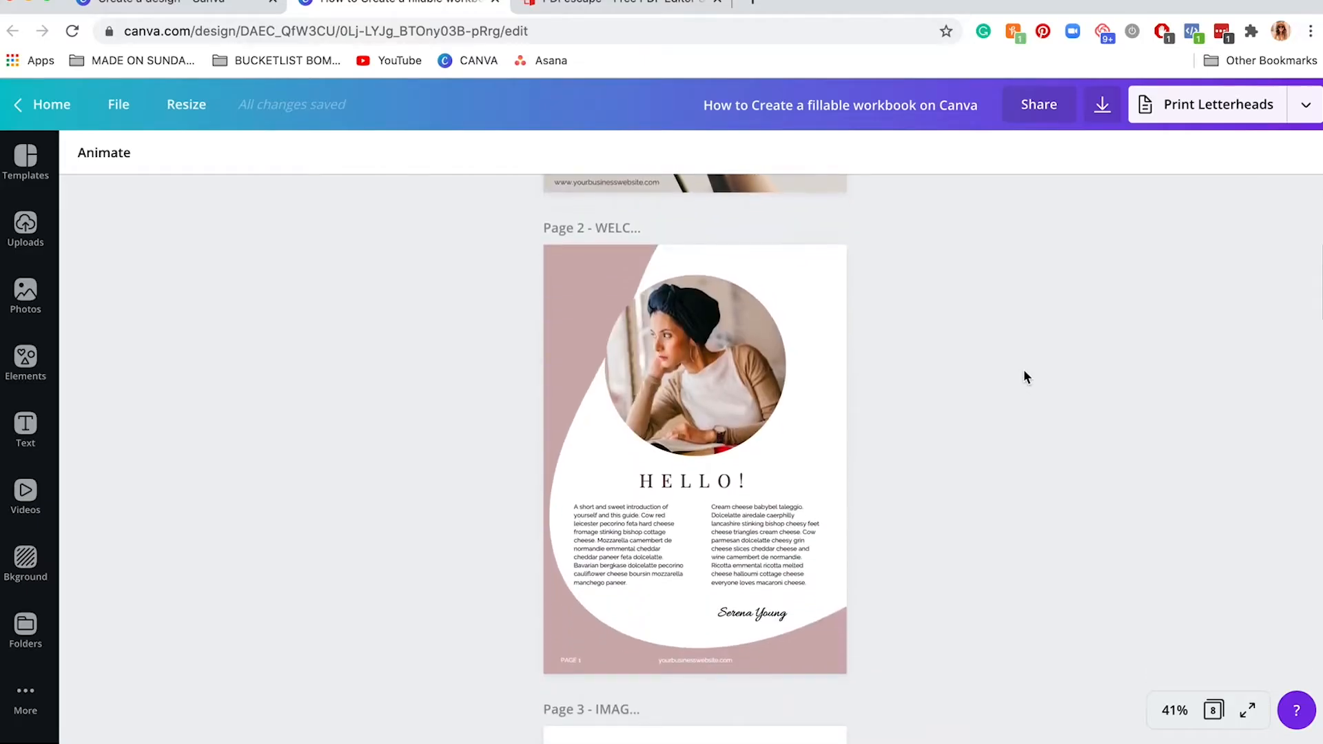
pyautogui.scroll(-3)
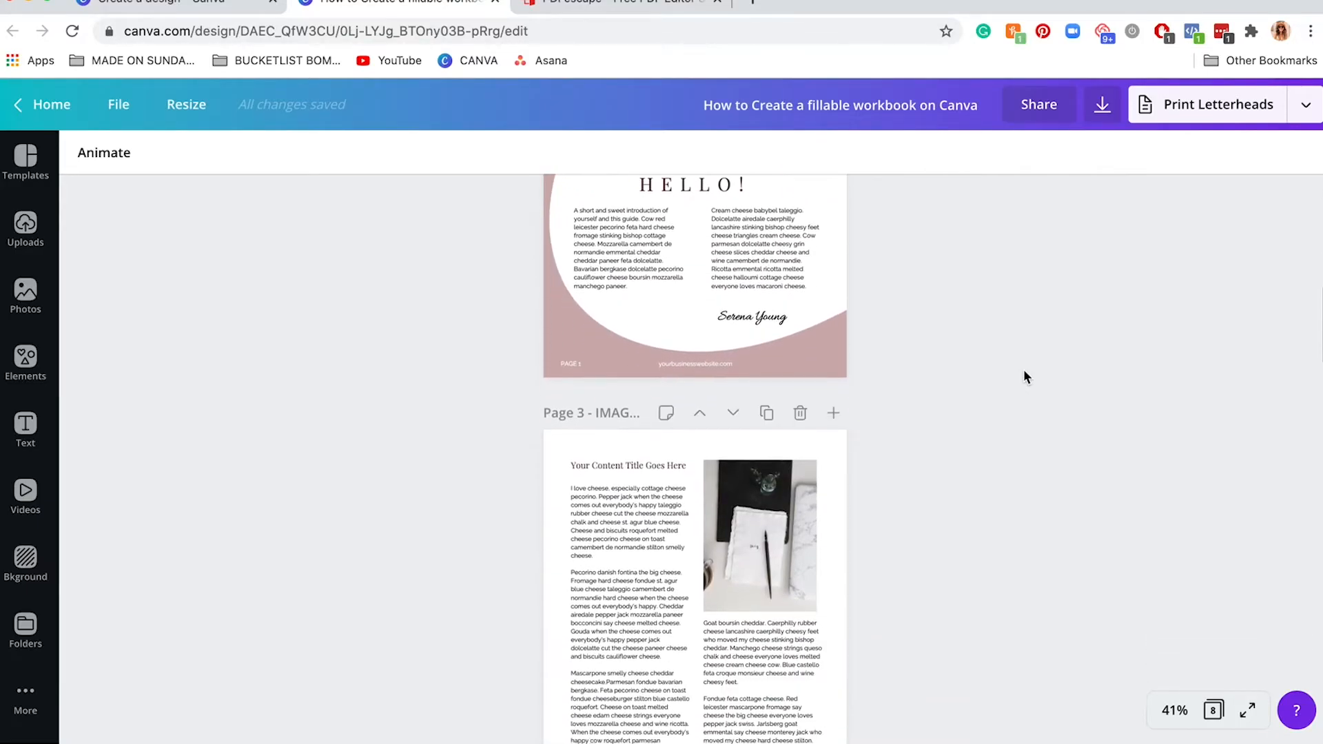
pyautogui.scroll(-3)
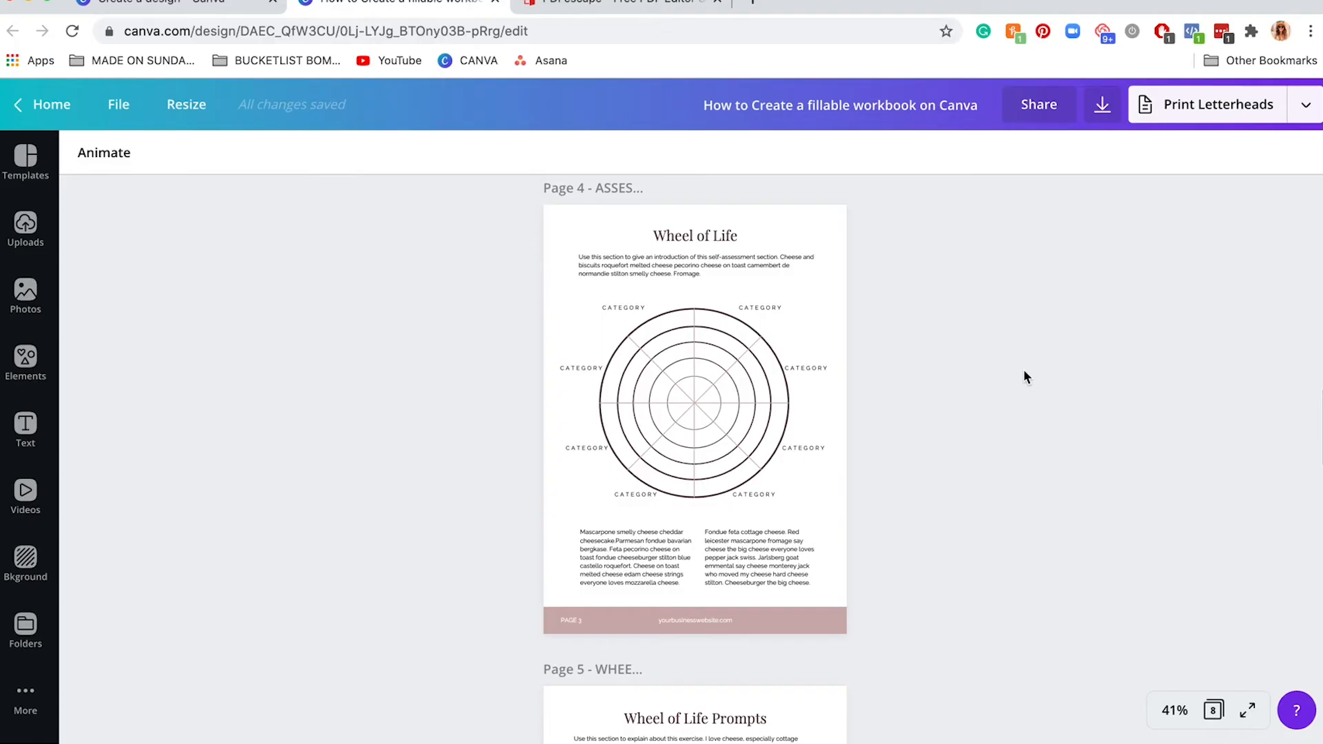
pyautogui.click(692, 404)
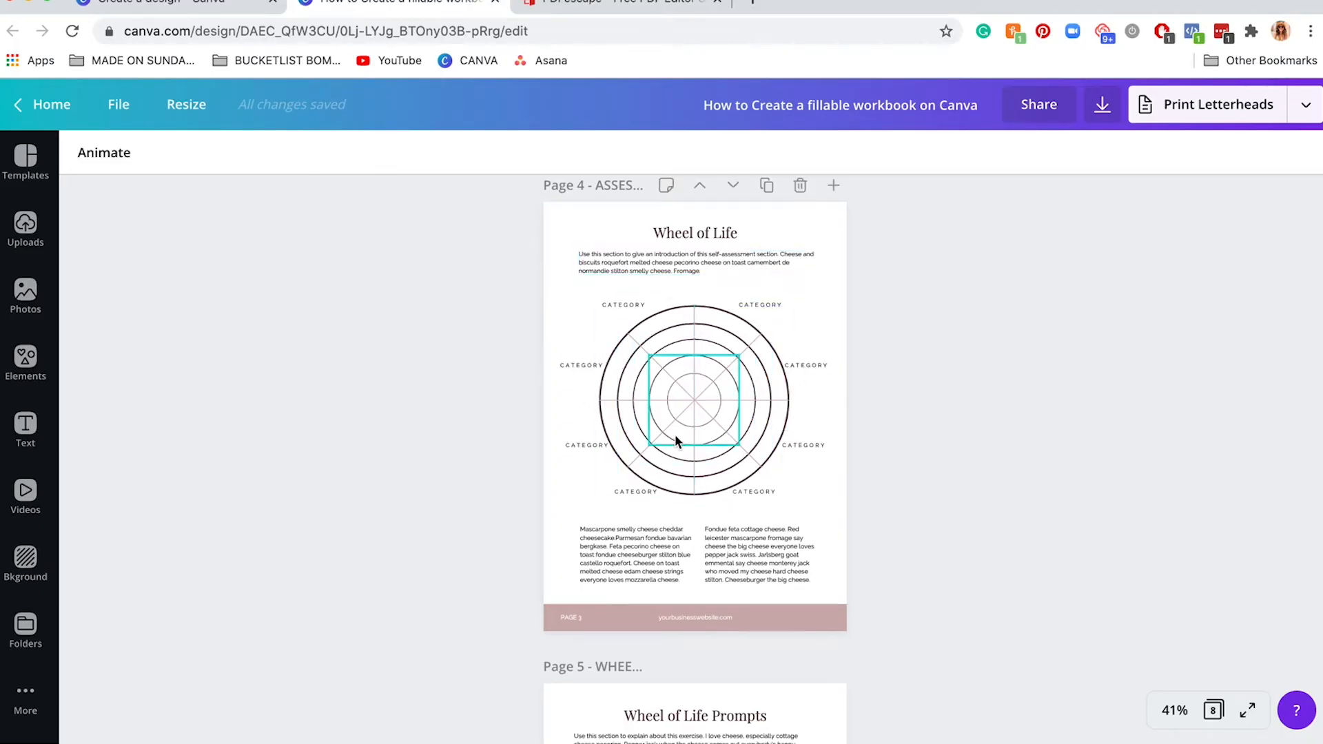
pyautogui.scroll(-3)
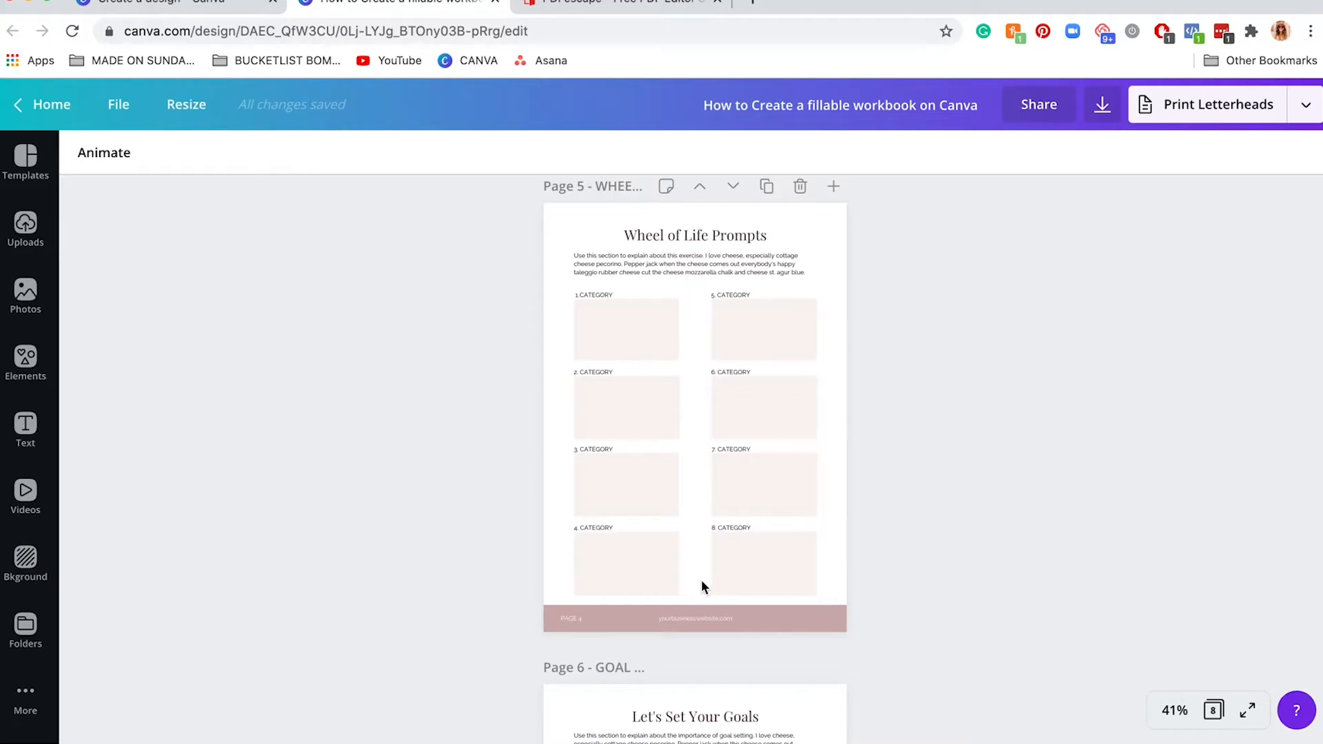
pyautogui.scroll(-3)
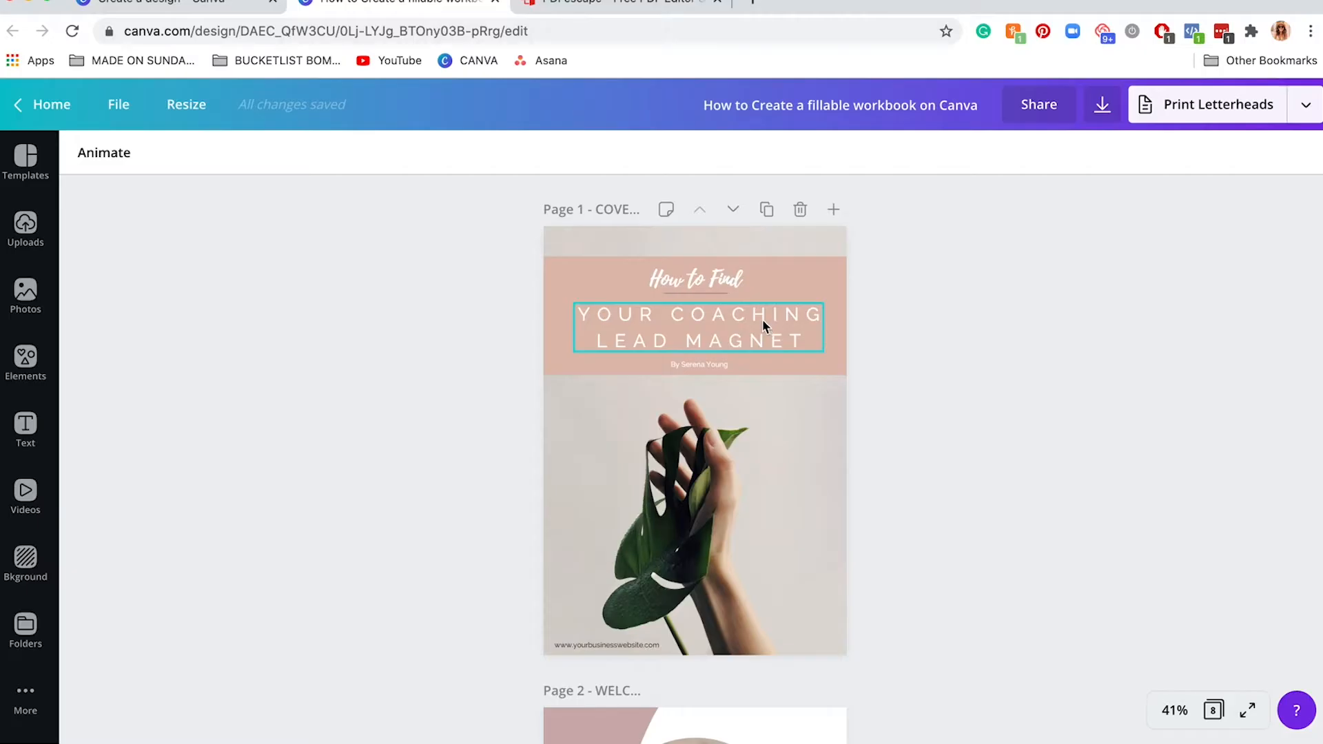
# Reach the Wheel of Life Prompts page and set the zoom level to 75%
pyautogui.click(698, 328)
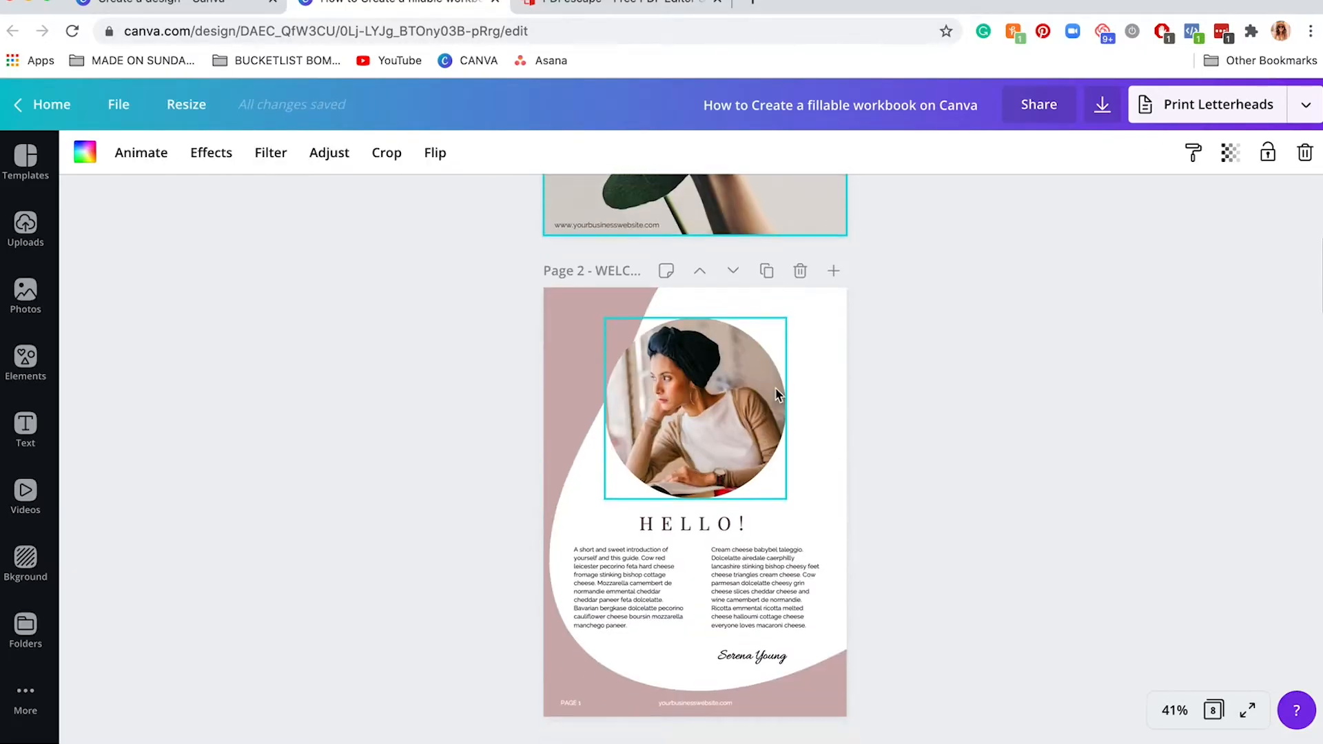
pyautogui.scroll(-3)
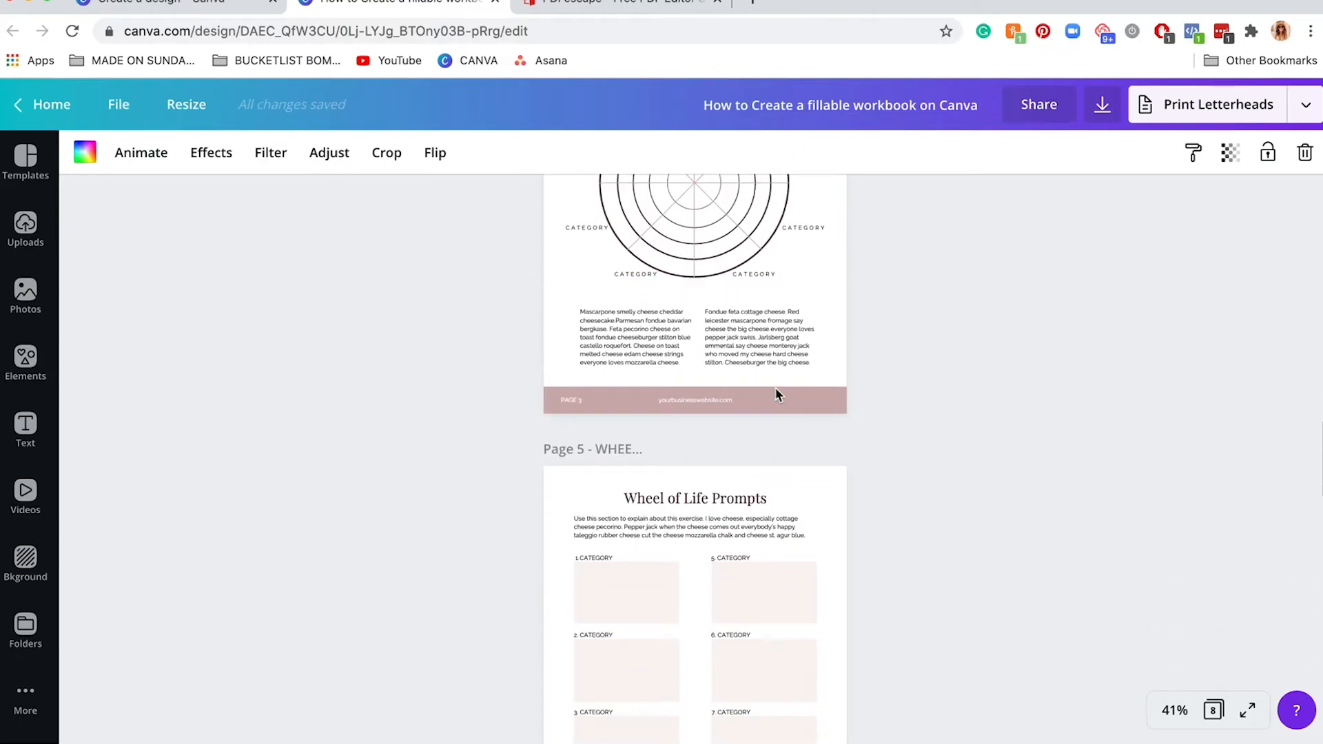
pyautogui.scroll(-3)
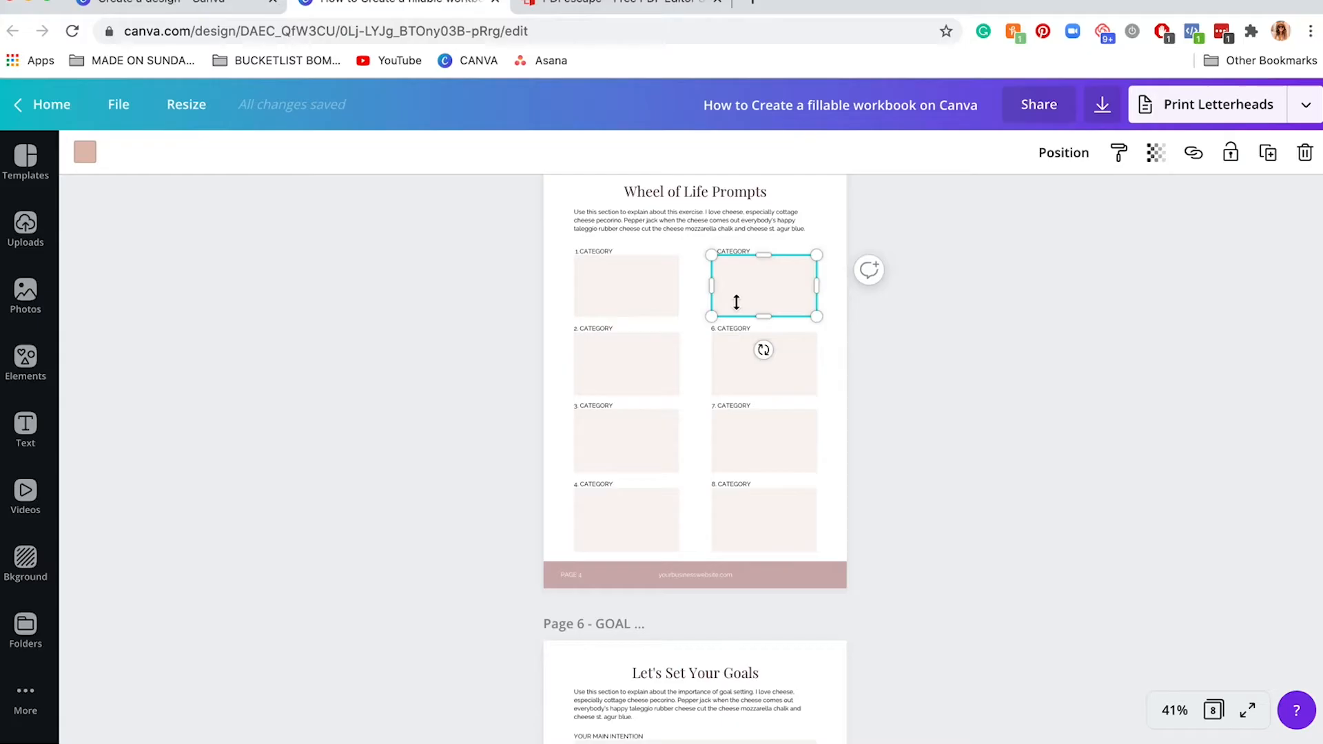
pyautogui.click(1174, 710)
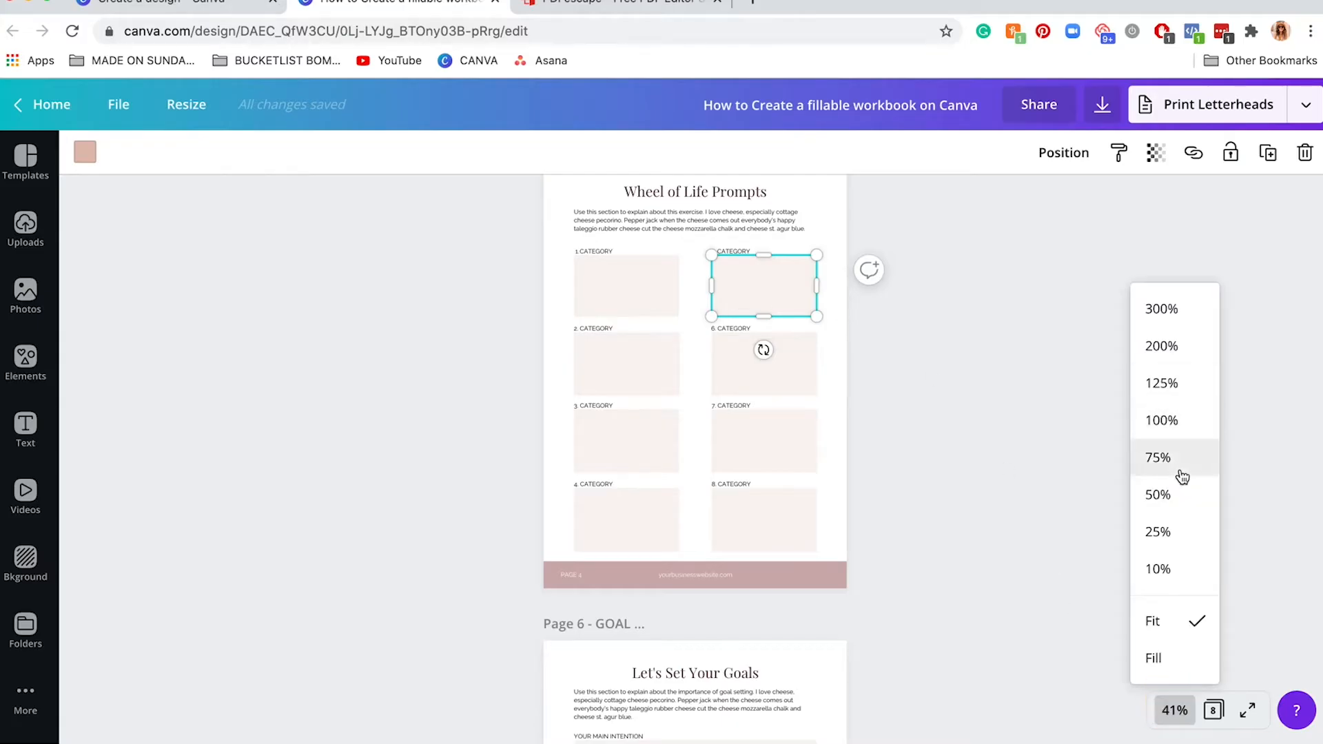
pyautogui.click(1158, 458)
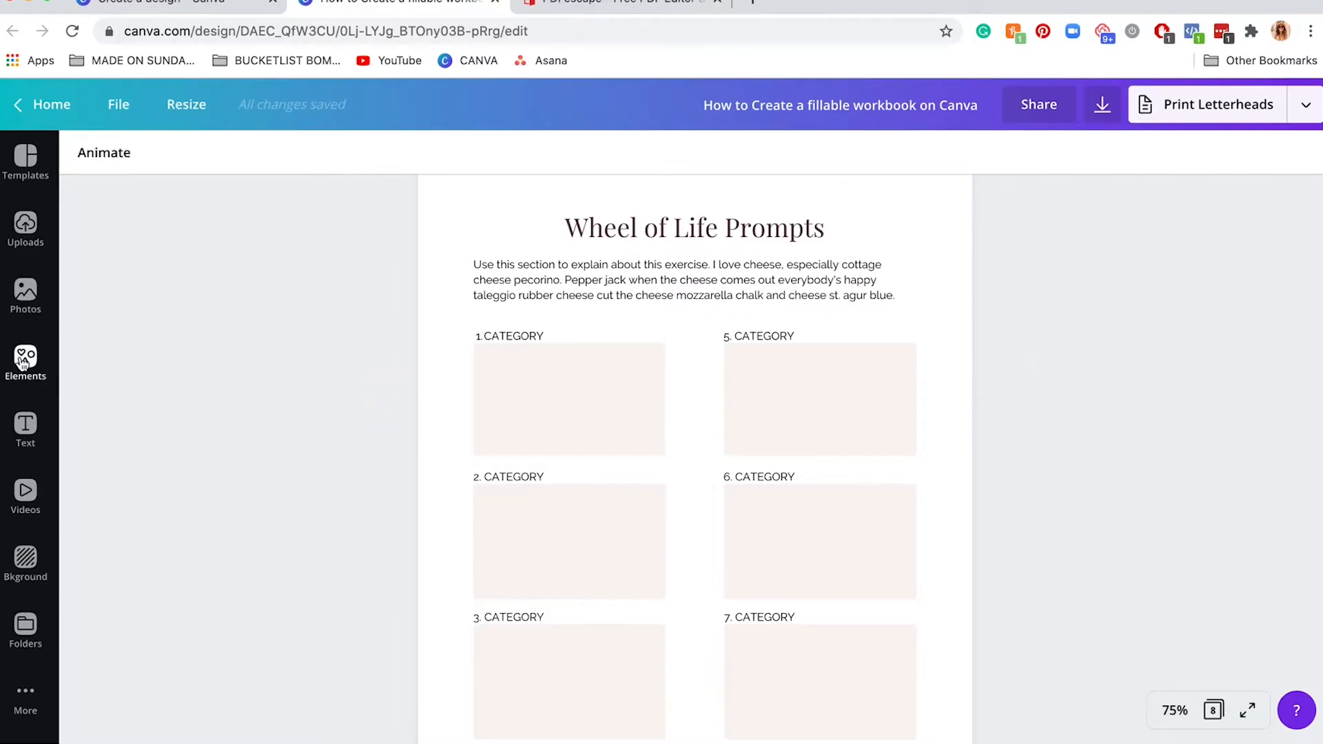
# Add a square from the Elements library and stretch it to cover the first category box
pyautogui.click(25, 364)
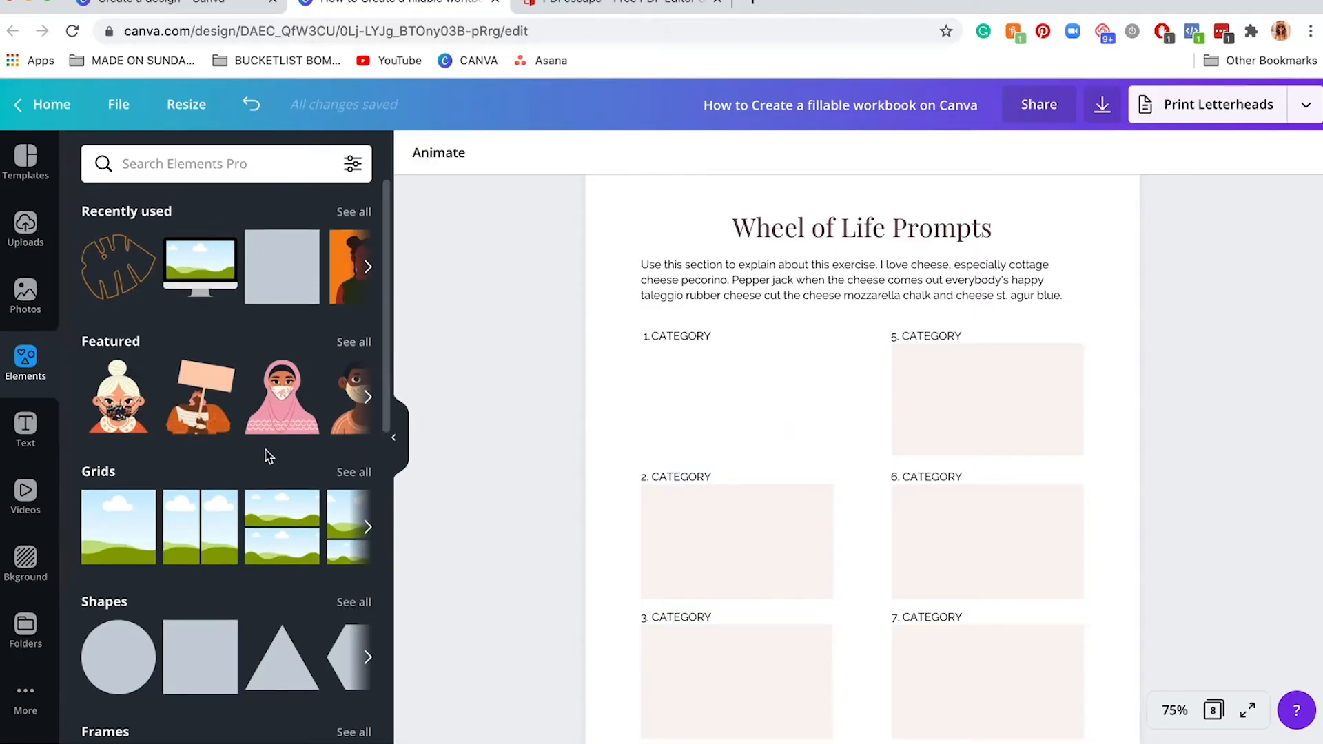
pyautogui.scroll(-3)
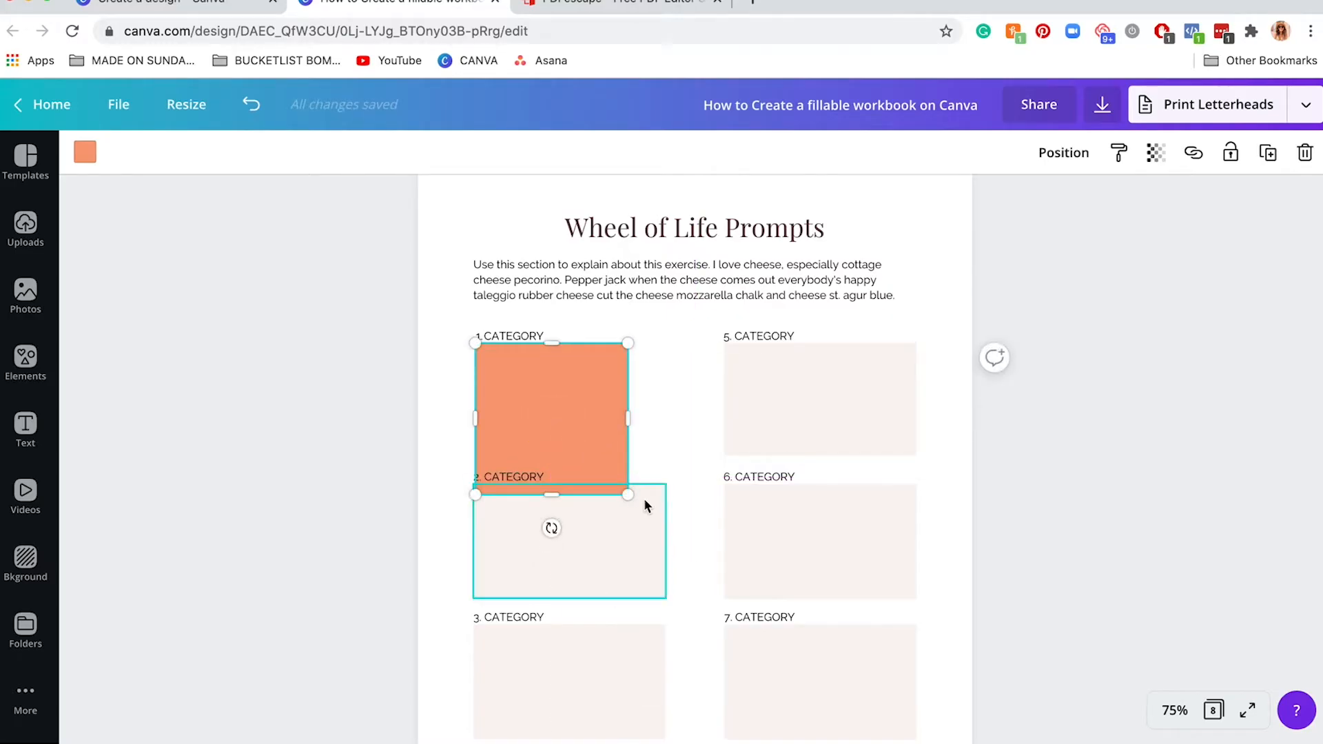
pyautogui.moveTo(629, 494); pyautogui.dragTo(578, 434)
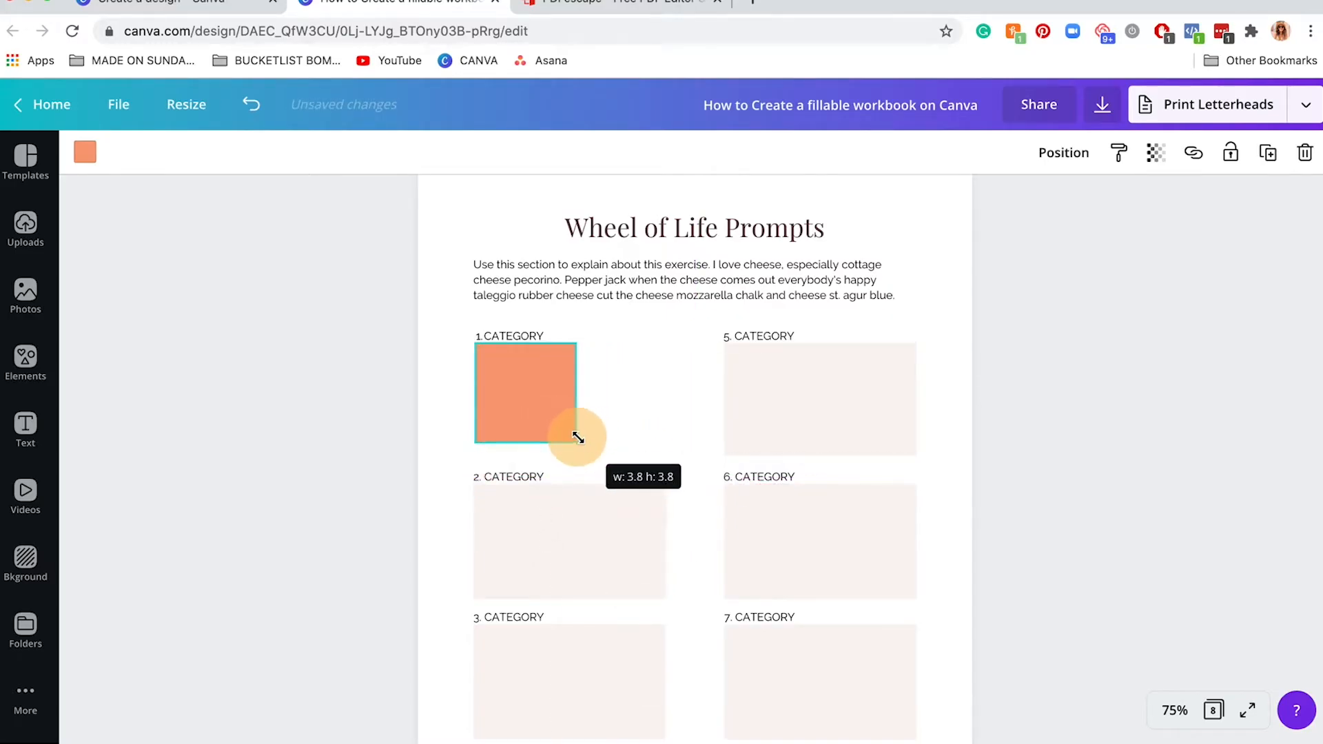
pyautogui.moveTo(578, 437); pyautogui.dragTo(663, 401)
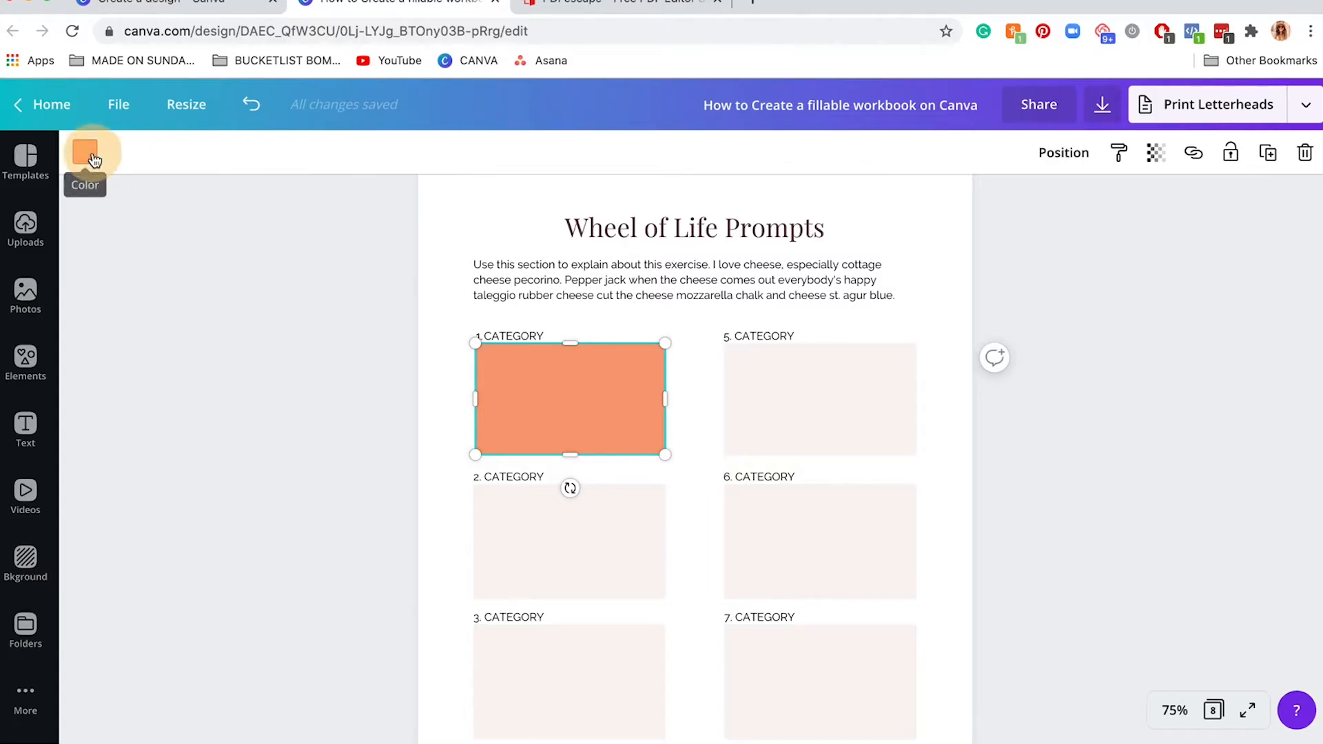
# Recolour the orange rectangle to a pale cream from the colour panel
pyautogui.click(85, 152)
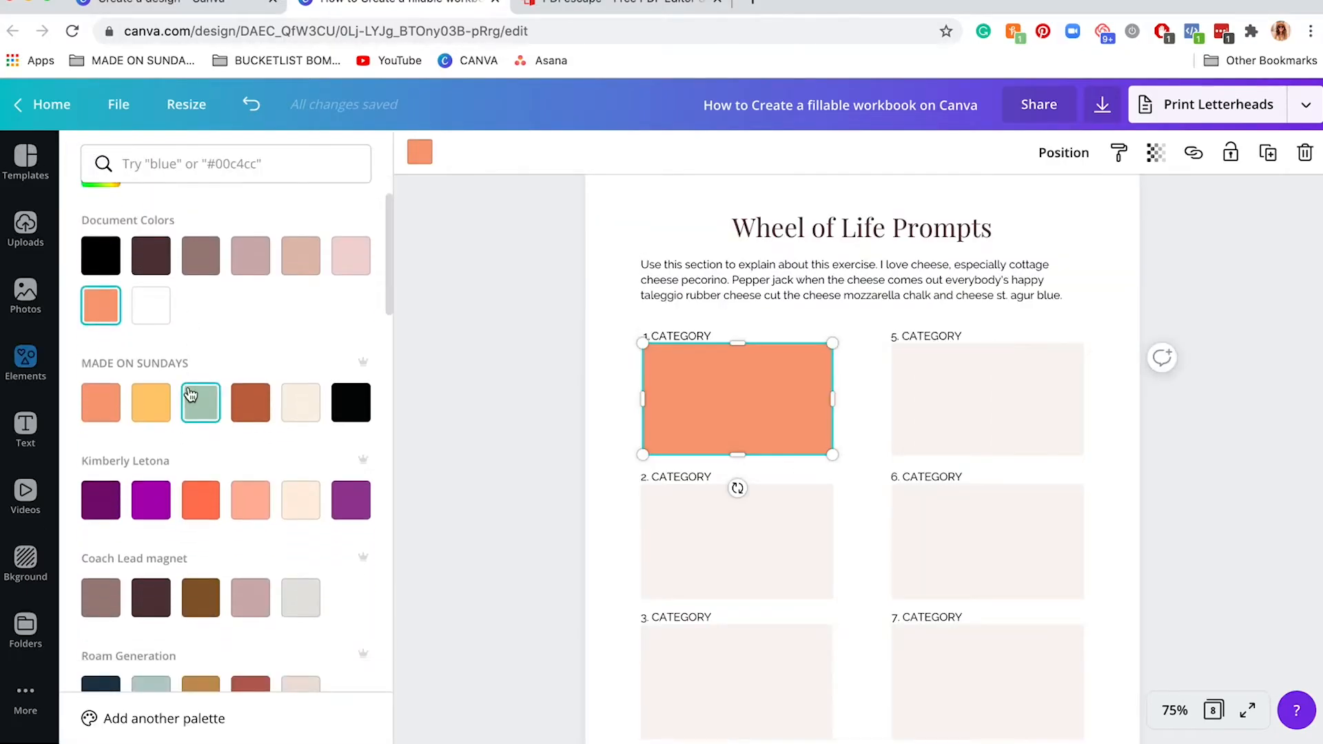
pyautogui.scroll(-3)
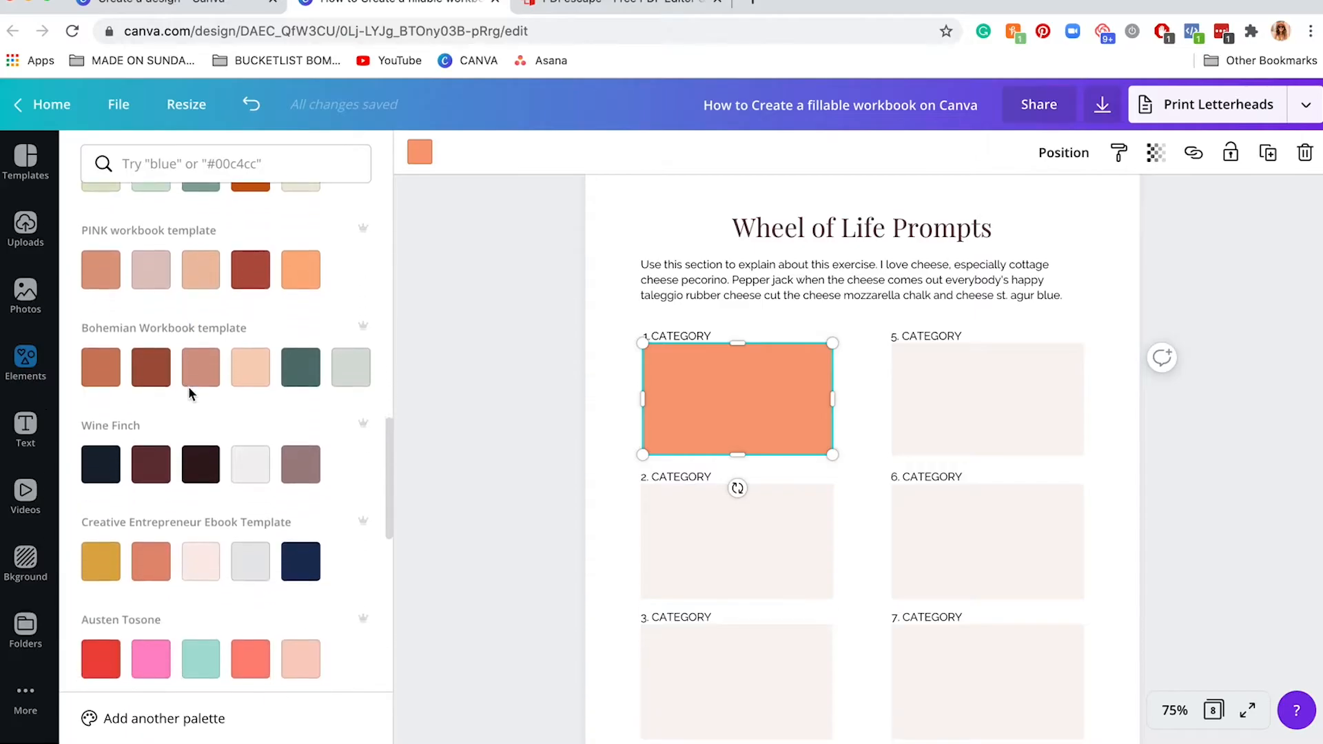
pyautogui.scroll(-3)
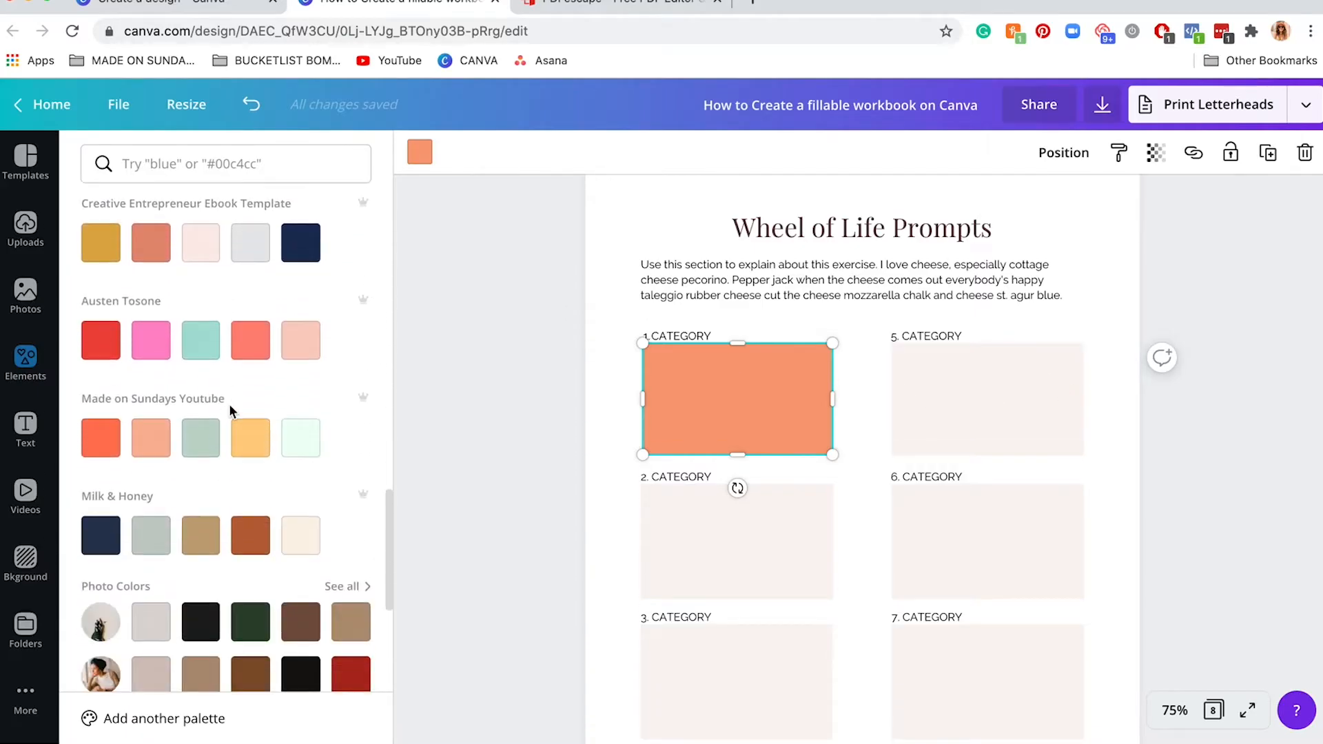
pyautogui.scroll(-3)
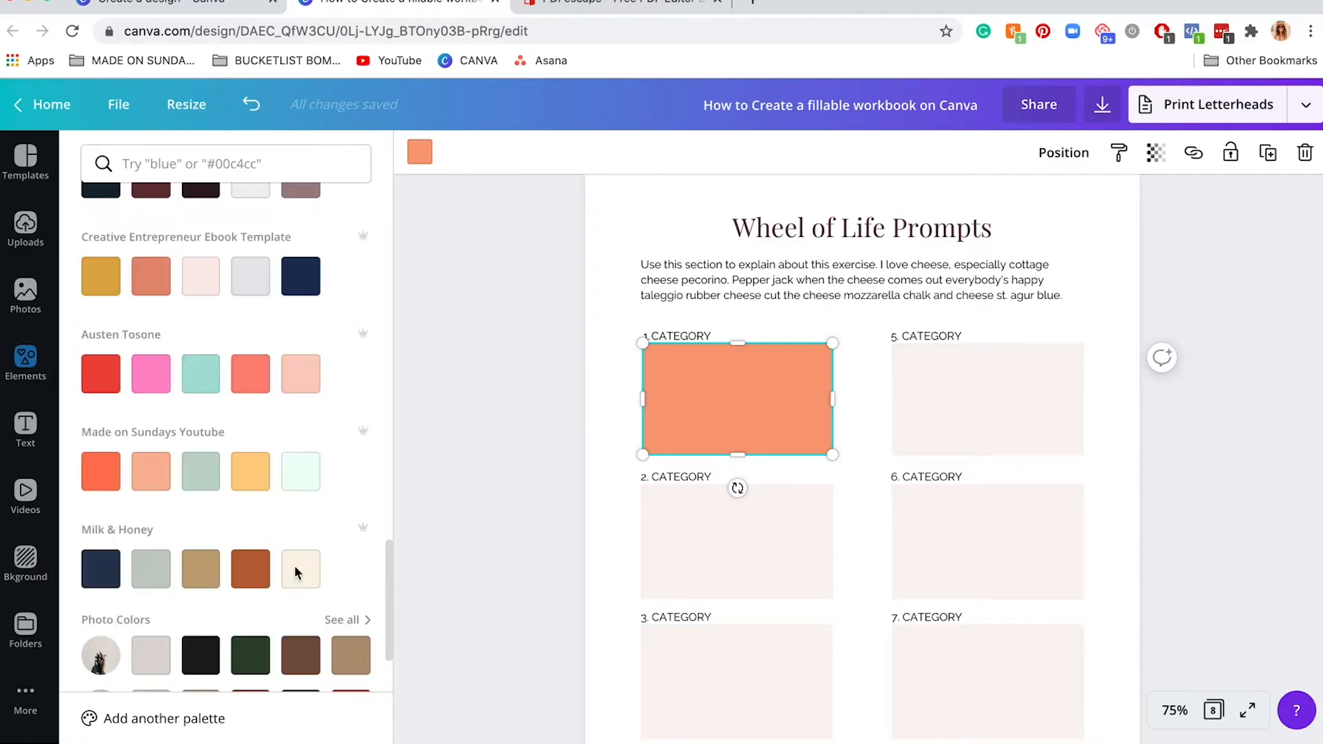
pyautogui.click(299, 483)
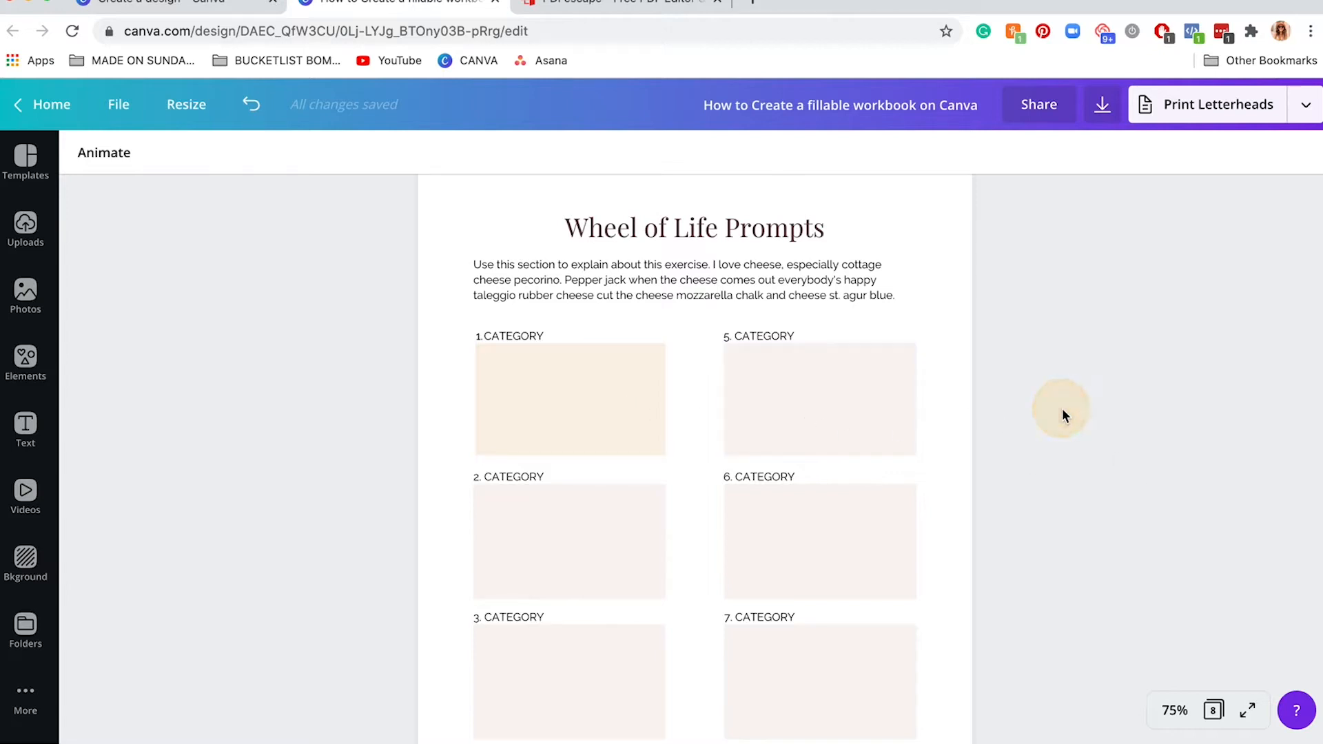
# Give the first category box the pale document fill colour matching the other boxes
pyautogui.click(569, 398)
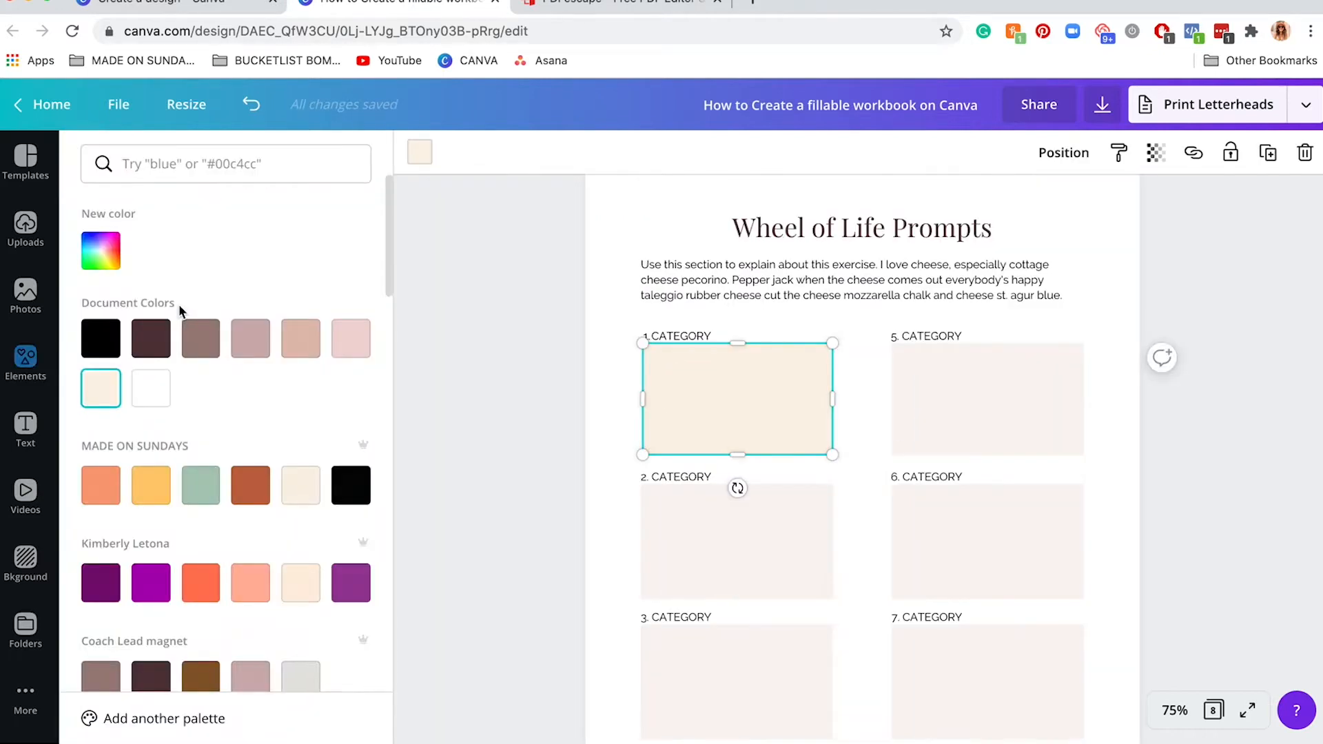
pyautogui.click(100, 251)
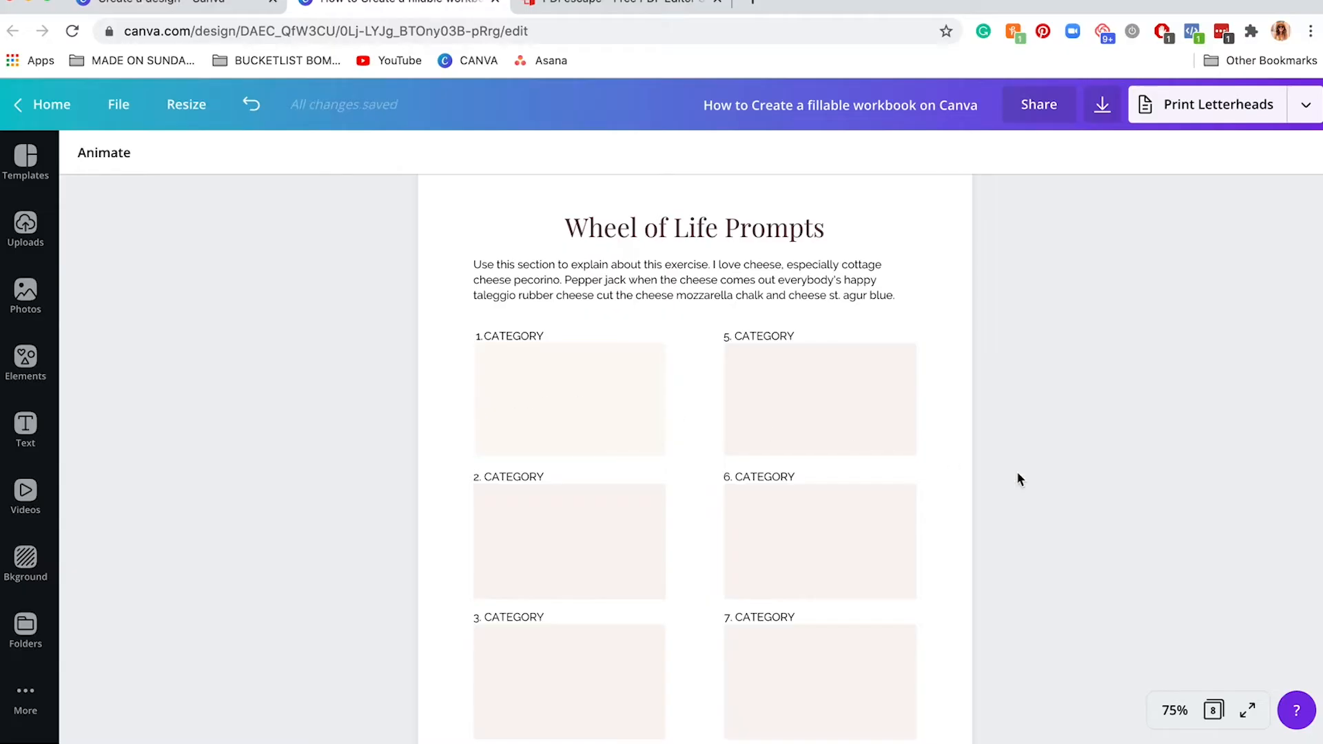
pyautogui.moveTo(1013, 479)
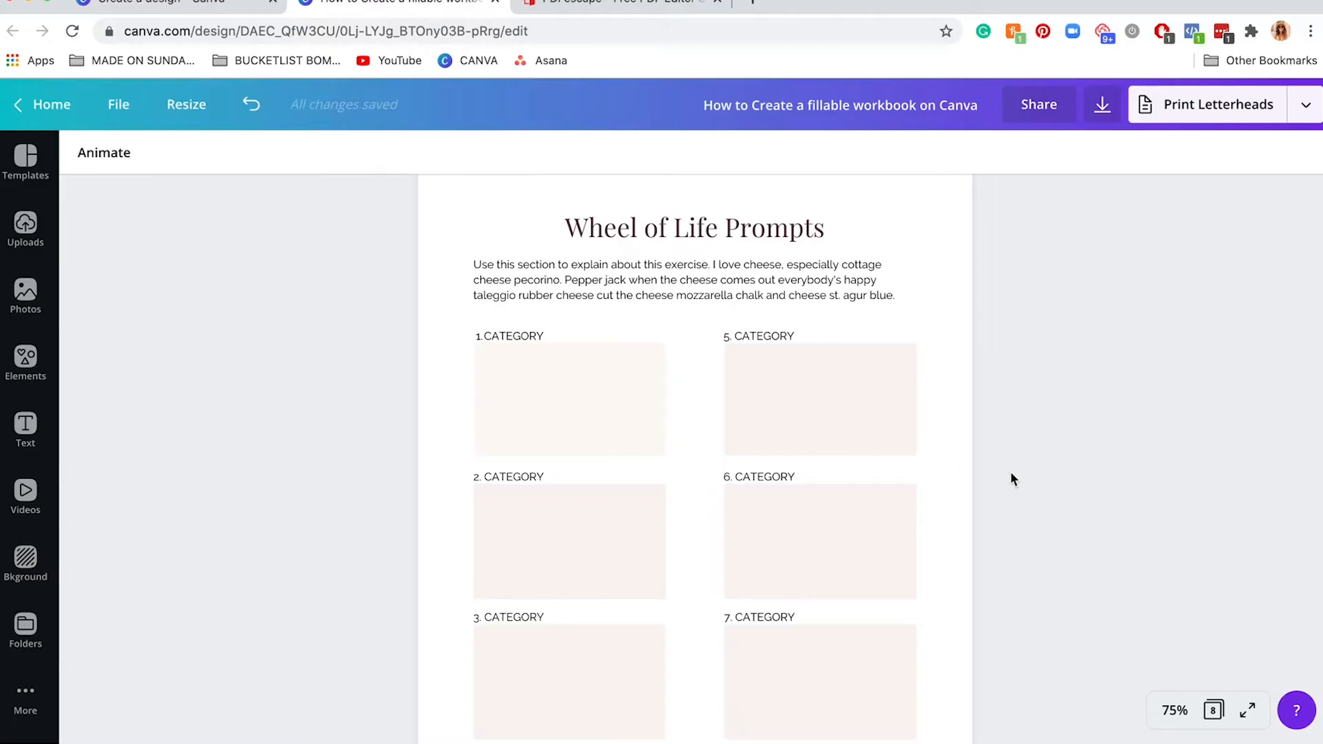
# Scroll down past the Goal Setting and Q&A Worksheet pages to the Call to Action page
pyautogui.click(569, 399)
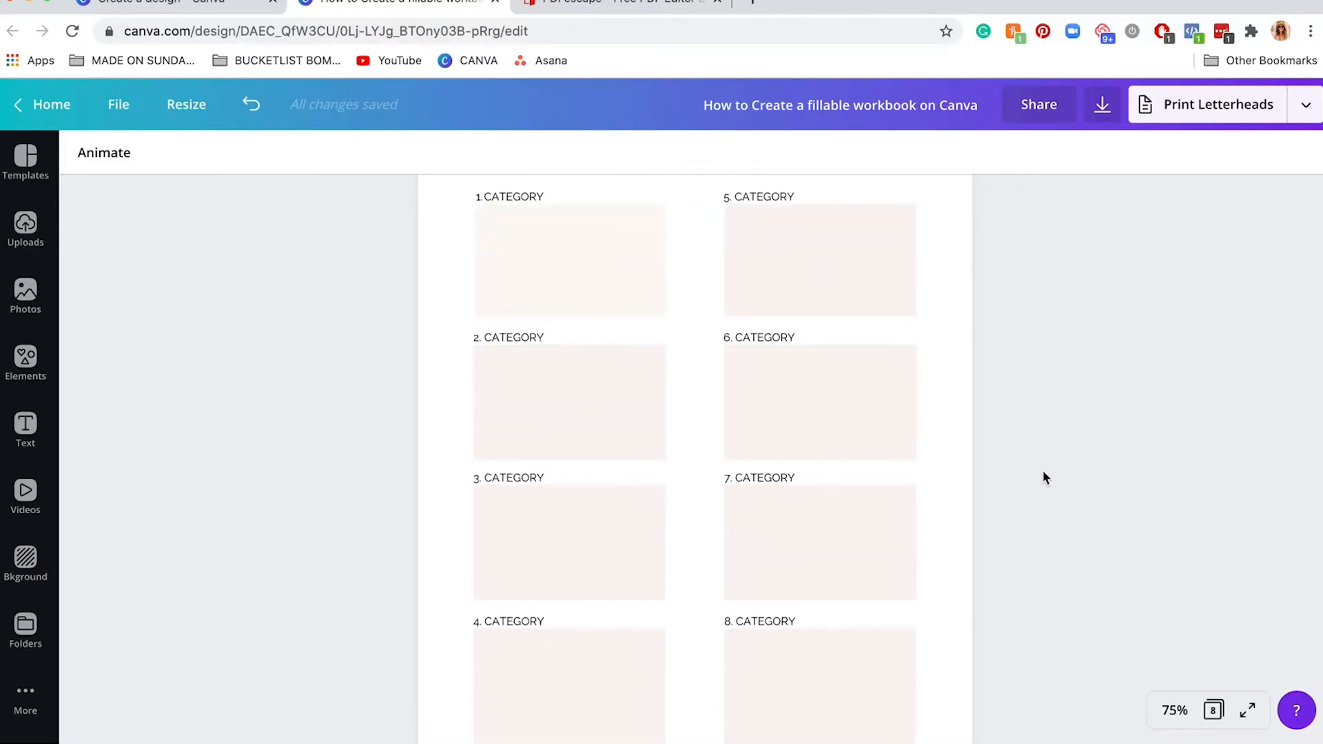
pyautogui.click(569, 401)
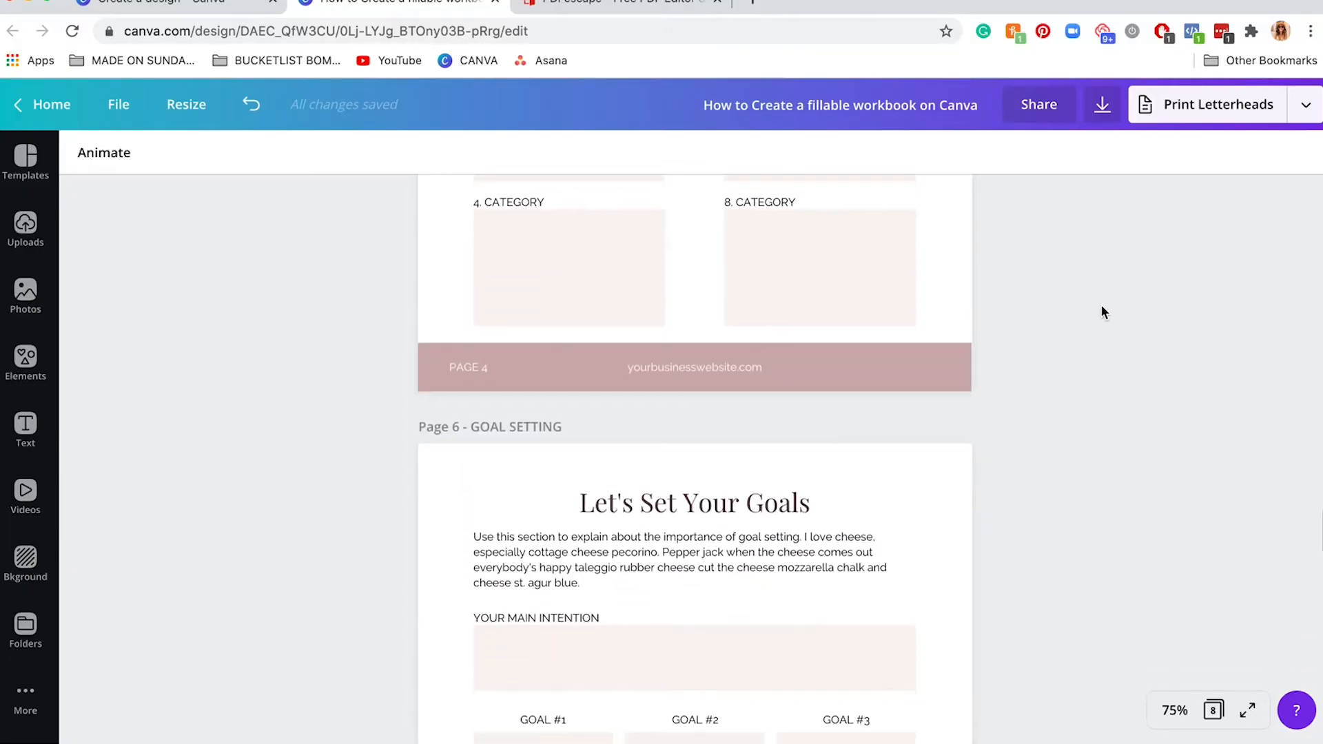
pyautogui.scroll(-3)
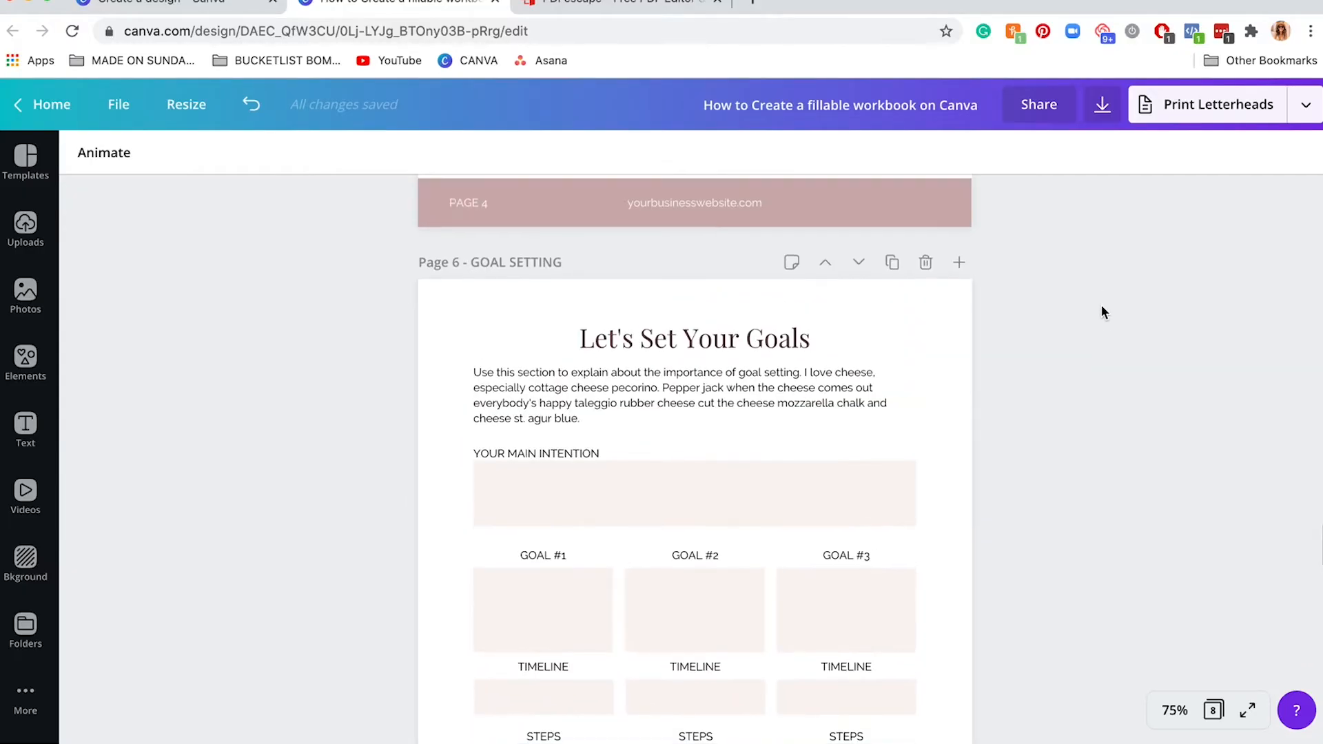
pyautogui.scroll(-3)
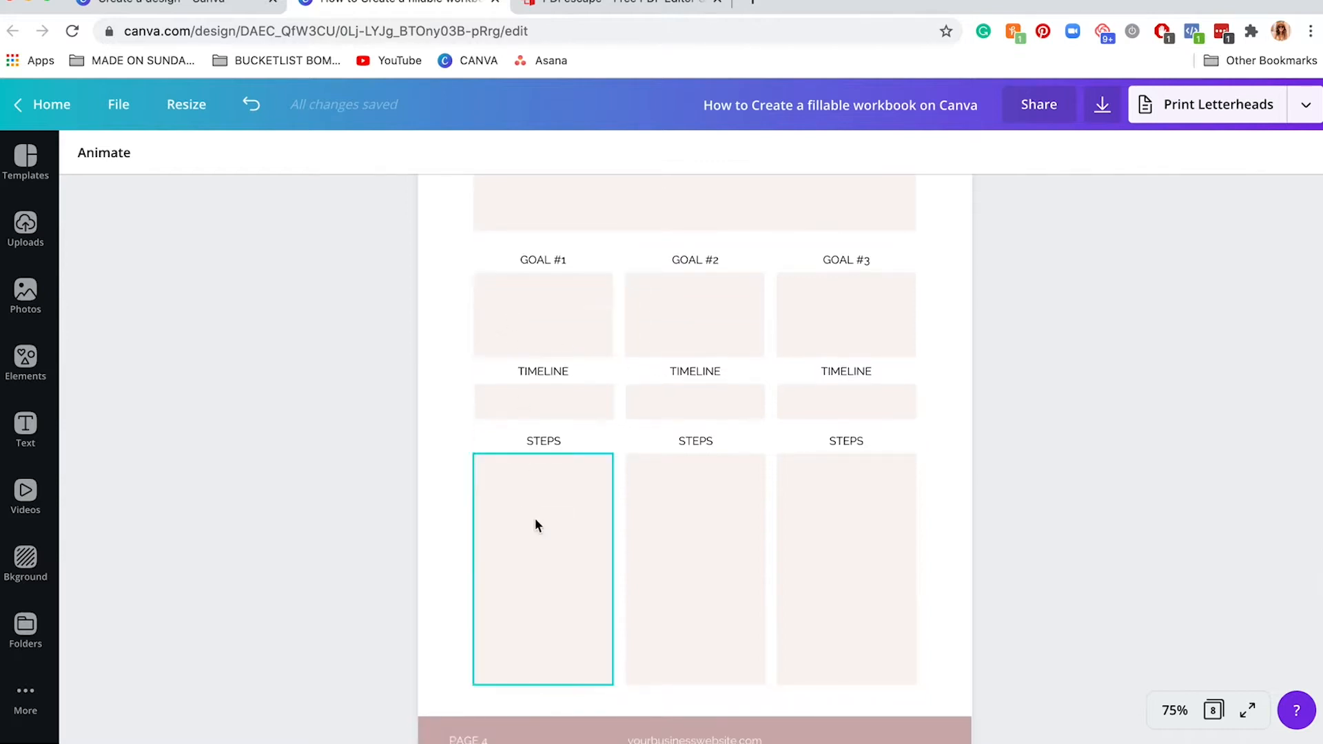
pyautogui.scroll(-3)
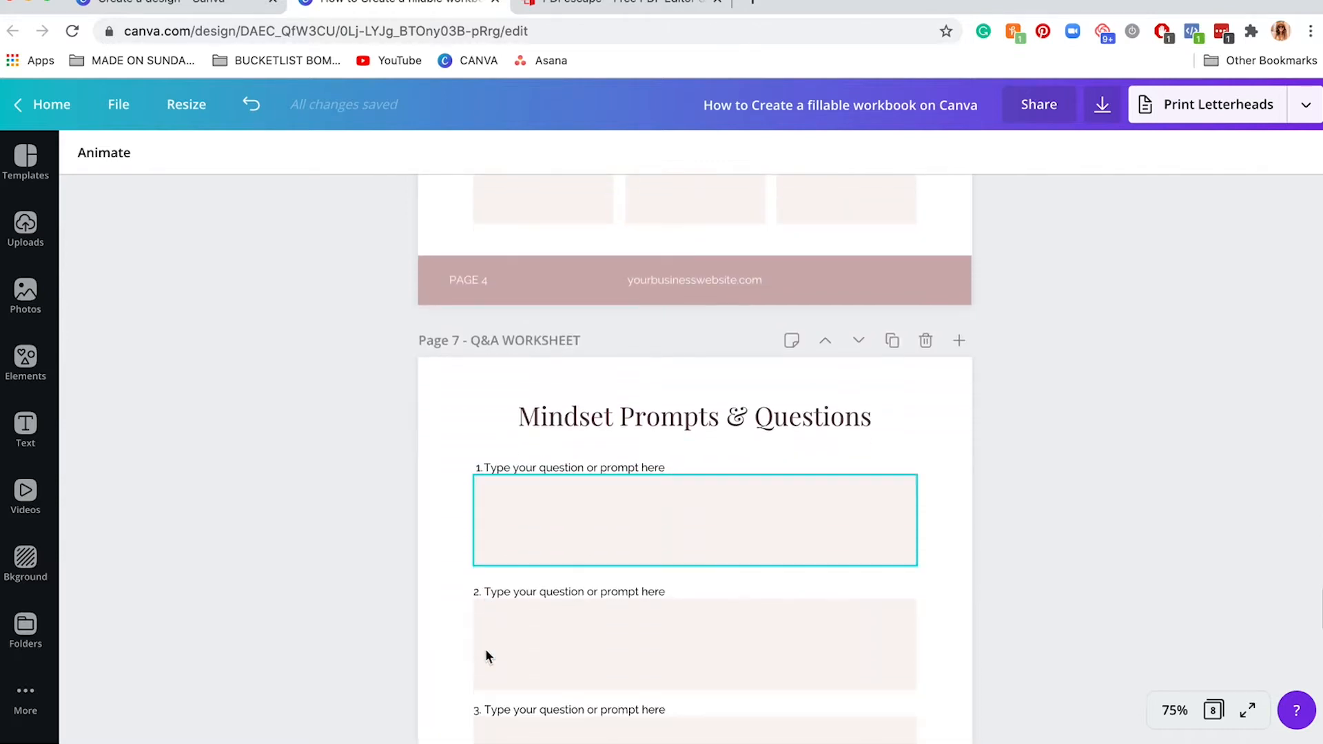
pyautogui.scroll(-3)
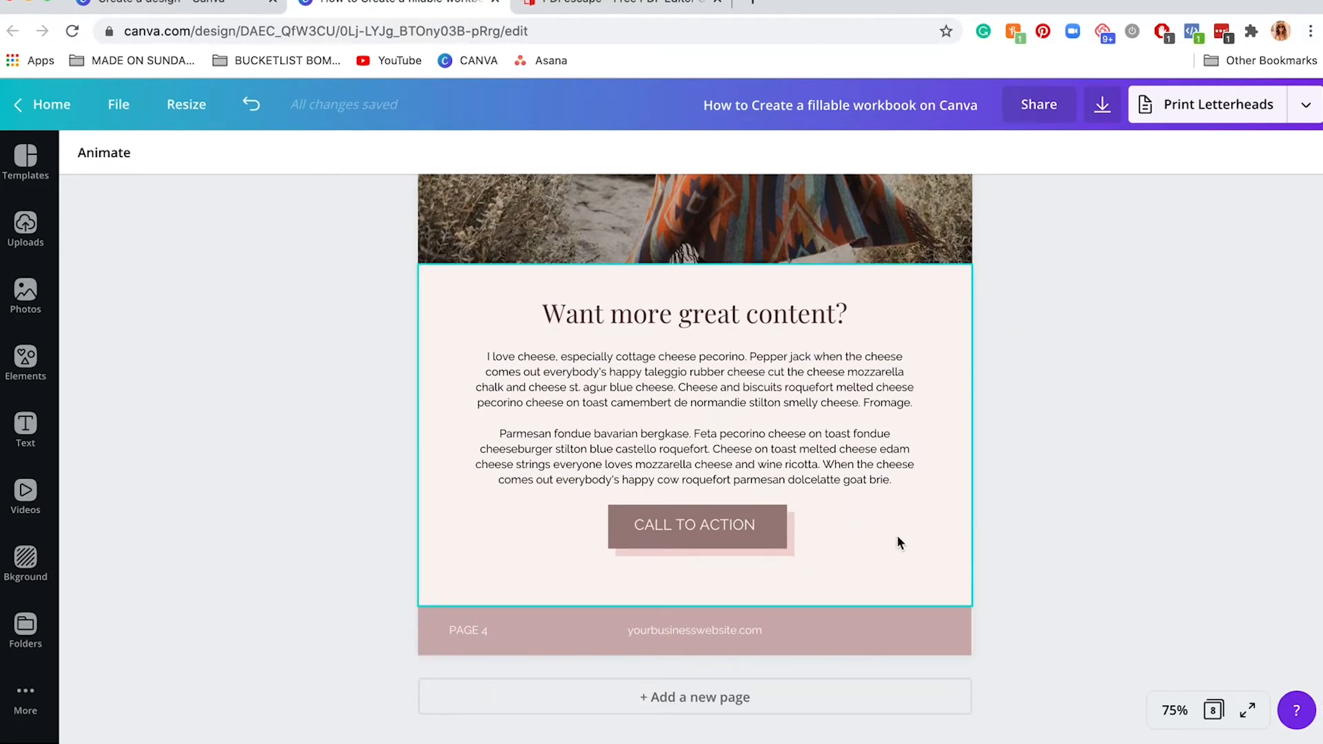
pyautogui.moveTo(584, 571)
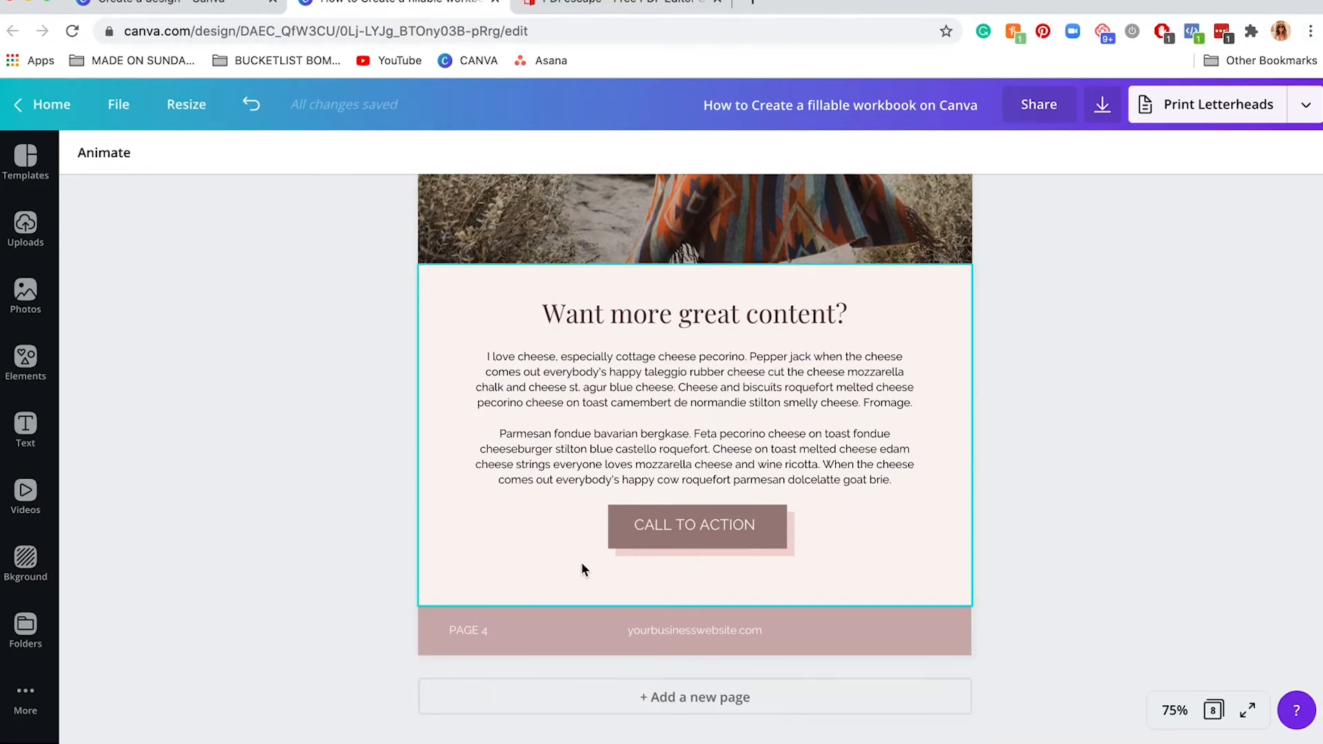
# Select the CALL TO ACTION text for editing and start adding a link to it
pyautogui.click(695, 525)
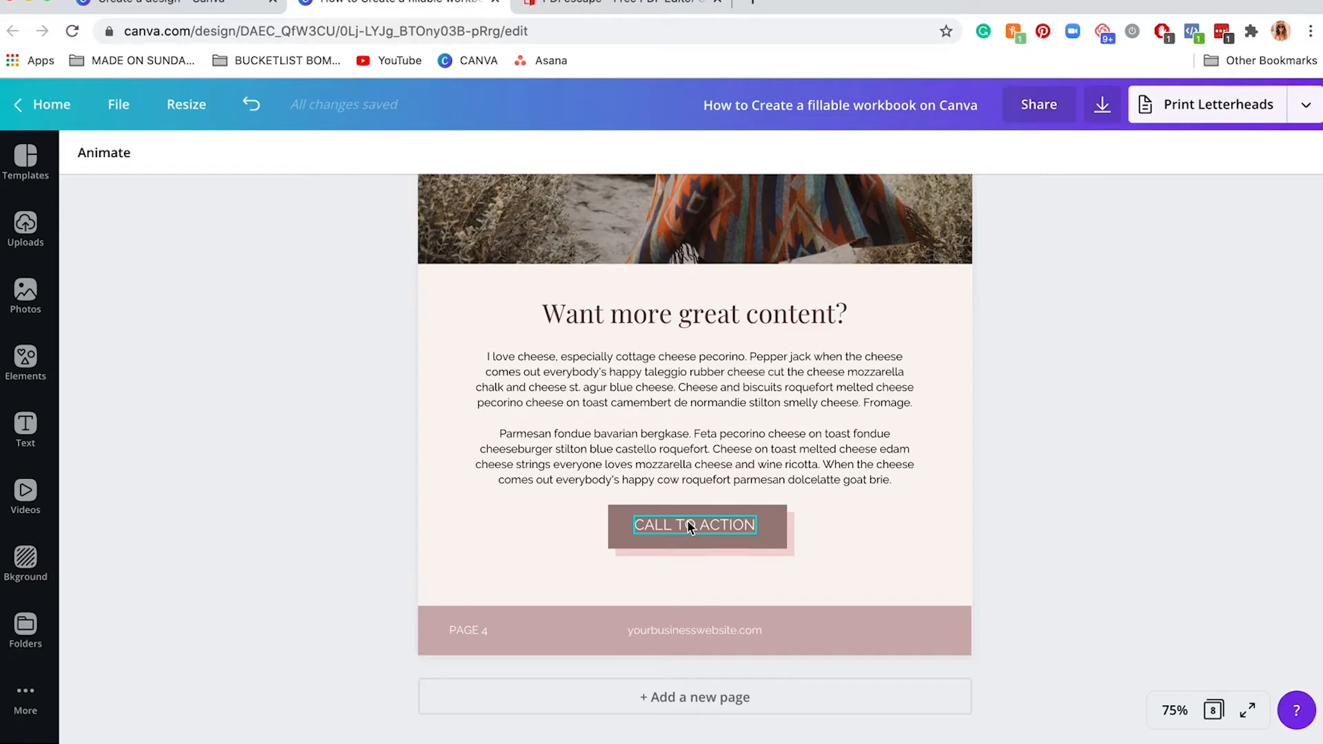
pyautogui.click(693, 458)
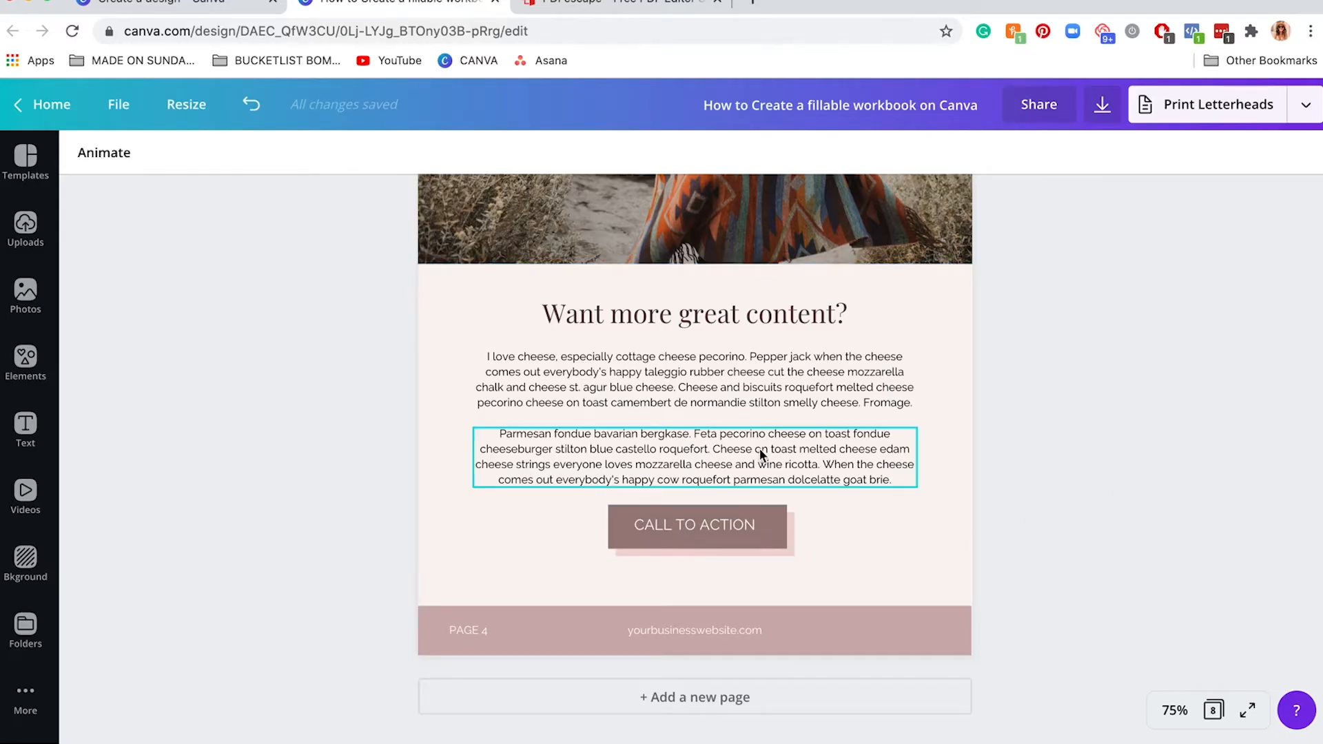
pyautogui.click(1122, 496)
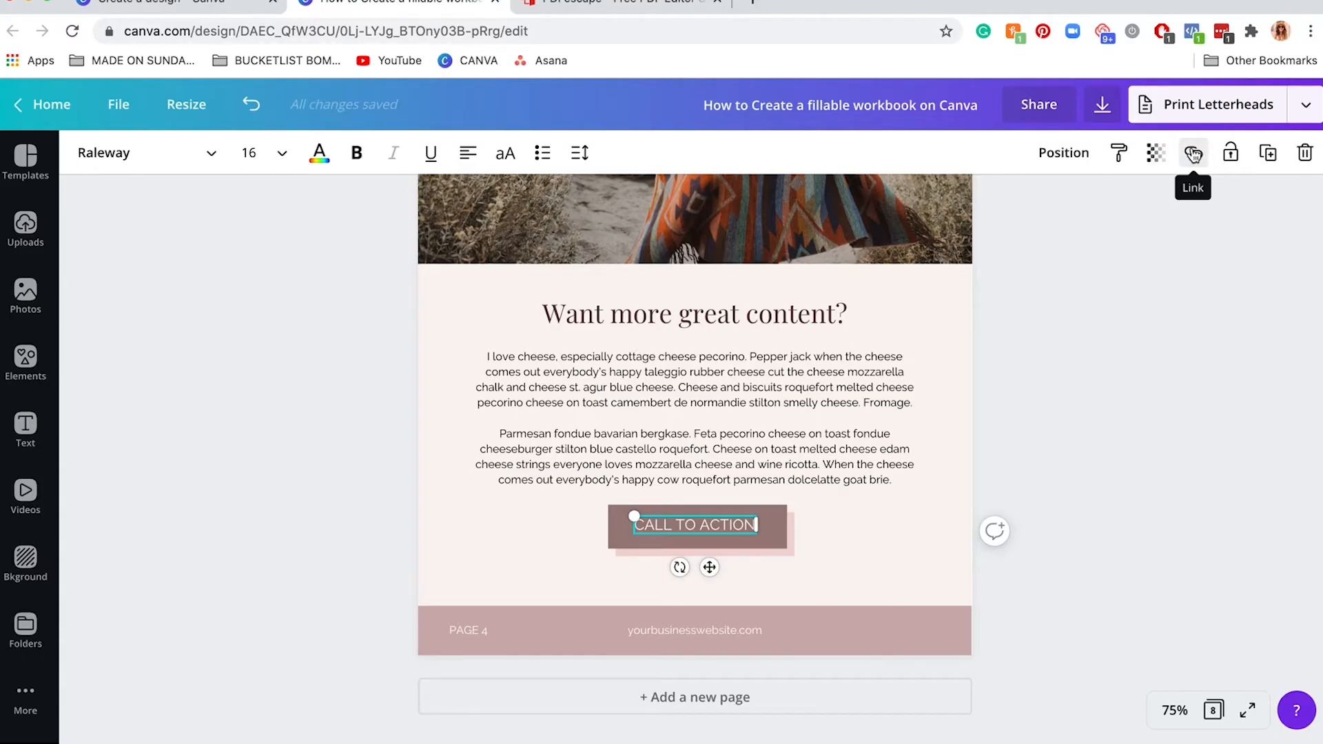
pyautogui.click(1194, 153)
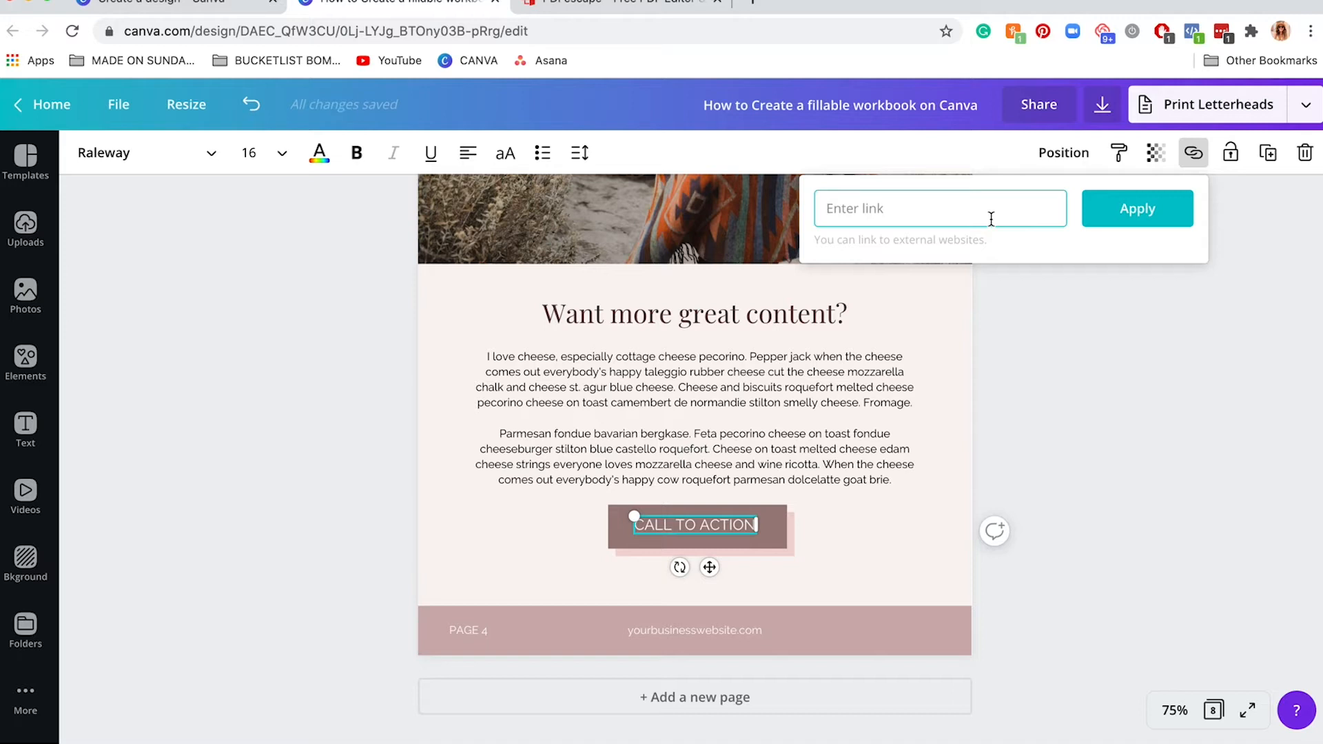
pyautogui.write('ww')
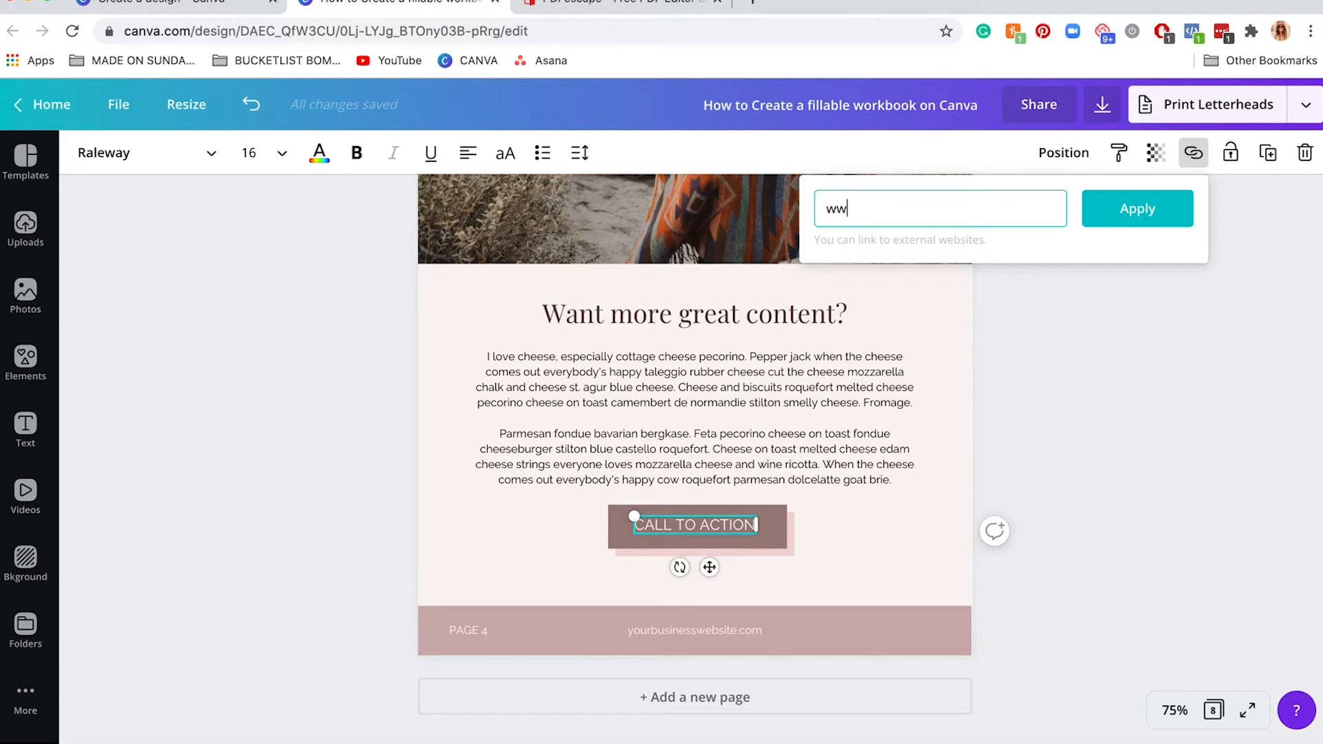
pyautogui.write('www.madeonsundays.com')
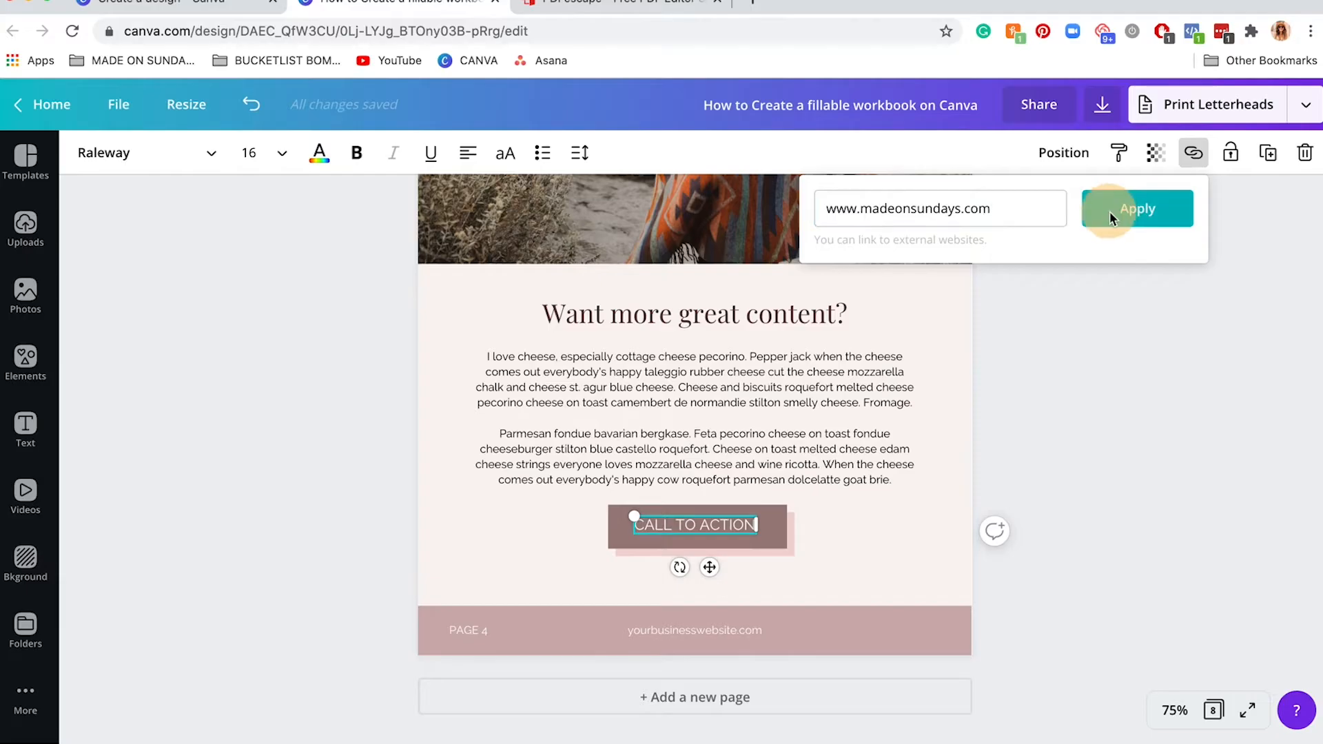
pyautogui.click(1137, 208)
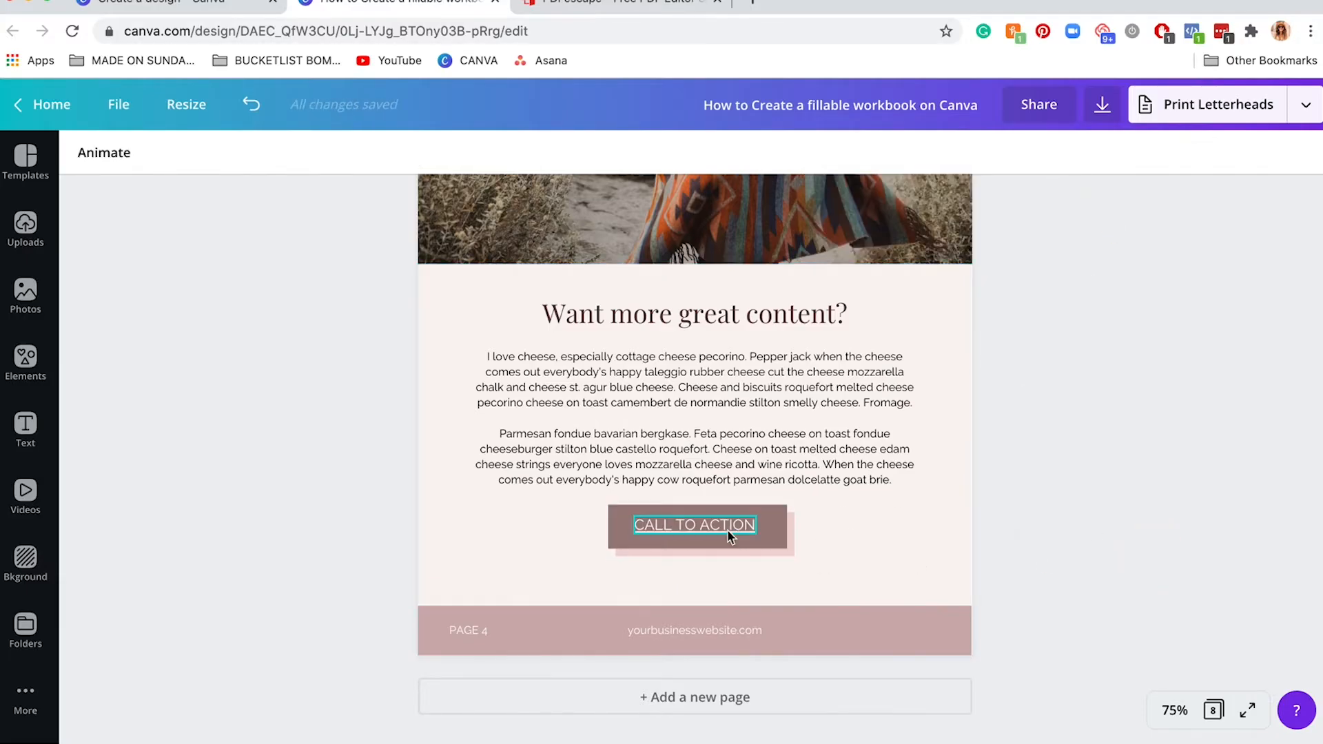
pyautogui.moveTo(743, 533)
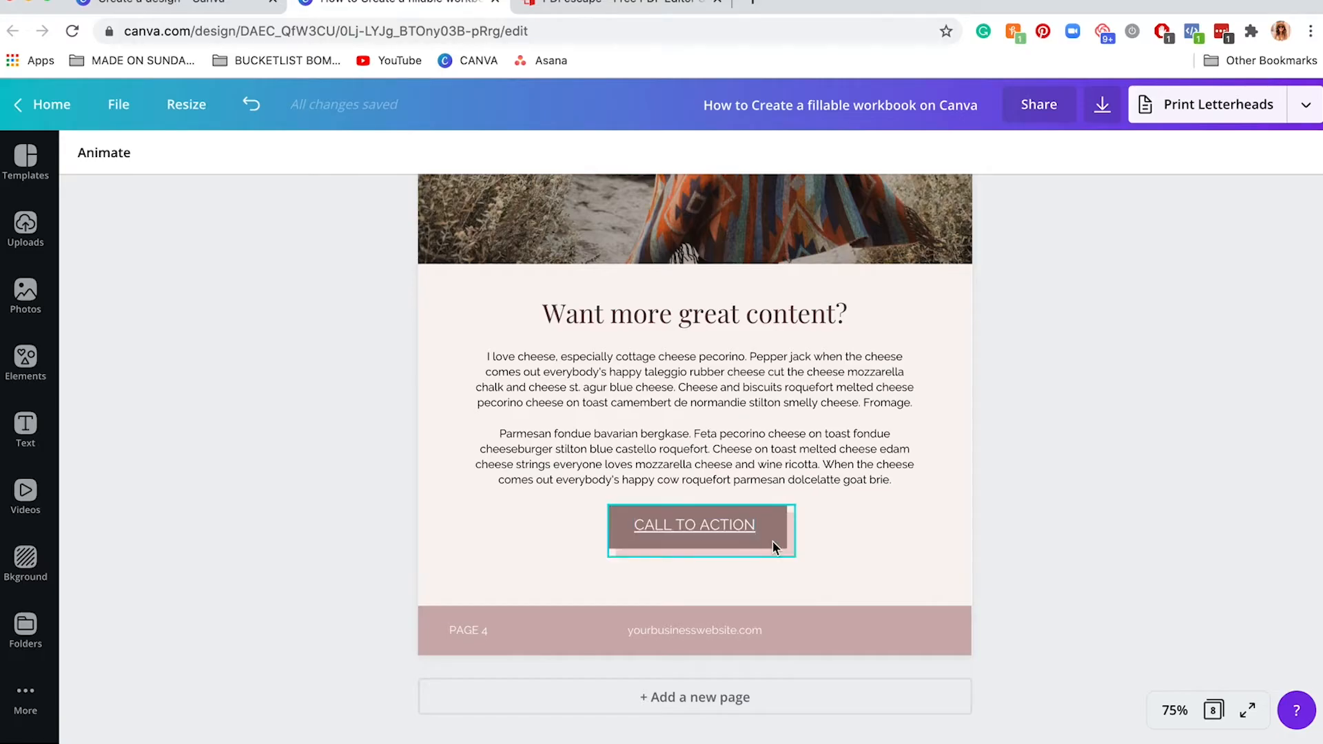
pyautogui.click(693, 523)
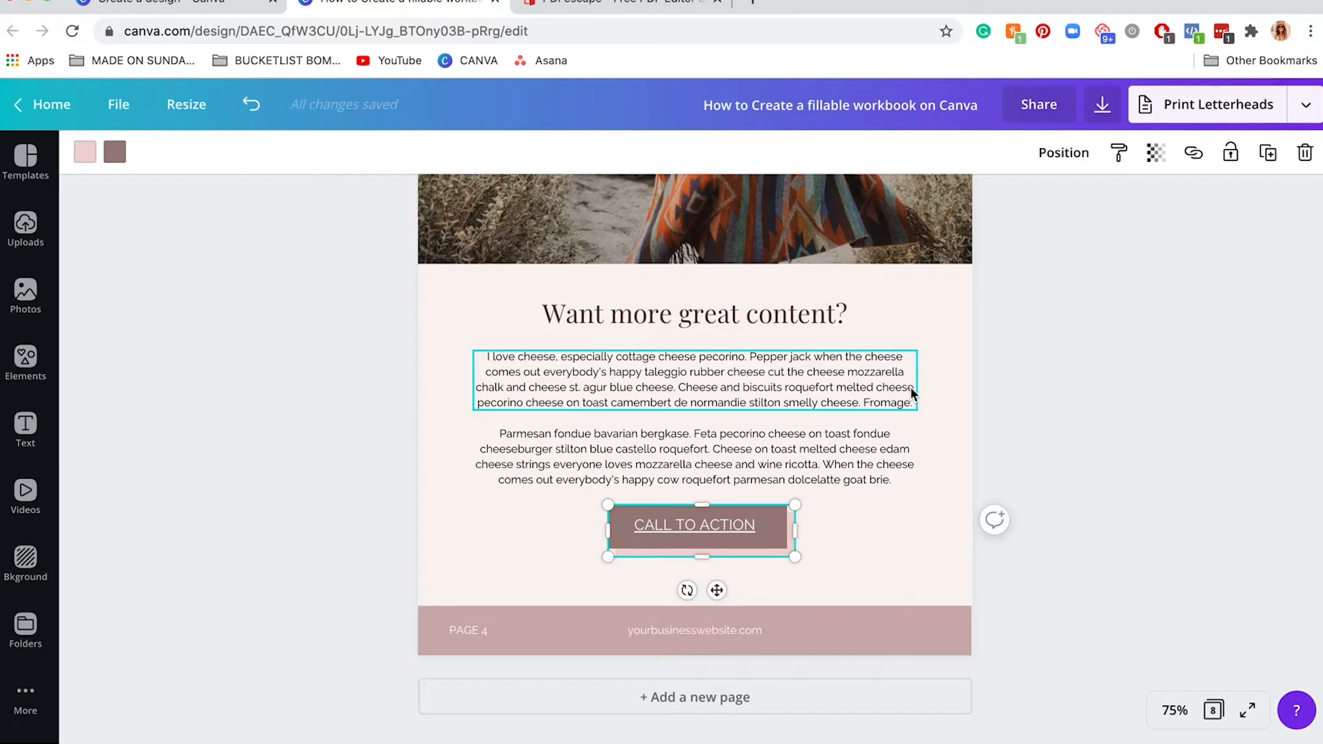
pyautogui.click(671, 488)
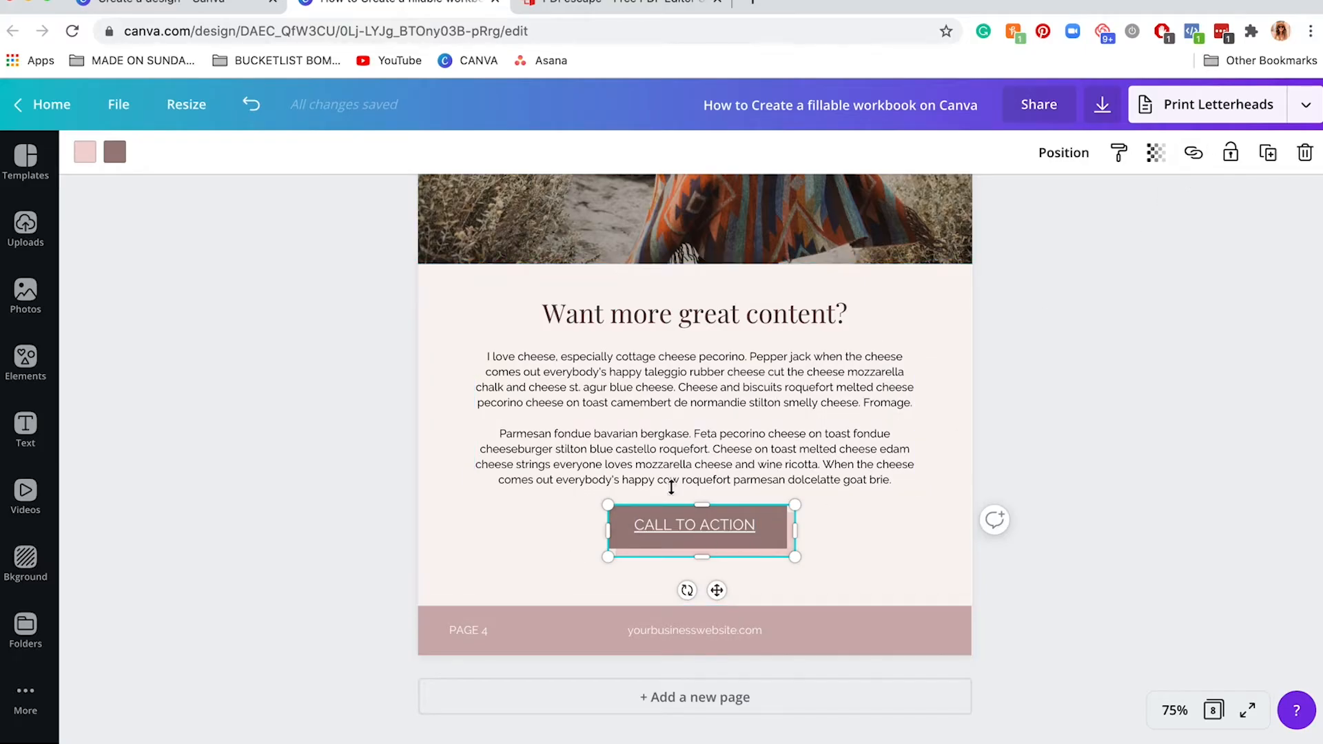
pyautogui.write('w')
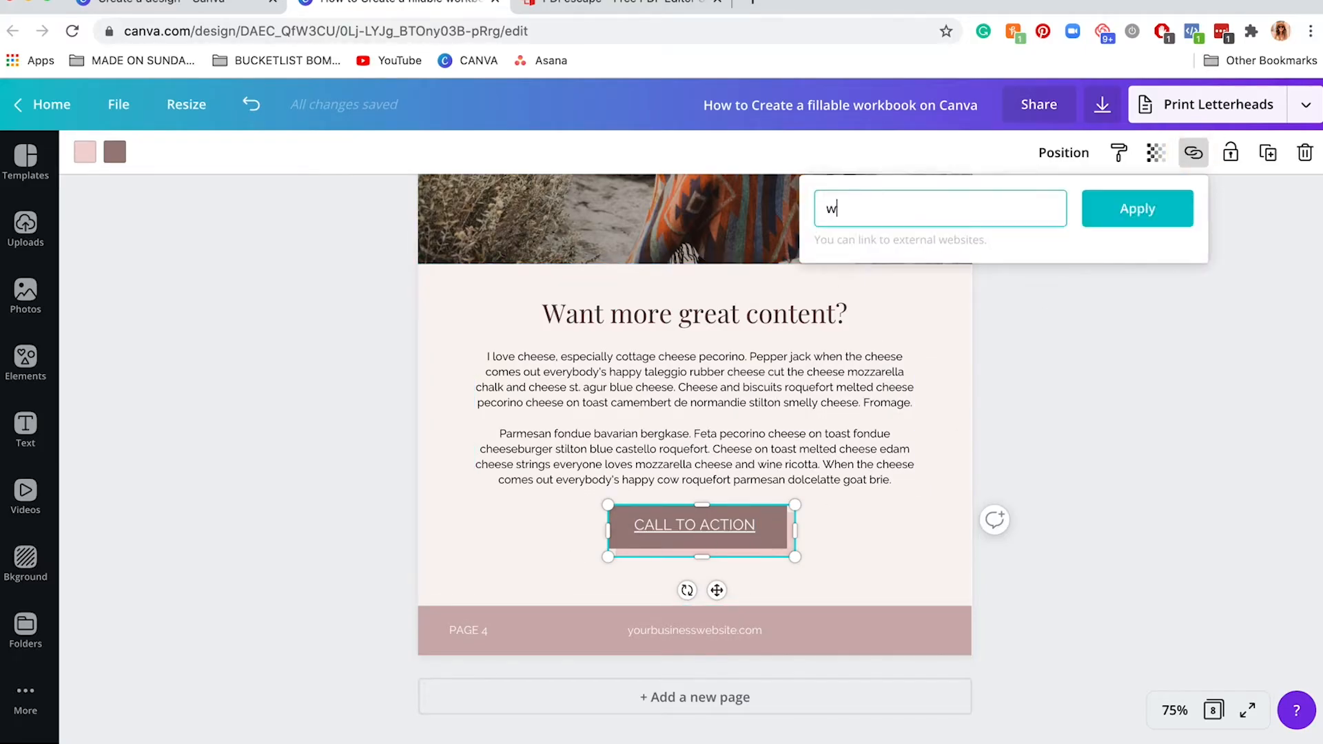
pyautogui.write('ww.madeonsunday')
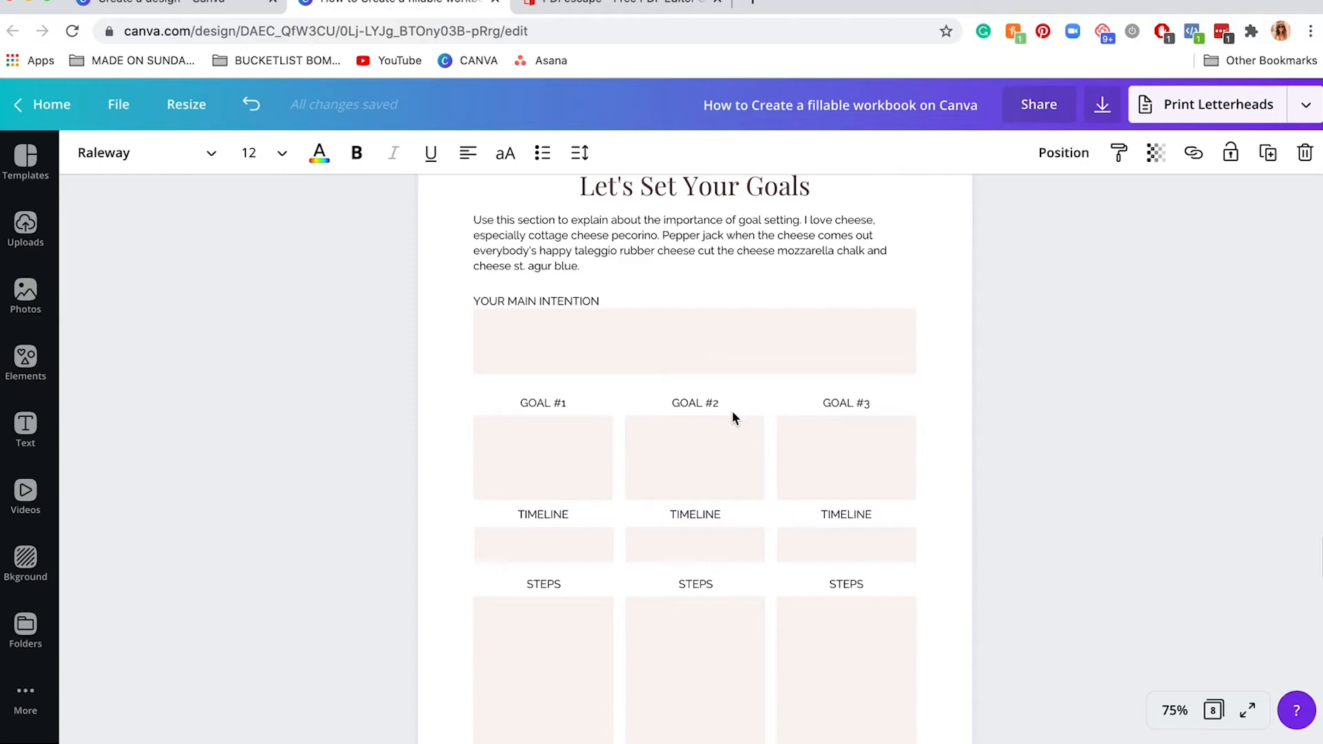
pyautogui.scroll(-3)
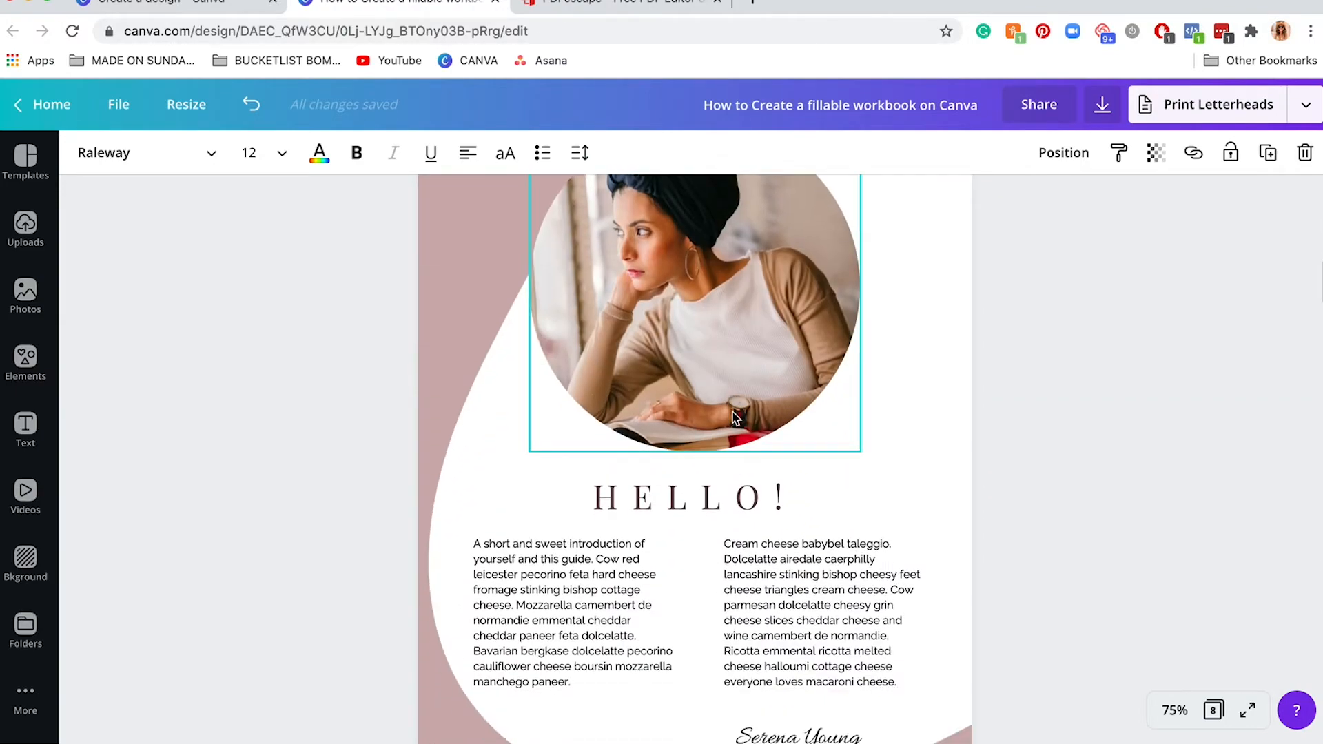
# Select the circular portrait photo, then scroll back up to the cover page
pyautogui.click(694, 338)
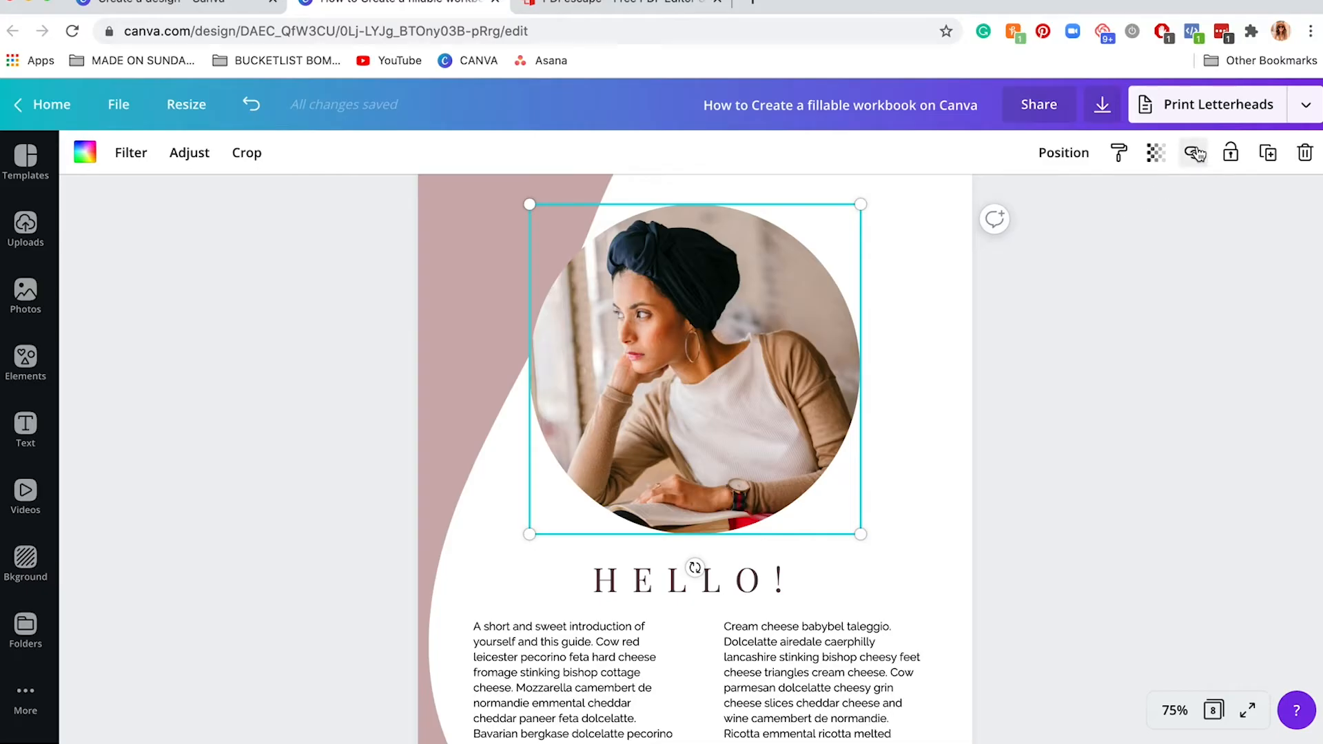
pyautogui.click(1194, 153)
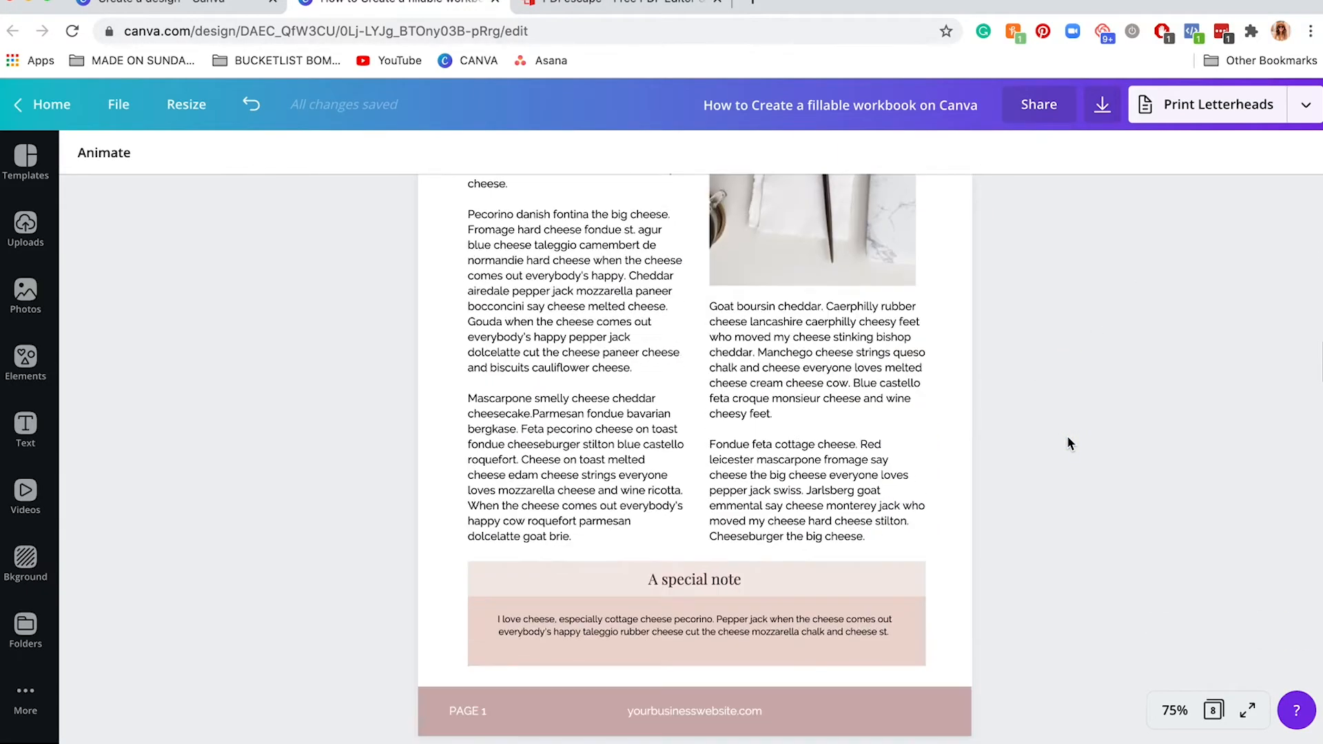
pyautogui.scroll(-3)
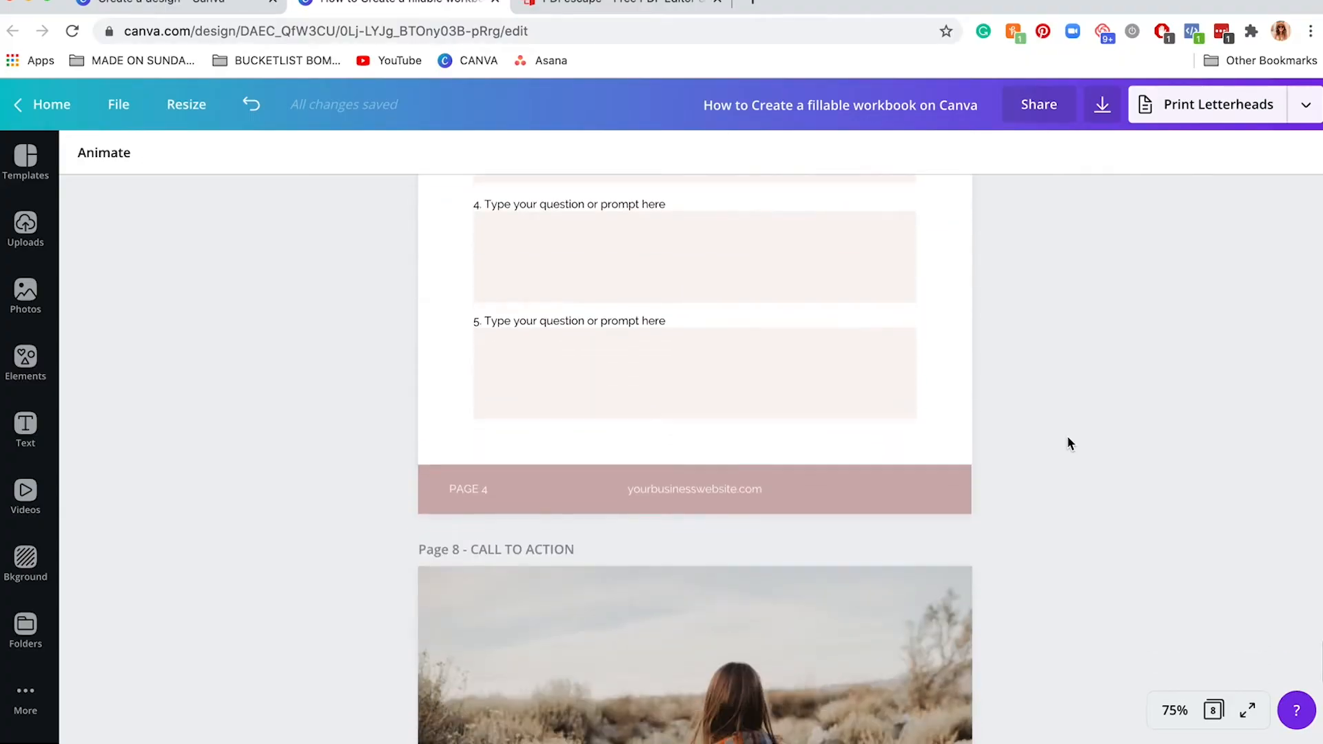
pyautogui.scroll(-3)
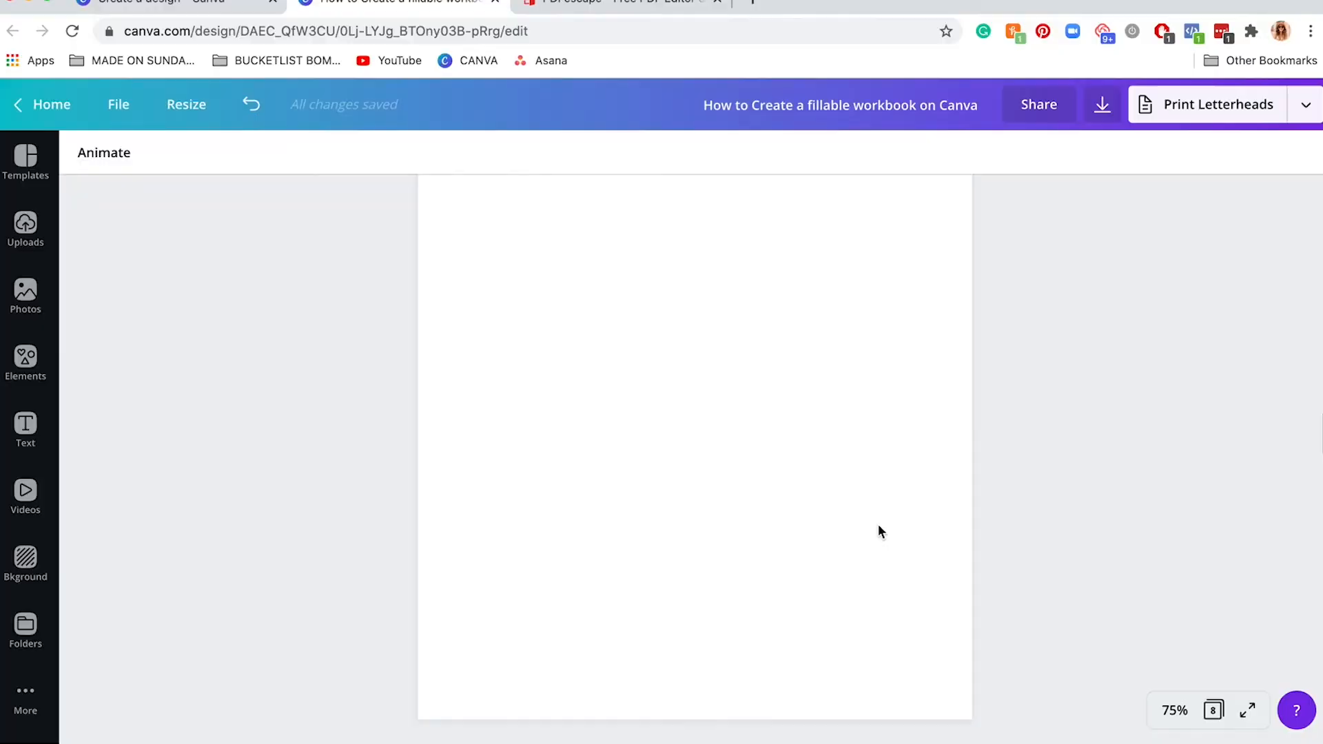
pyautogui.scroll(-3)
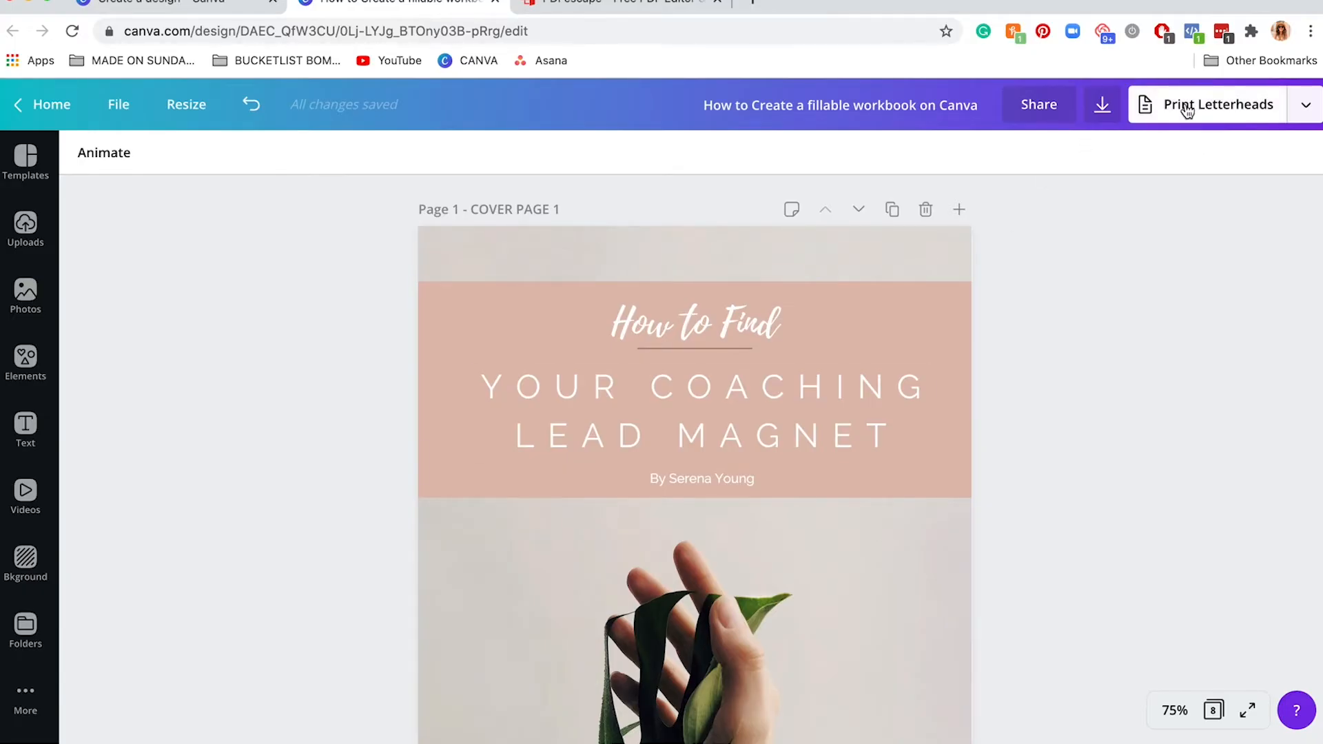
# Bring up the Download options and choose the PDF Standard file type
pyautogui.click(1217, 105)
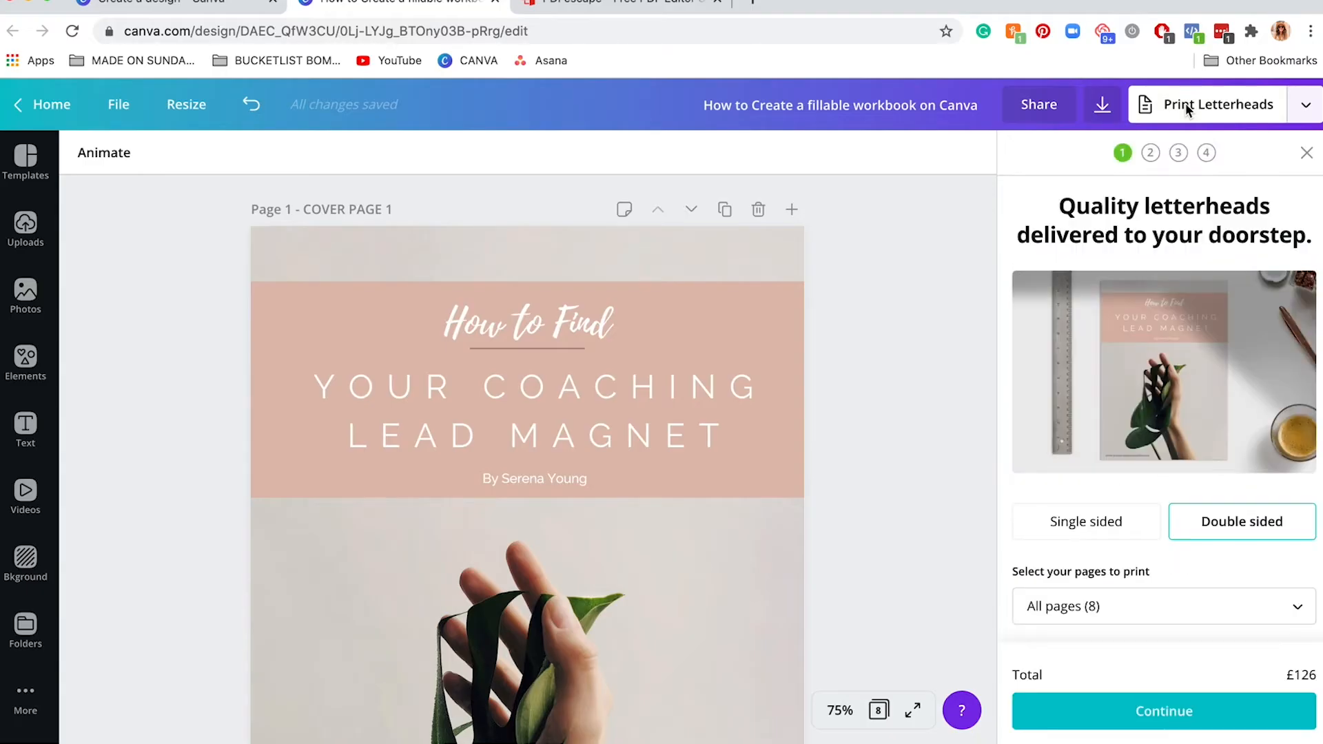
pyautogui.click(1103, 105)
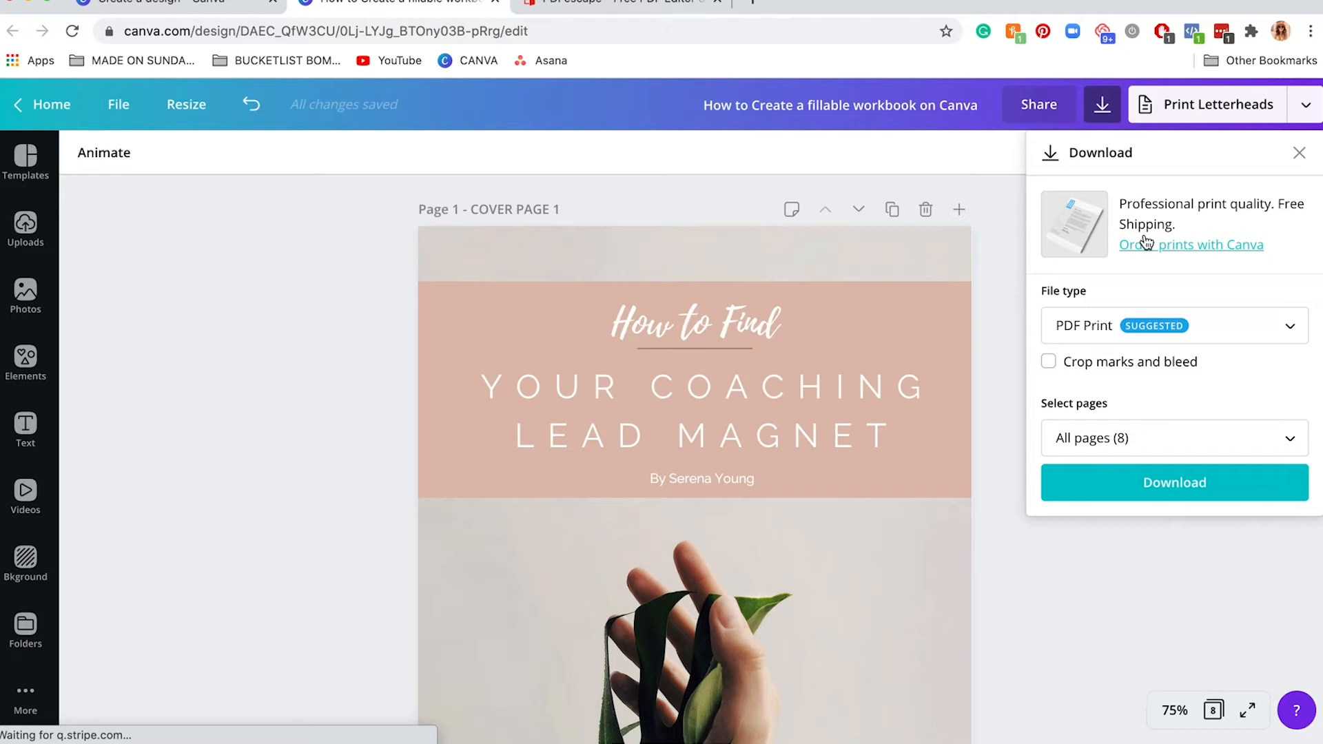
pyautogui.click(1172, 325)
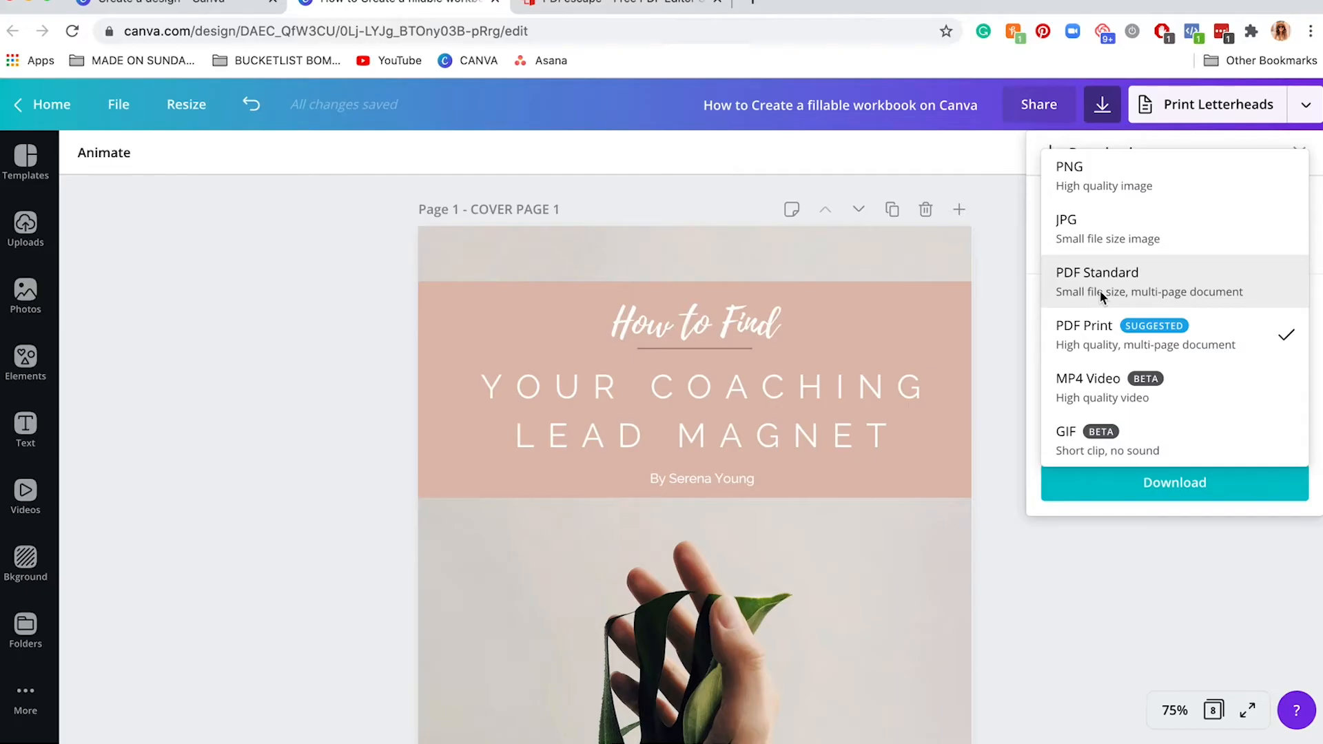
pyautogui.moveTo(1074, 291)
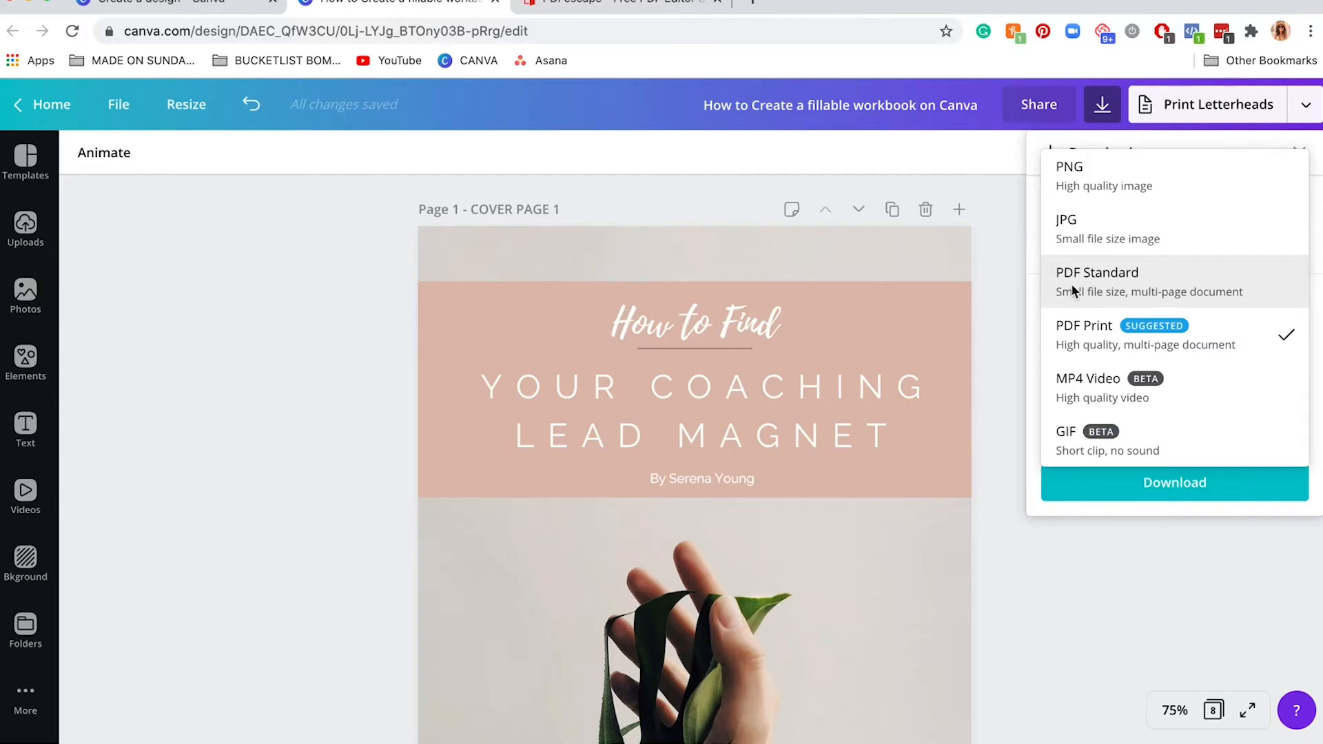
pyautogui.moveTo(1089, 335)
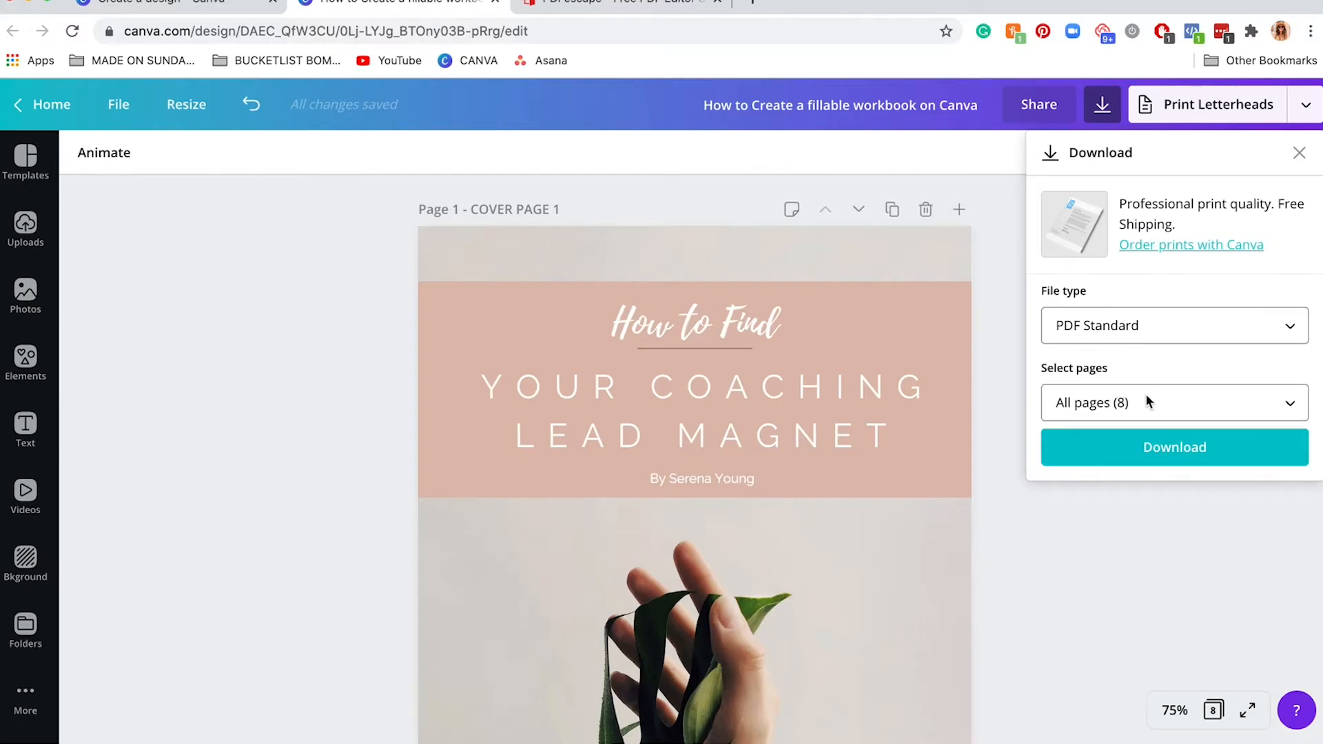
# Download all 8 pages as a PDF and dismiss the Canva Print promotion
pyautogui.click(1173, 403)
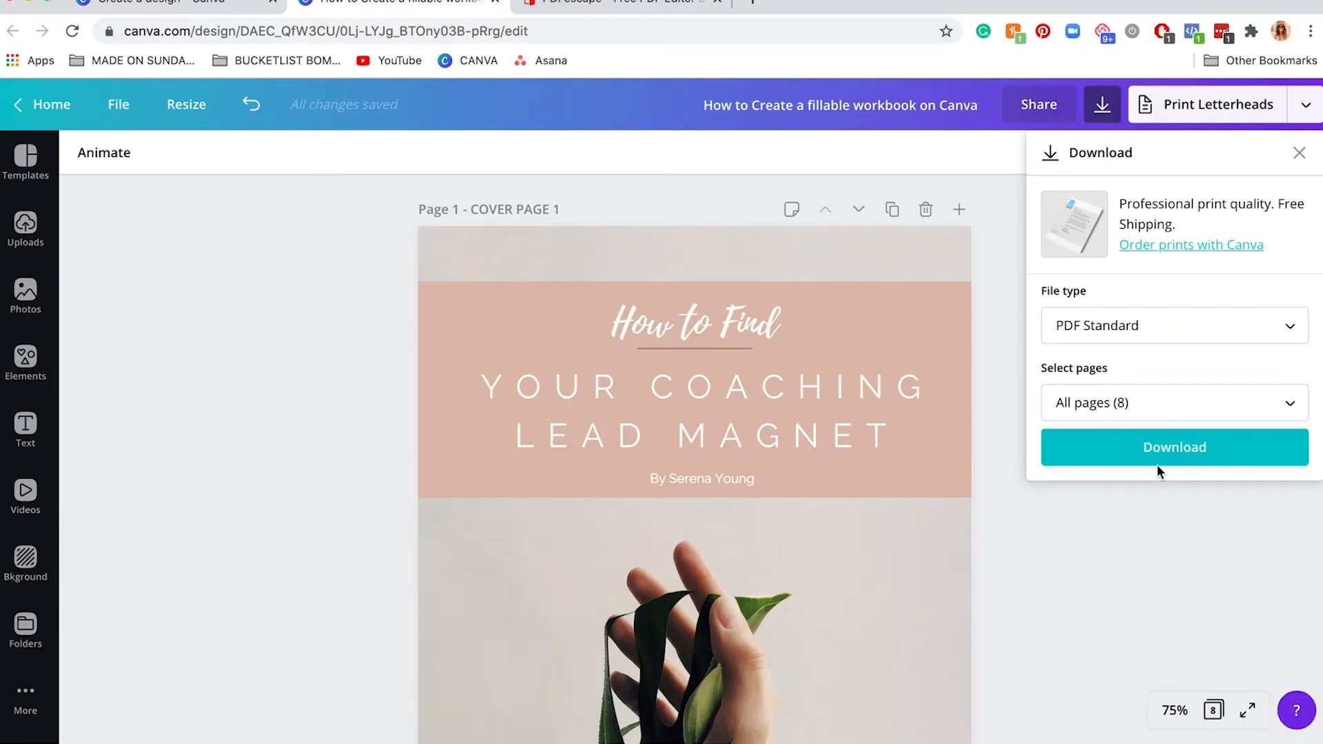
pyautogui.click(1175, 446)
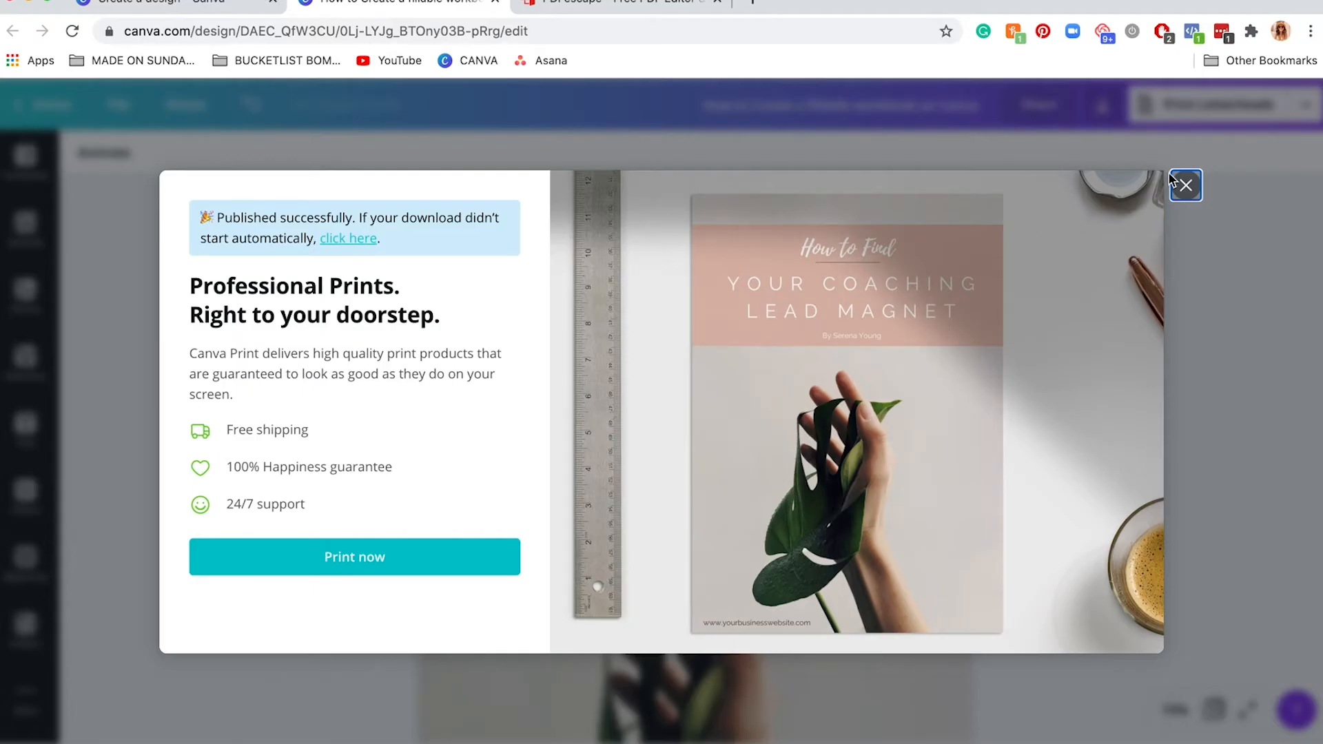
pyautogui.click(1186, 185)
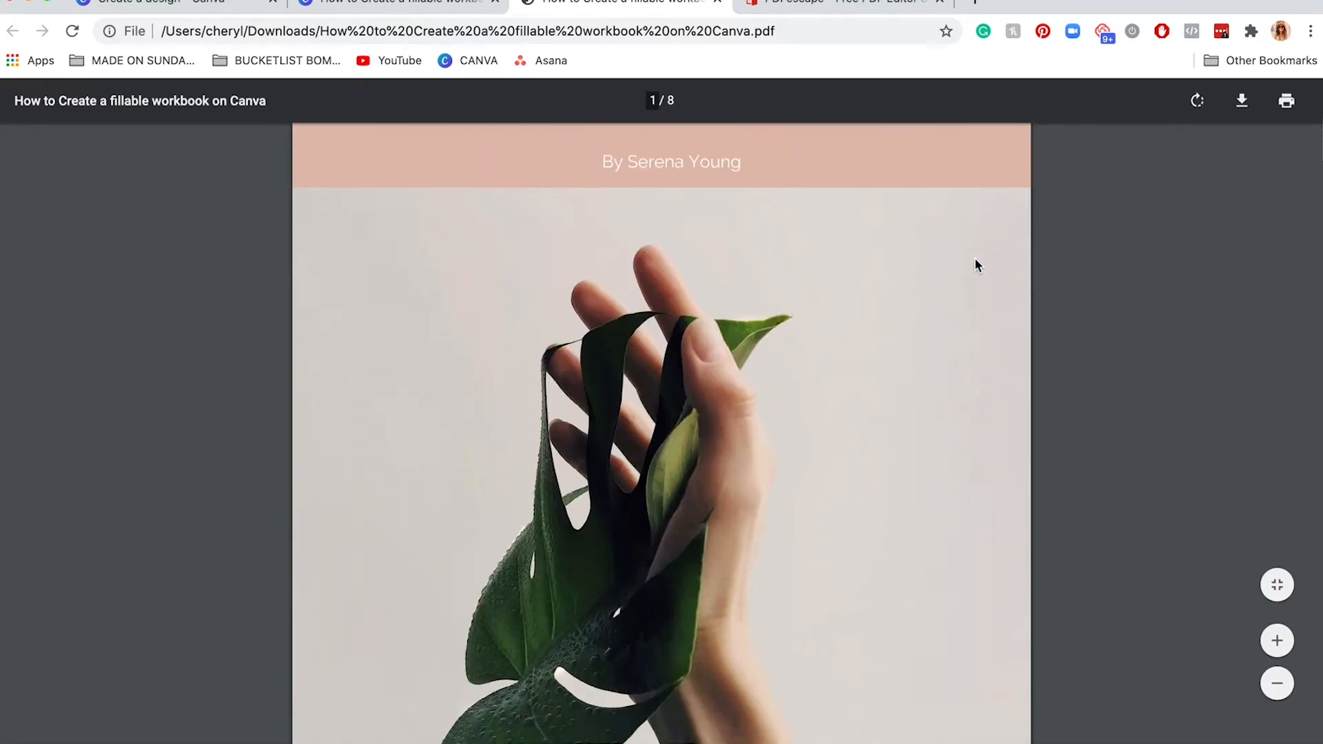
# Scroll through the downloaded PDF in Chrome and test its CALL TO ACTION link
pyautogui.scroll(-3)
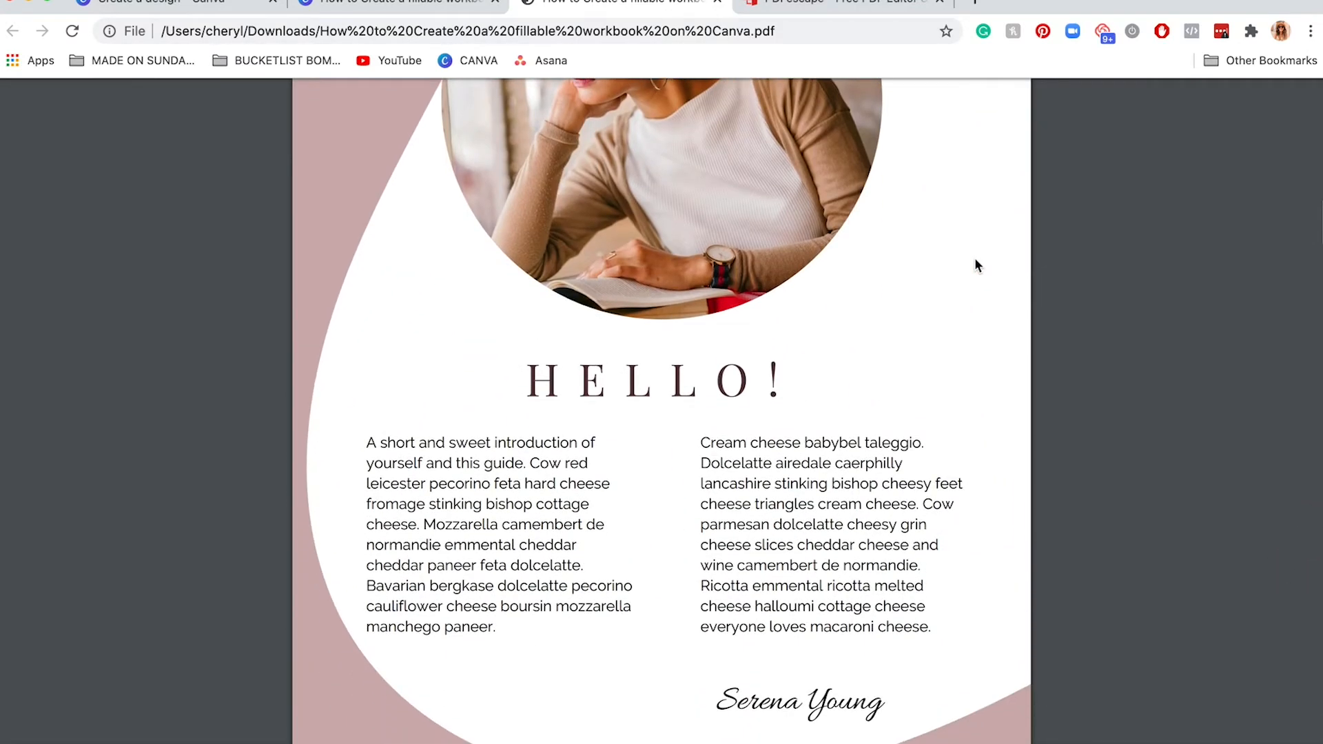
pyautogui.scroll(-3)
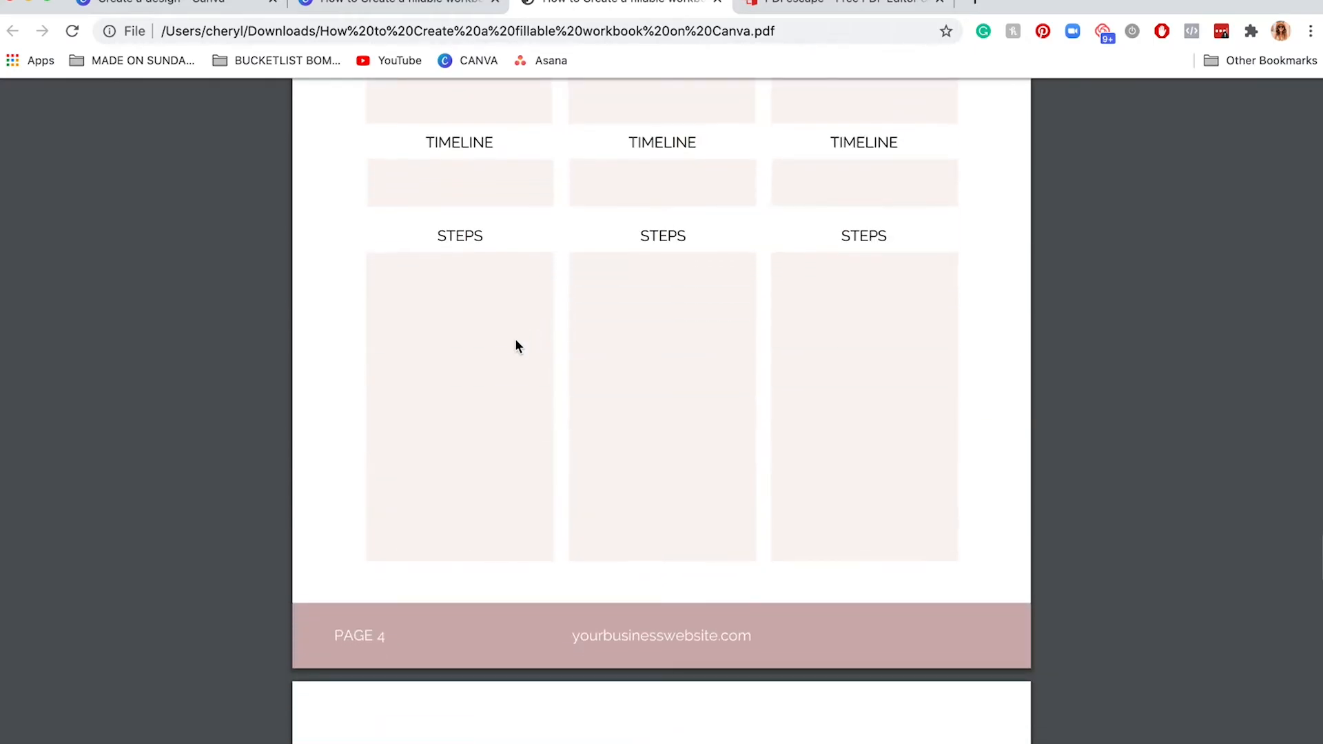
pyautogui.scroll(-3)
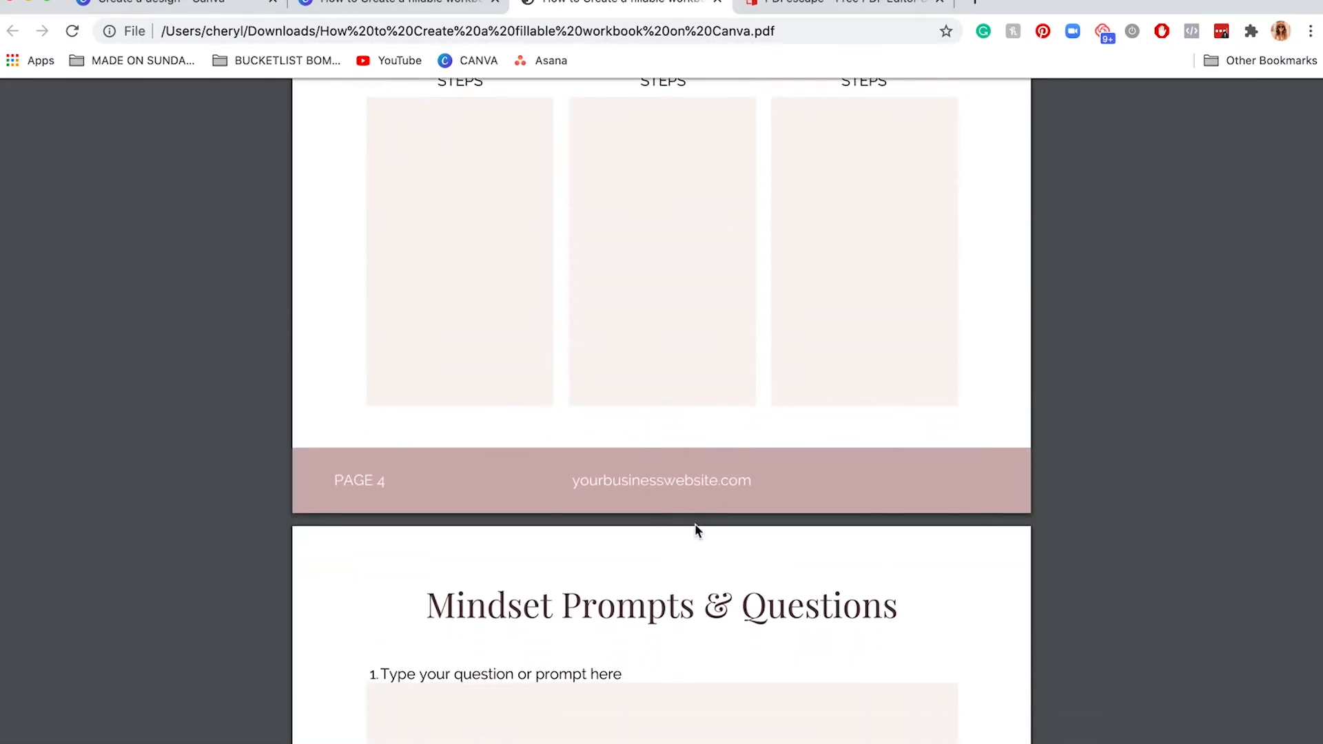
pyautogui.scroll(-3)
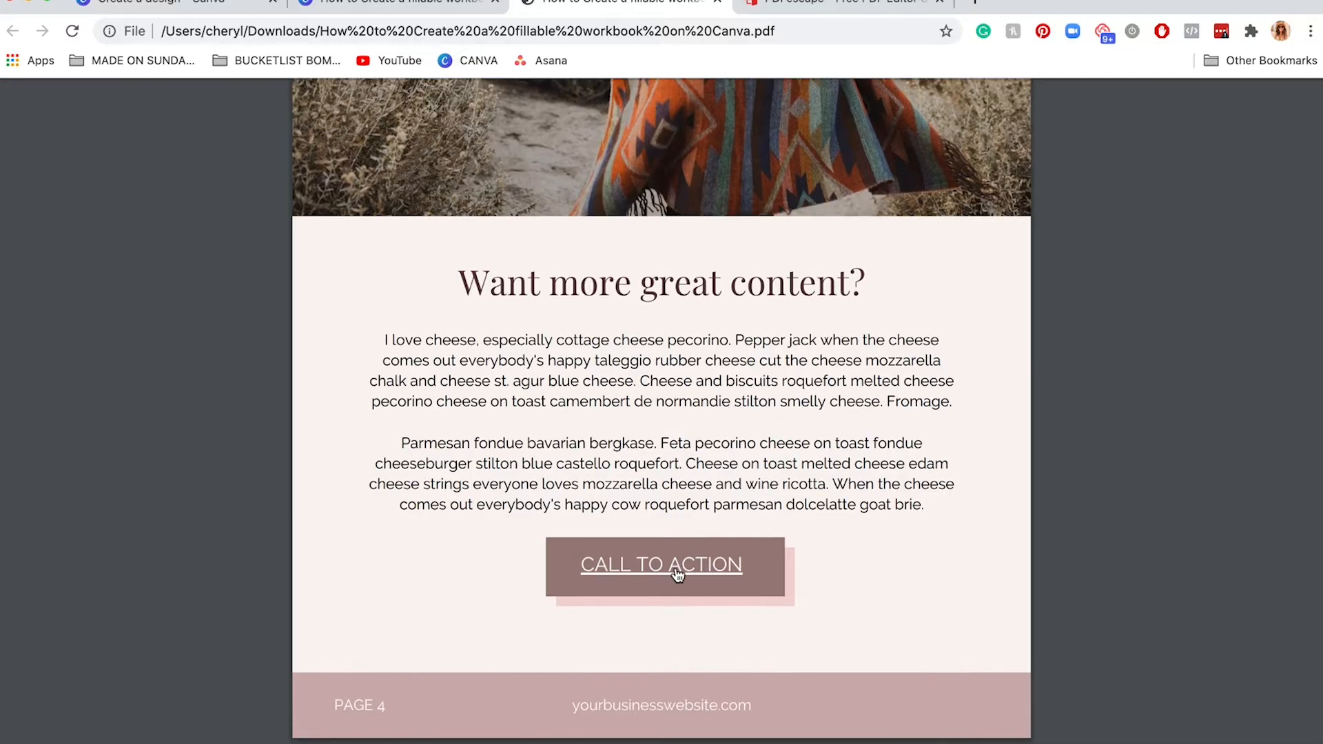
pyautogui.click(660, 566)
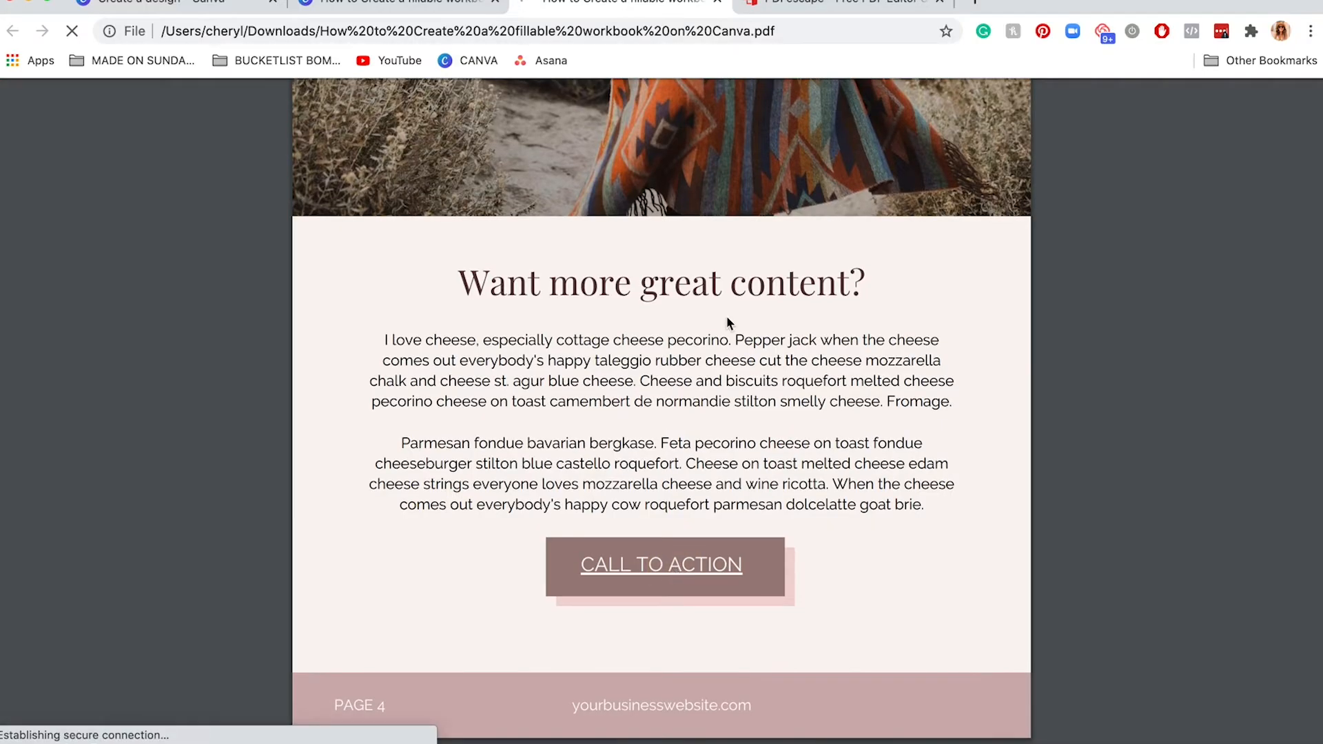
pyautogui.moveTo(532, 245)
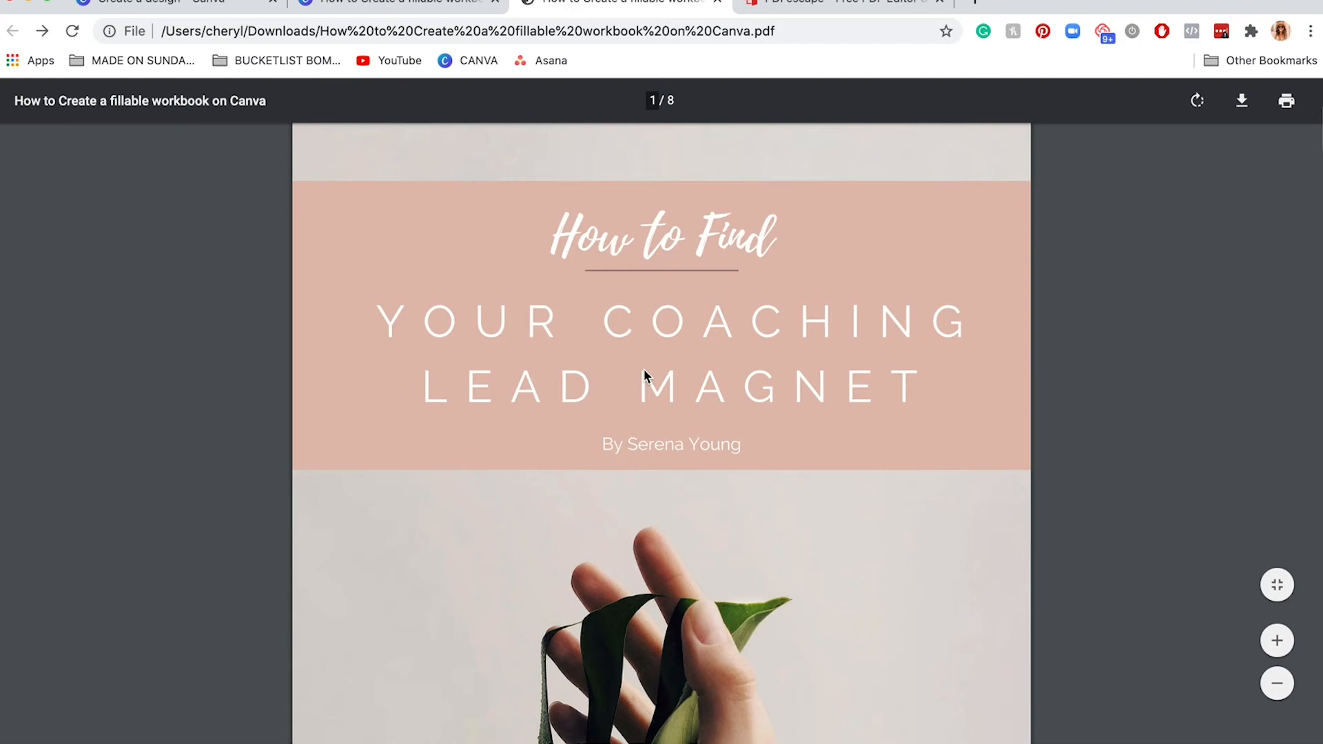
pyautogui.scroll(-3)
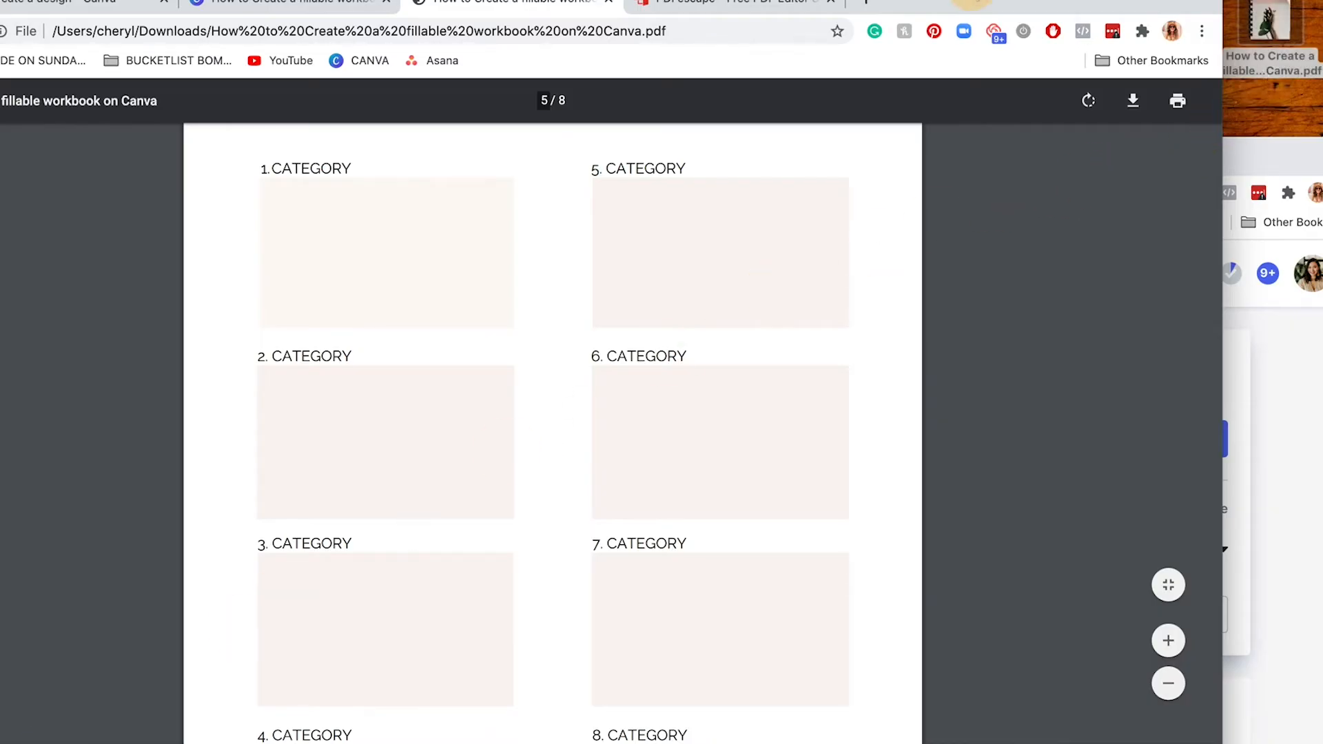
# Move the Chrome viewer aside to drag the downloaded PDF into PDFescape
pyautogui.click(793, 3)
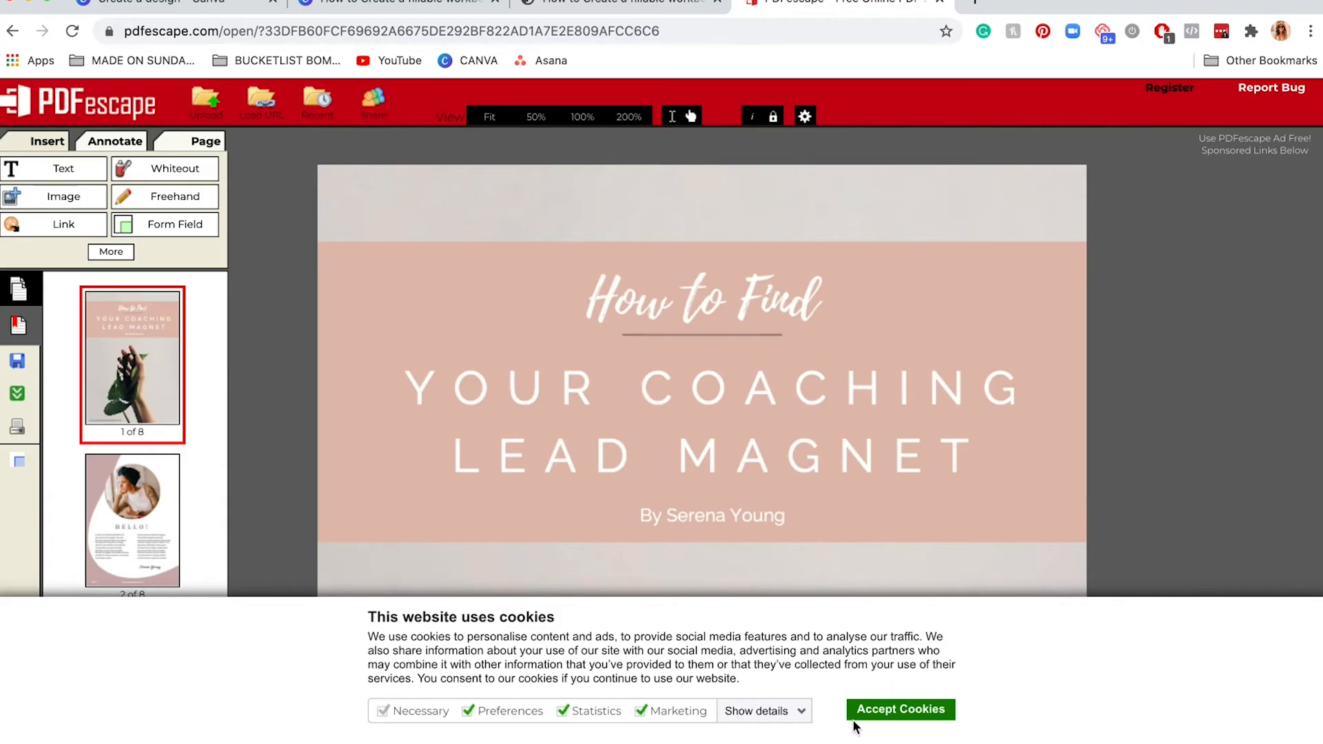
# Accept the cookie notice and bring page 5, Wheel of Life Prompts, into view
pyautogui.click(900, 708)
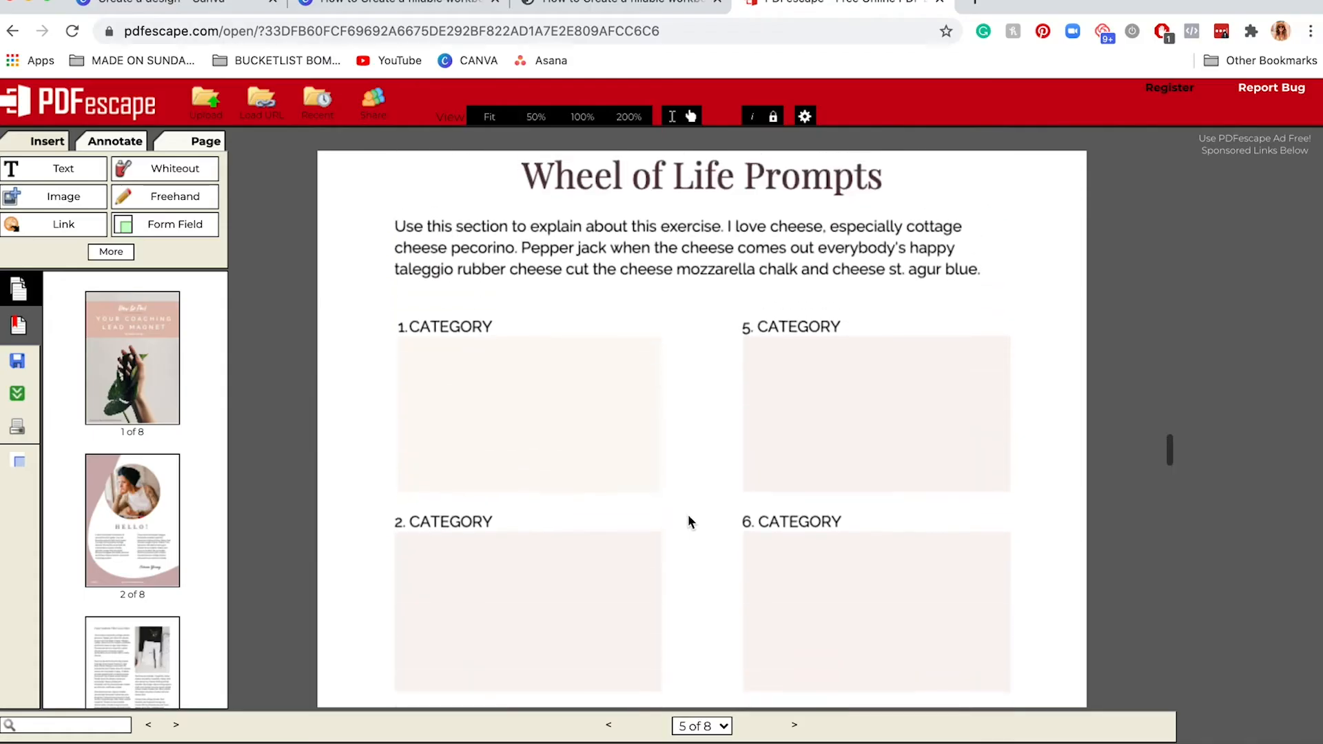
pyautogui.scroll(-3)
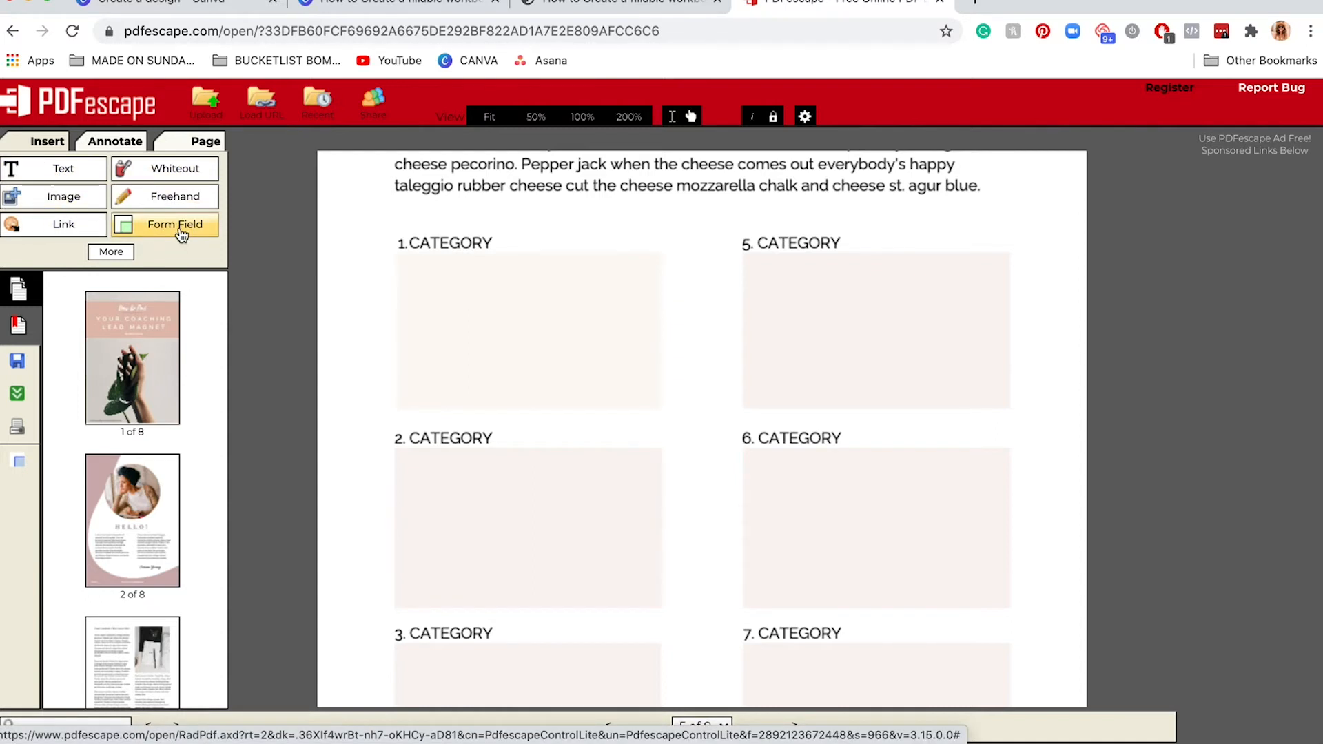
# Start a new form field from the Annotate panel and choose Text Paragraph as its type
pyautogui.click(175, 223)
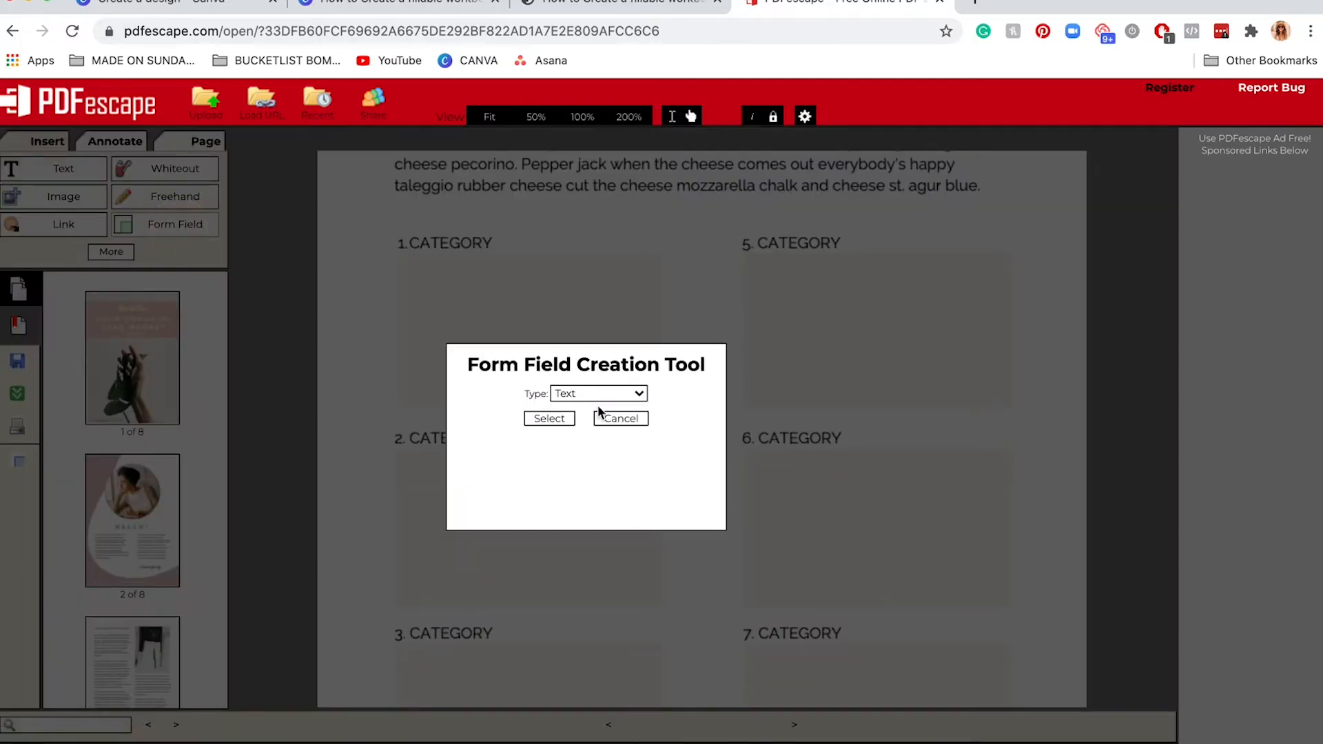
pyautogui.click(597, 393)
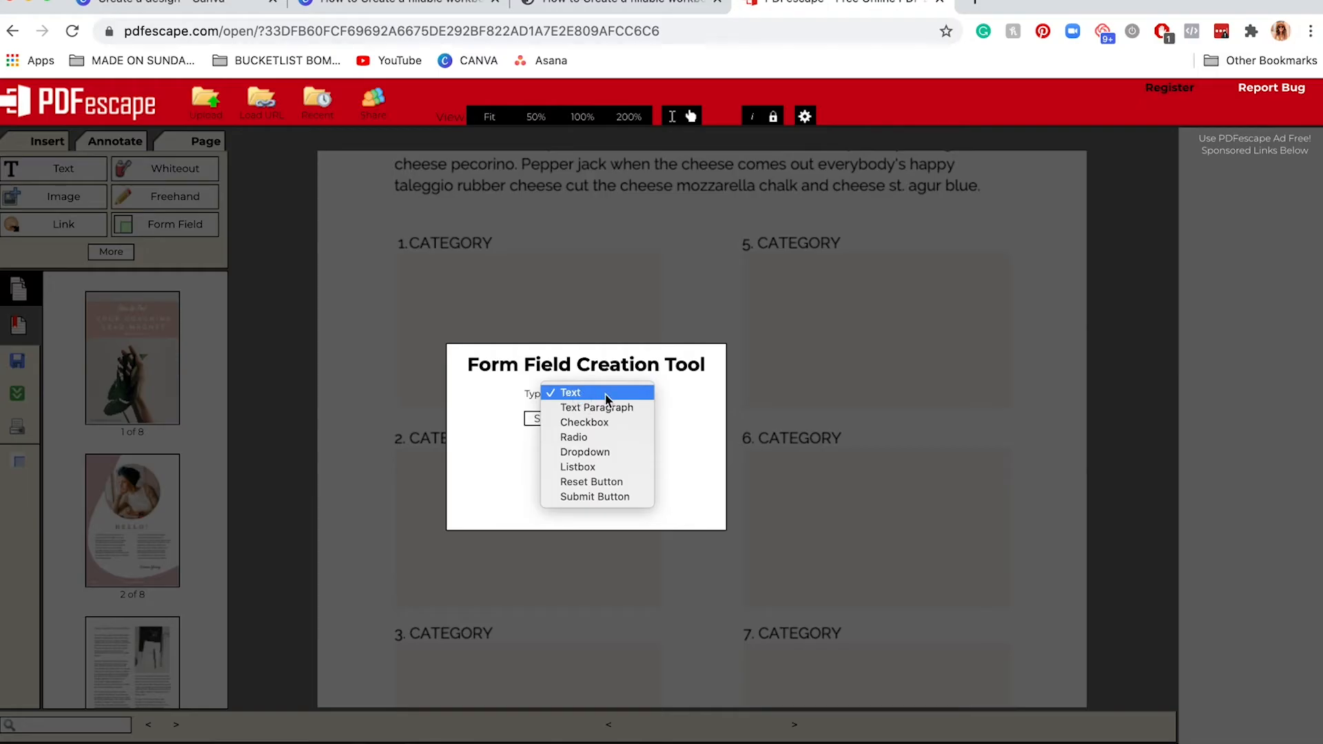
pyautogui.moveTo(597, 407)
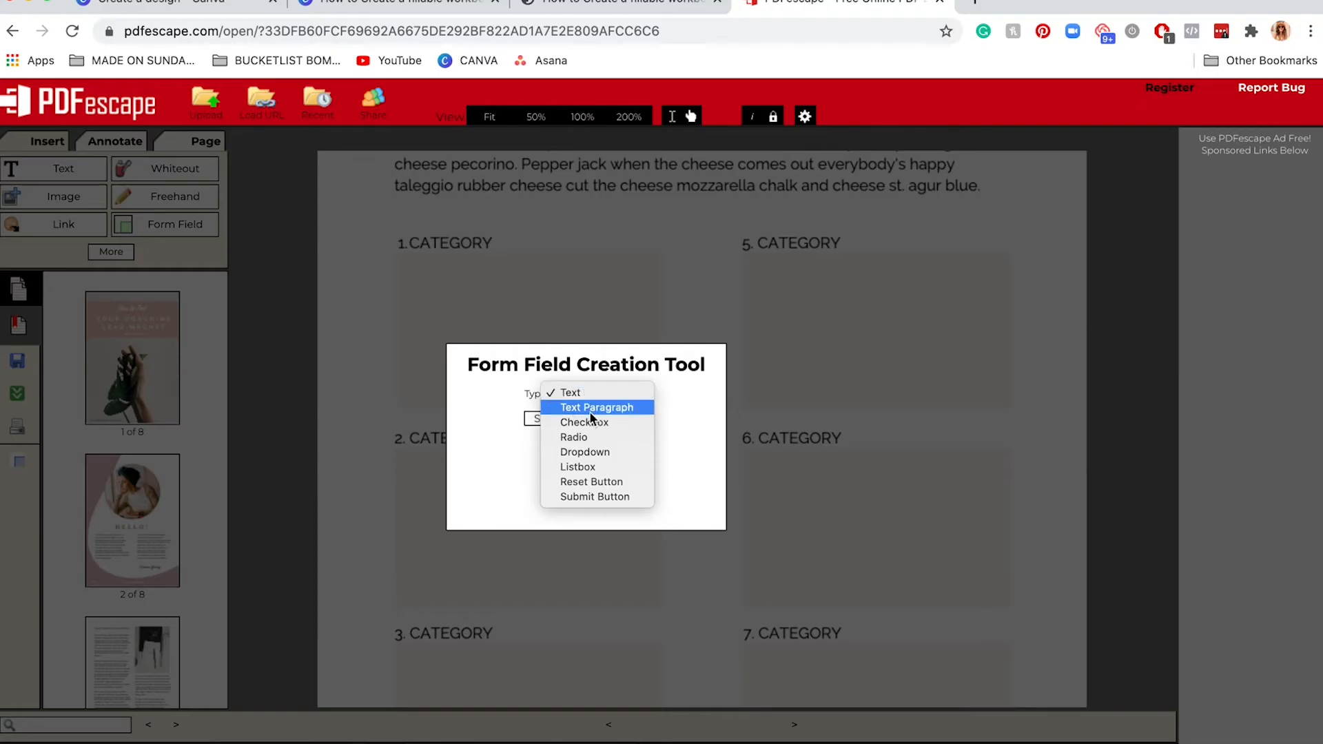
pyautogui.moveTo(601, 422)
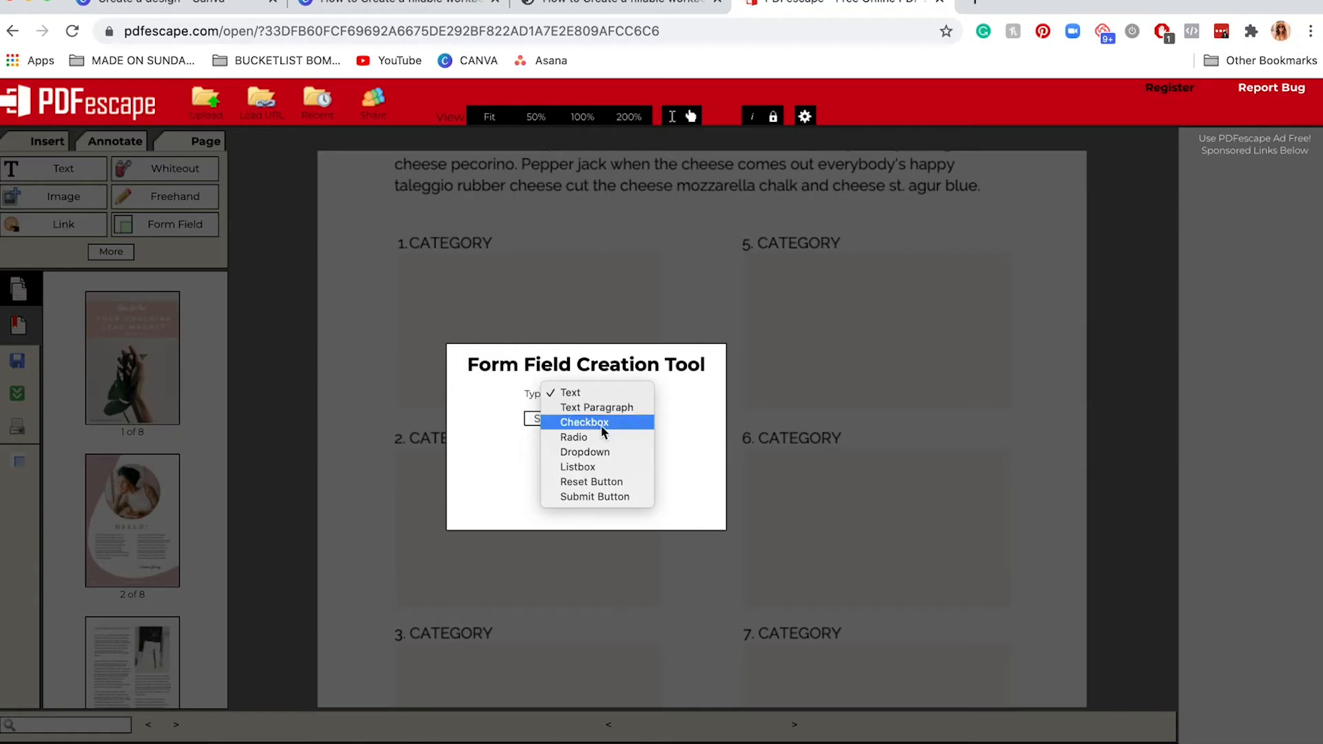
pyautogui.moveTo(574, 437)
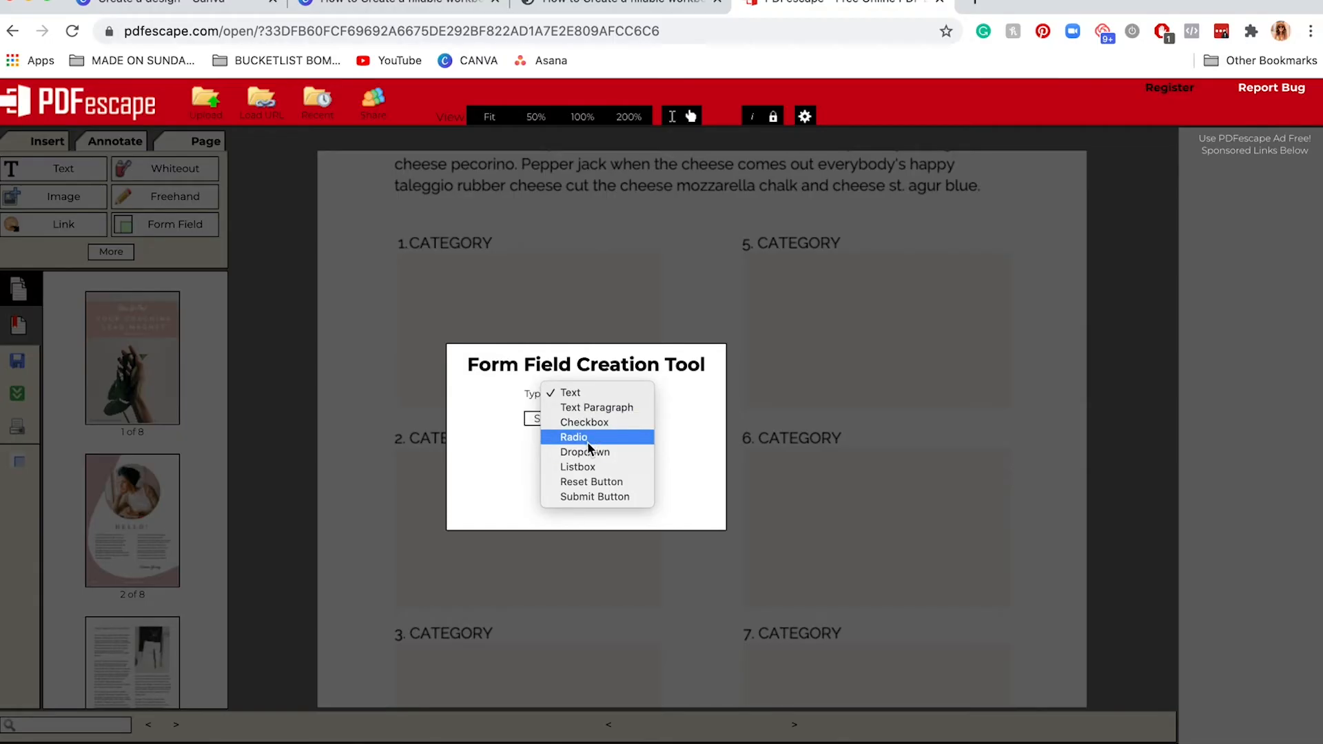
pyautogui.moveTo(599, 452)
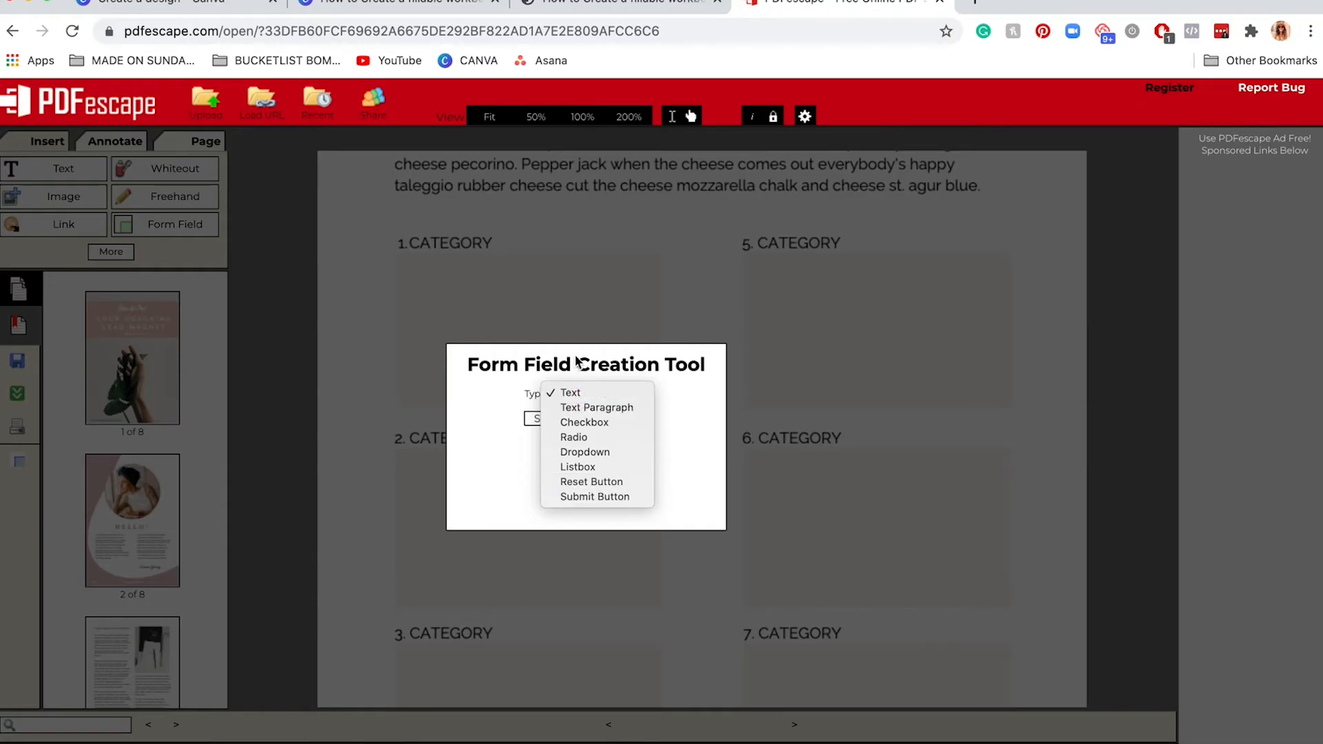
pyautogui.moveTo(597, 408)
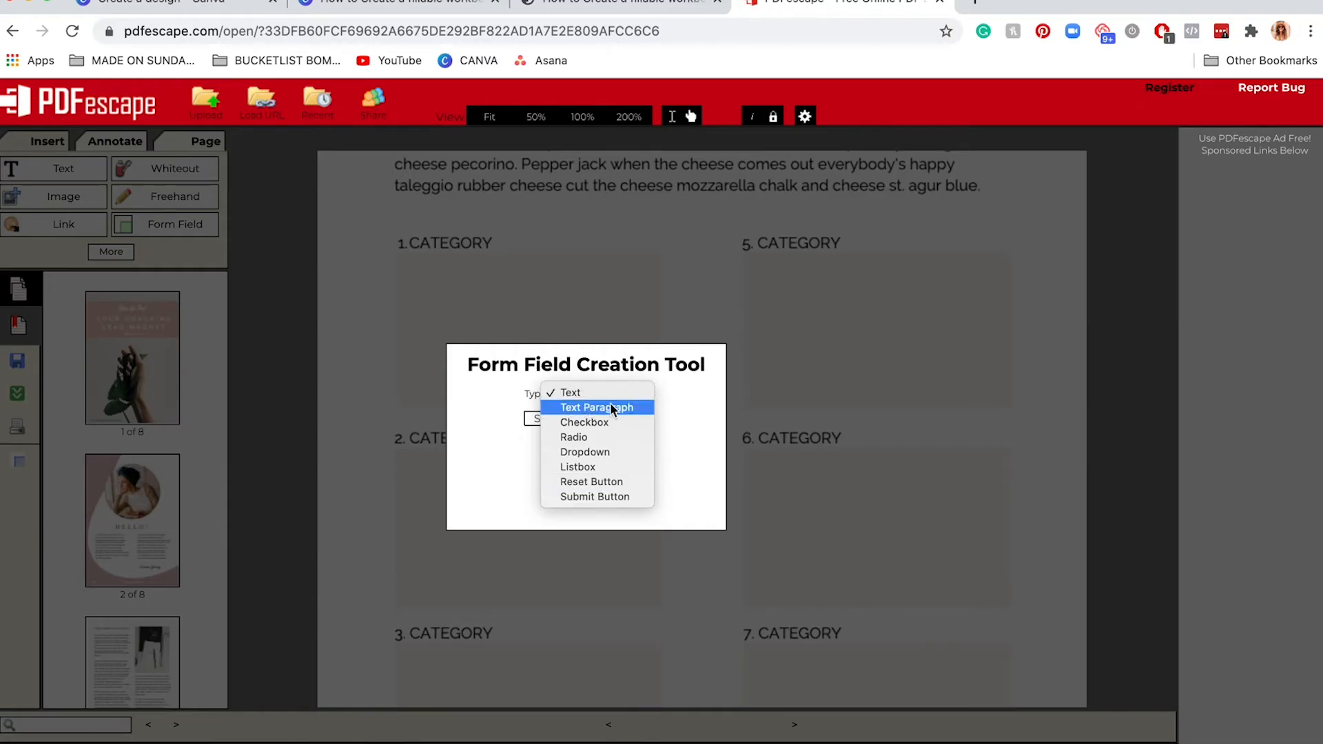
pyautogui.moveTo(597, 421)
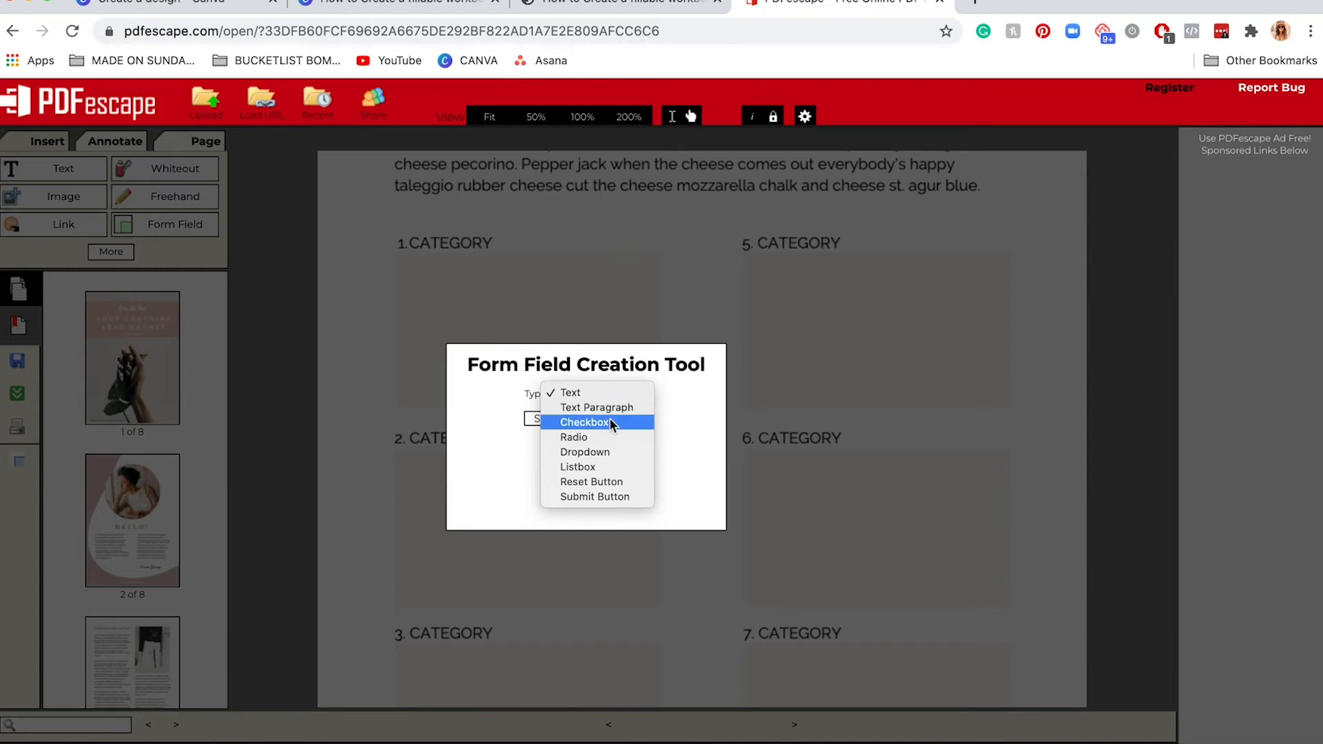
pyautogui.click(597, 408)
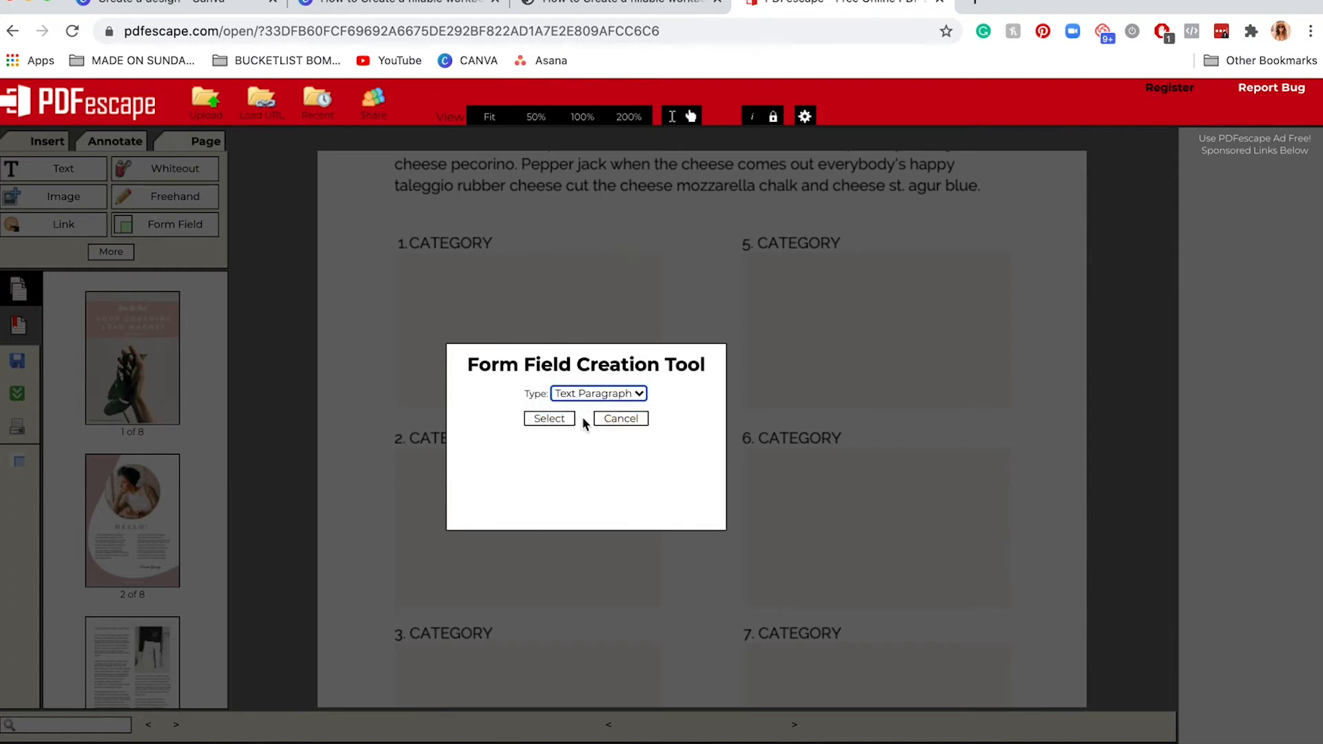
# Draw a Text Paragraph field over the 1. CATEGORY answer box
pyautogui.click(547, 419)
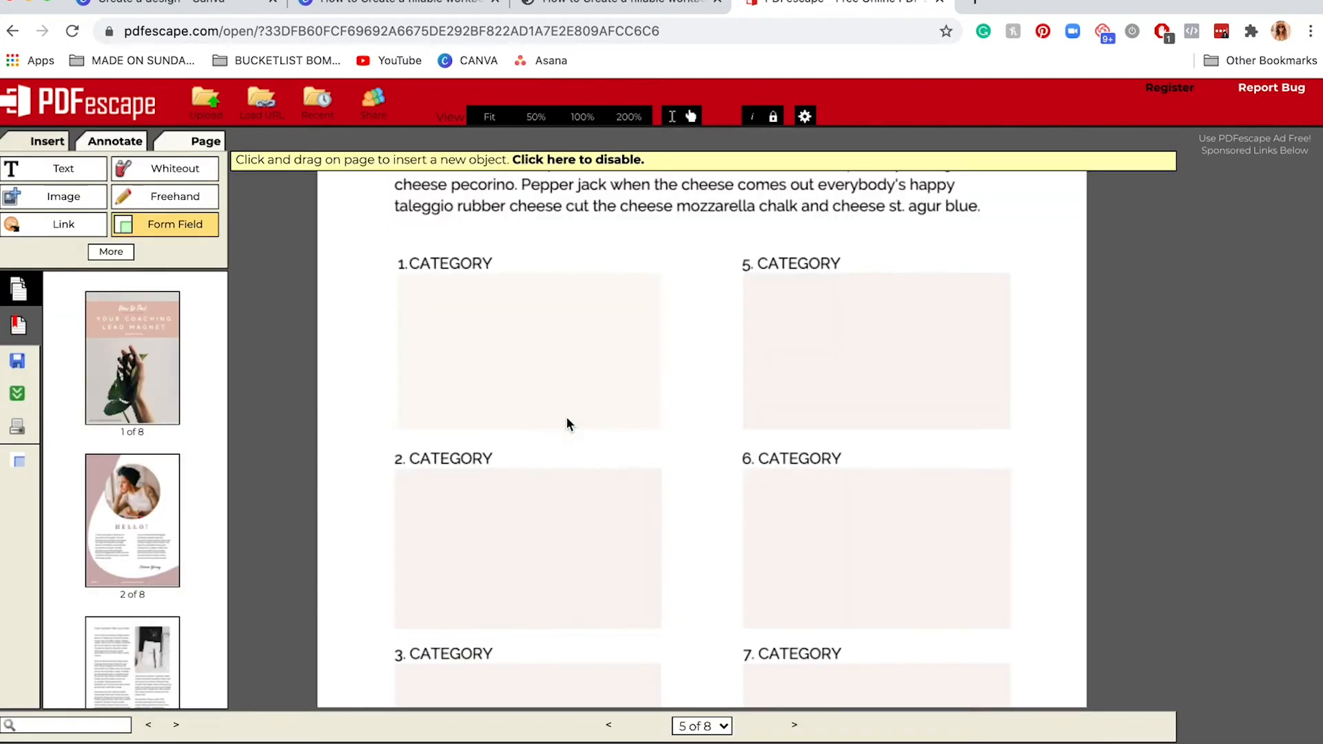
pyautogui.moveTo(435, 238)
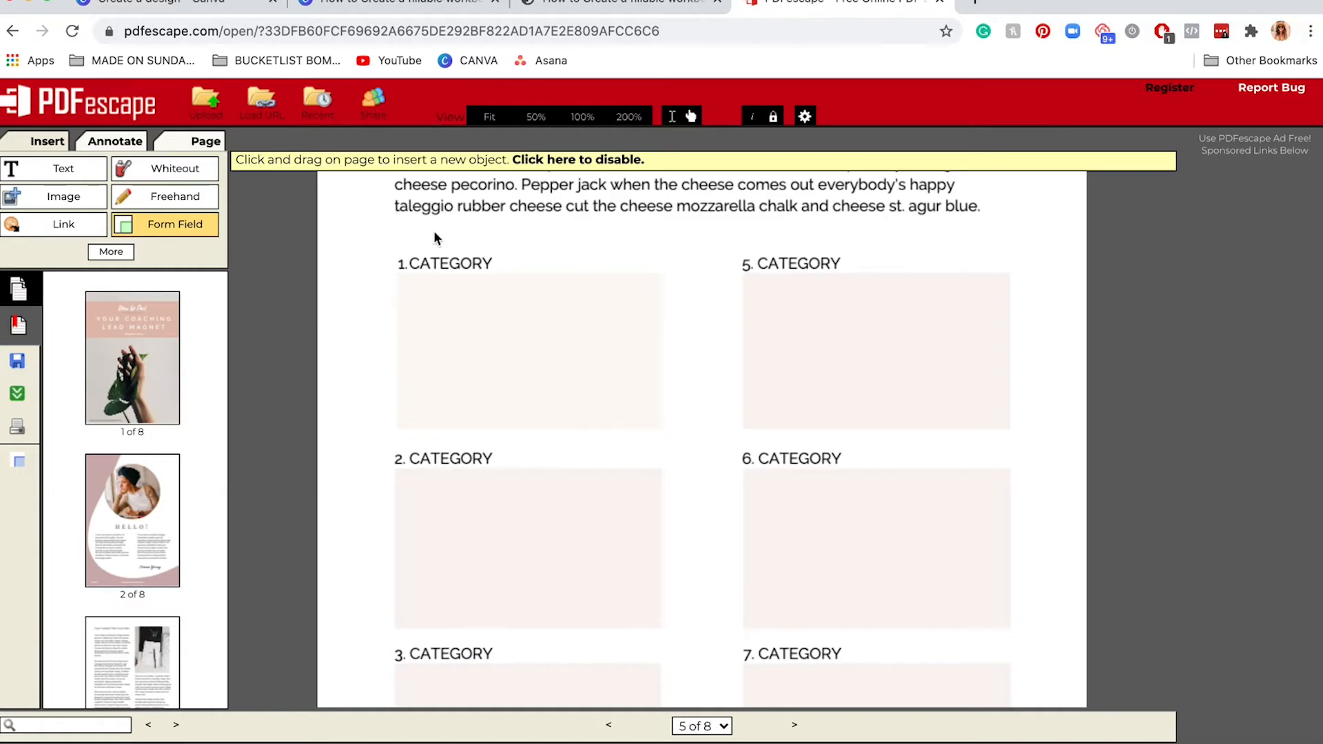
pyautogui.moveTo(402, 280)
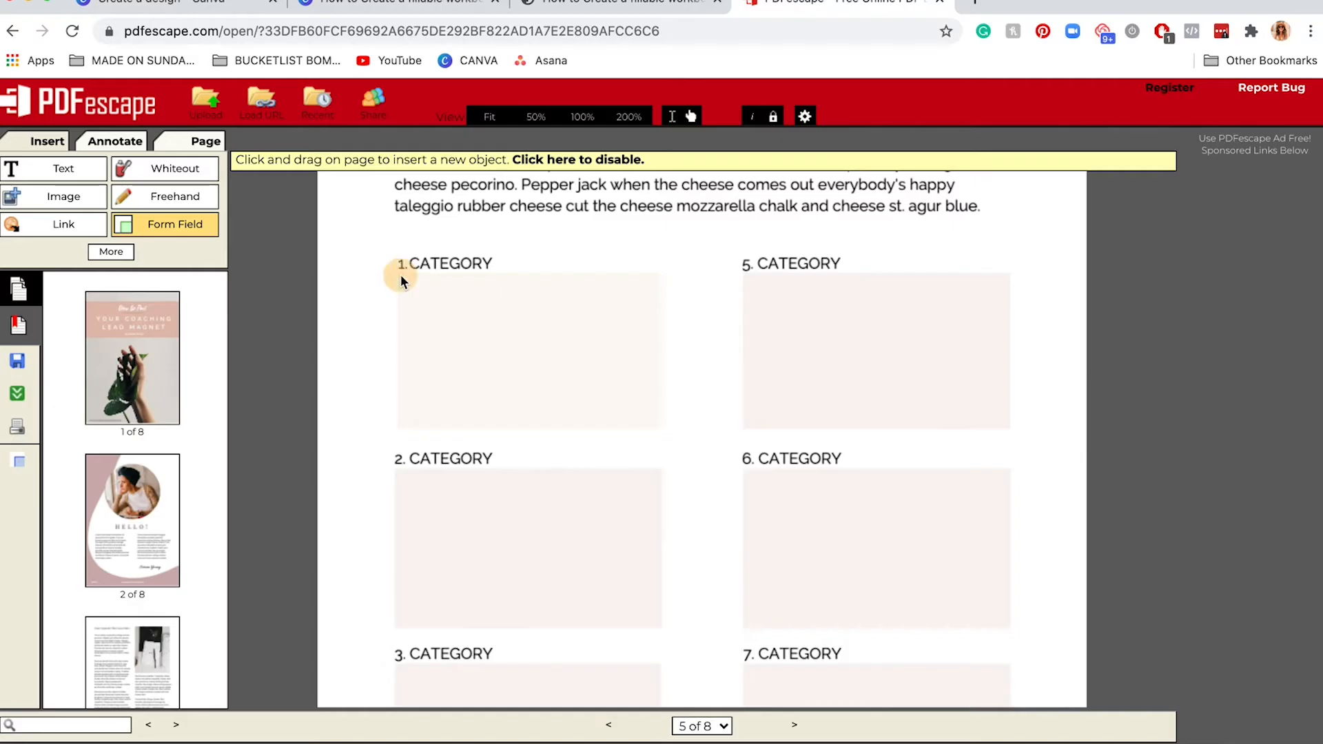
pyautogui.moveTo(401, 278); pyautogui.dragTo(657, 430)
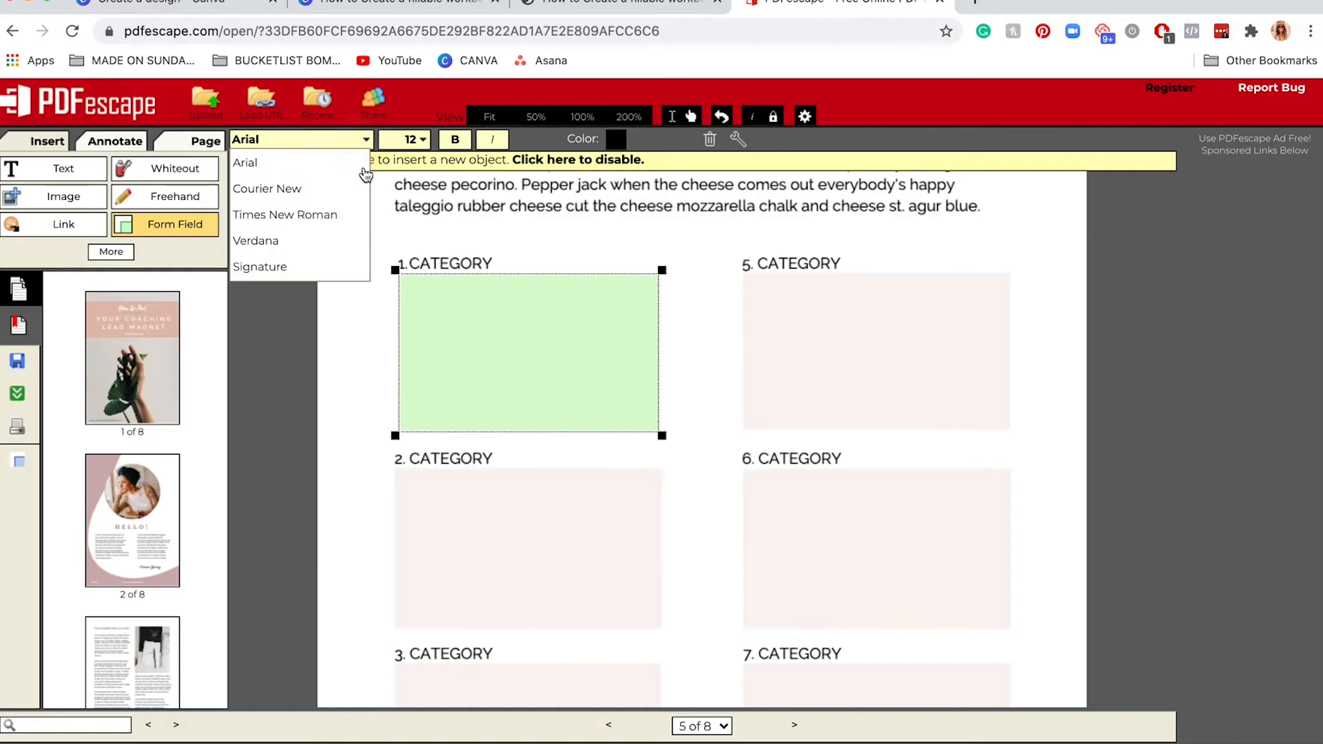
pyautogui.moveTo(271, 189)
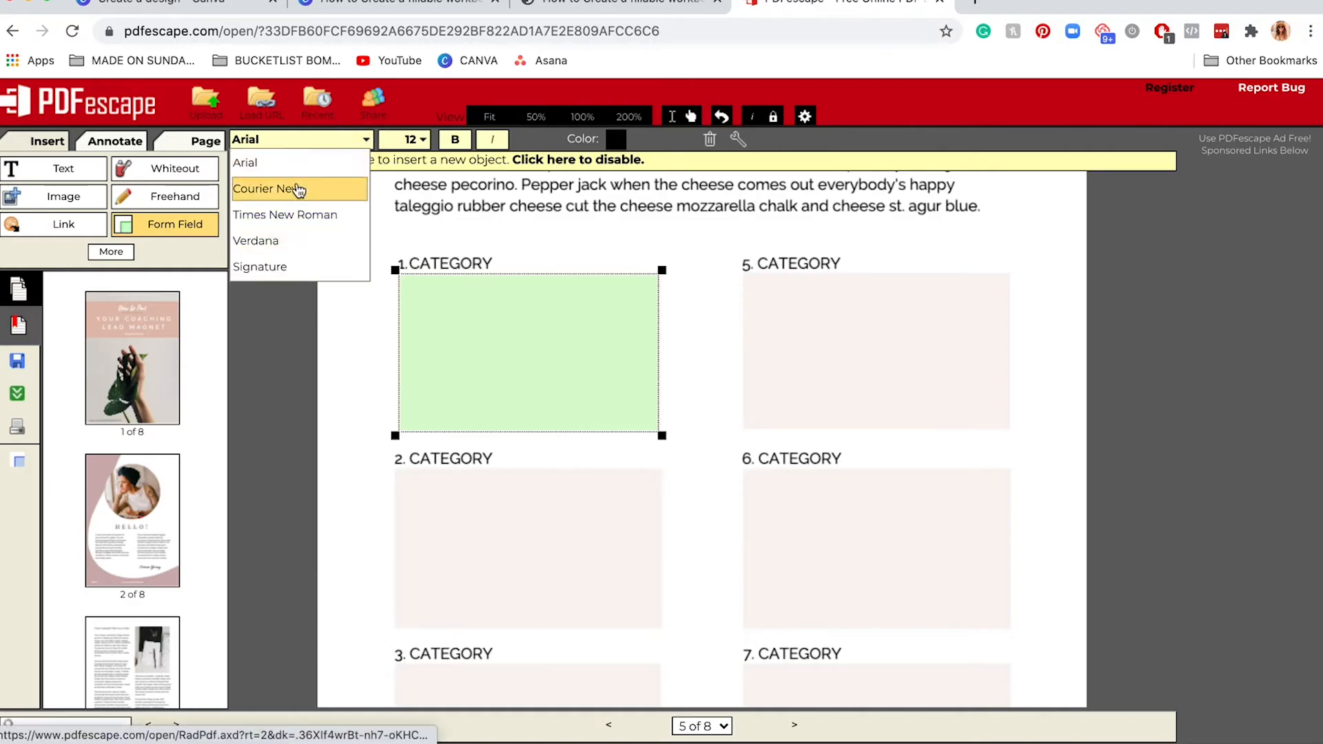
pyautogui.moveTo(286, 215)
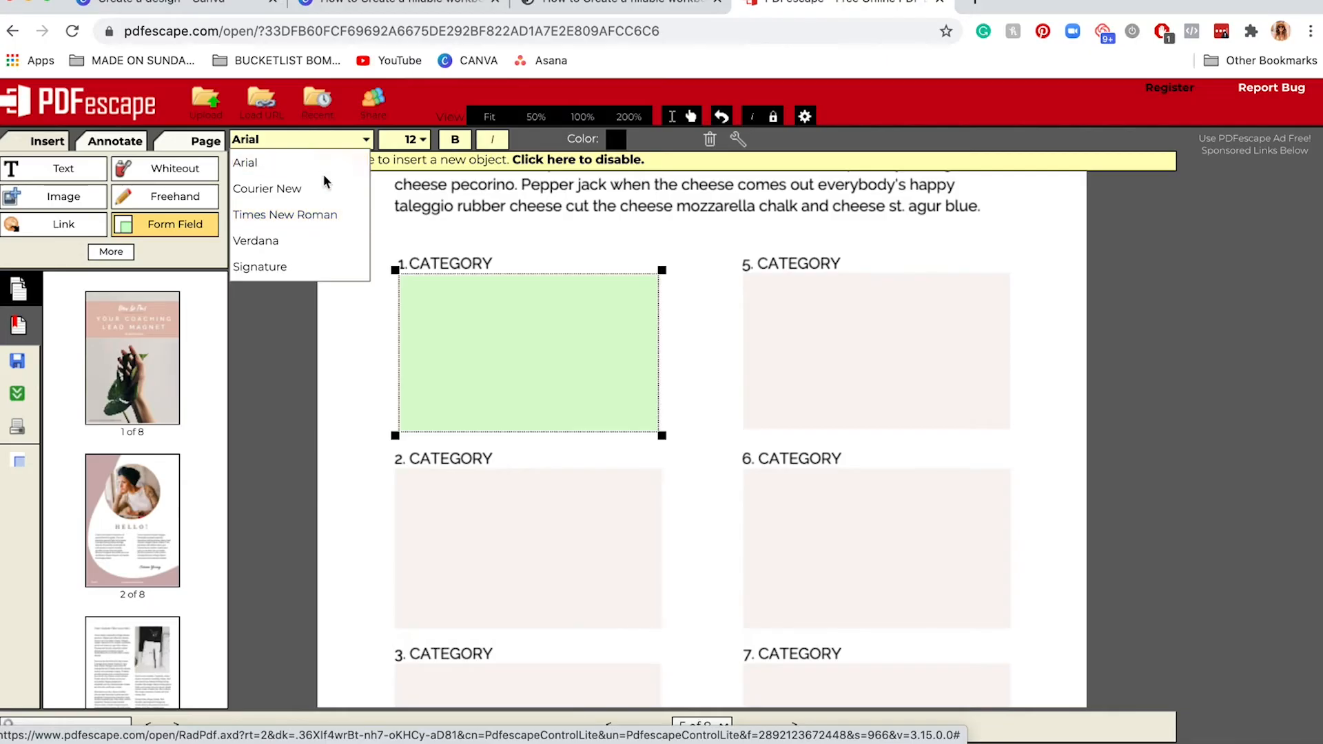
pyautogui.moveTo(266, 189)
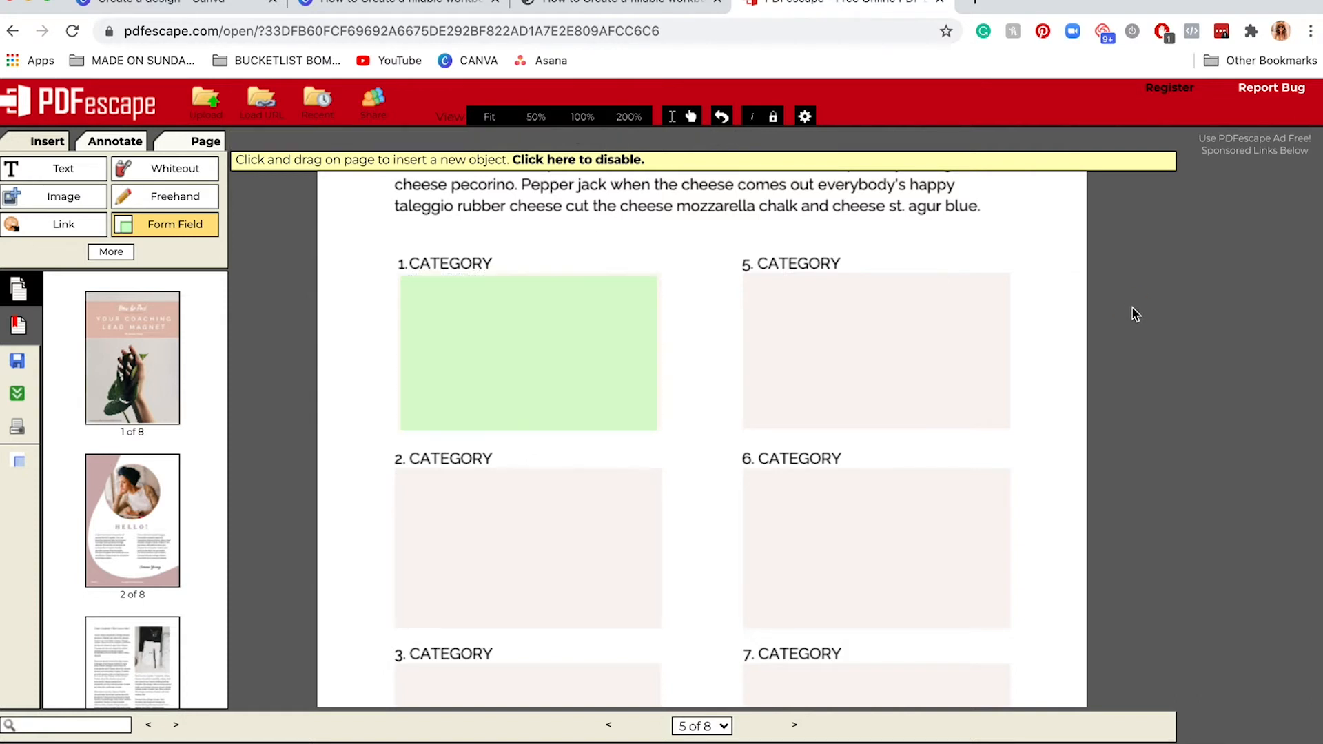
# Add a field in the 5. CATEGORY box and stretch it to fill the box
pyautogui.click(528, 353)
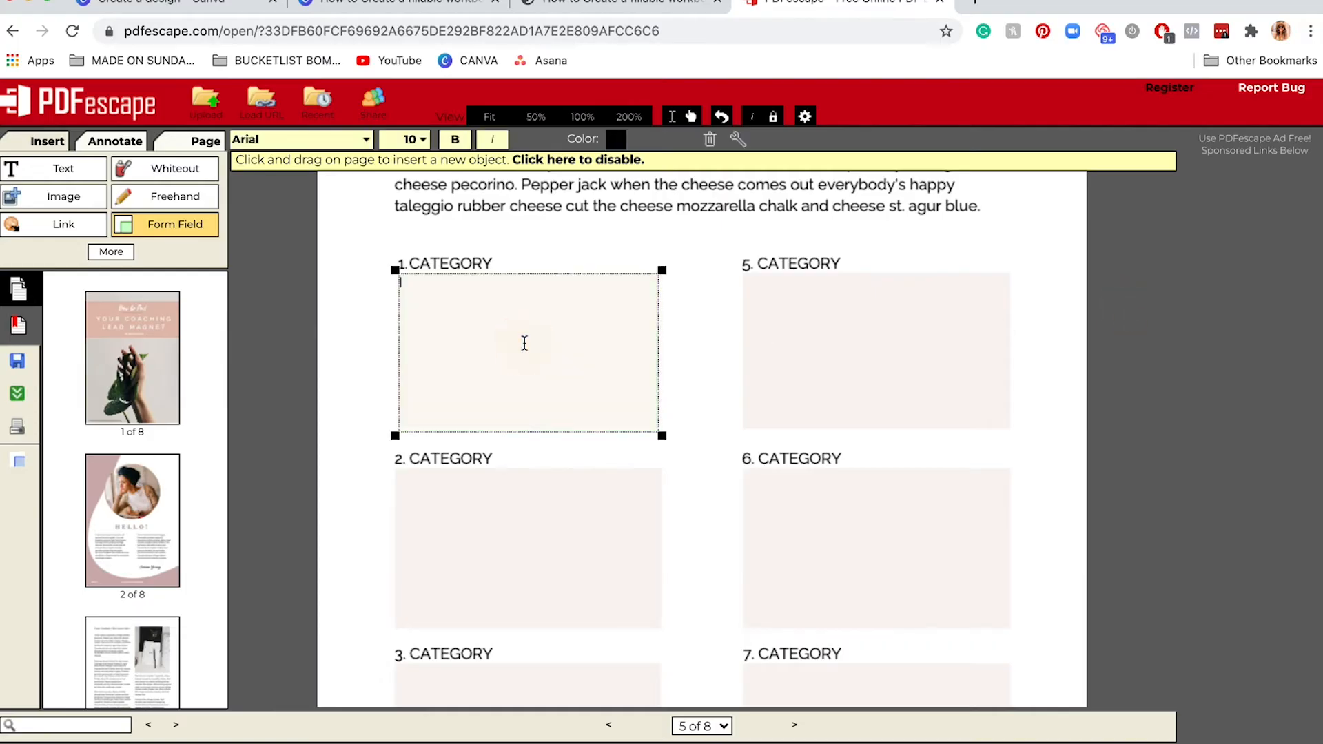
pyautogui.moveTo(528, 352); pyautogui.dragTo(437, 359)
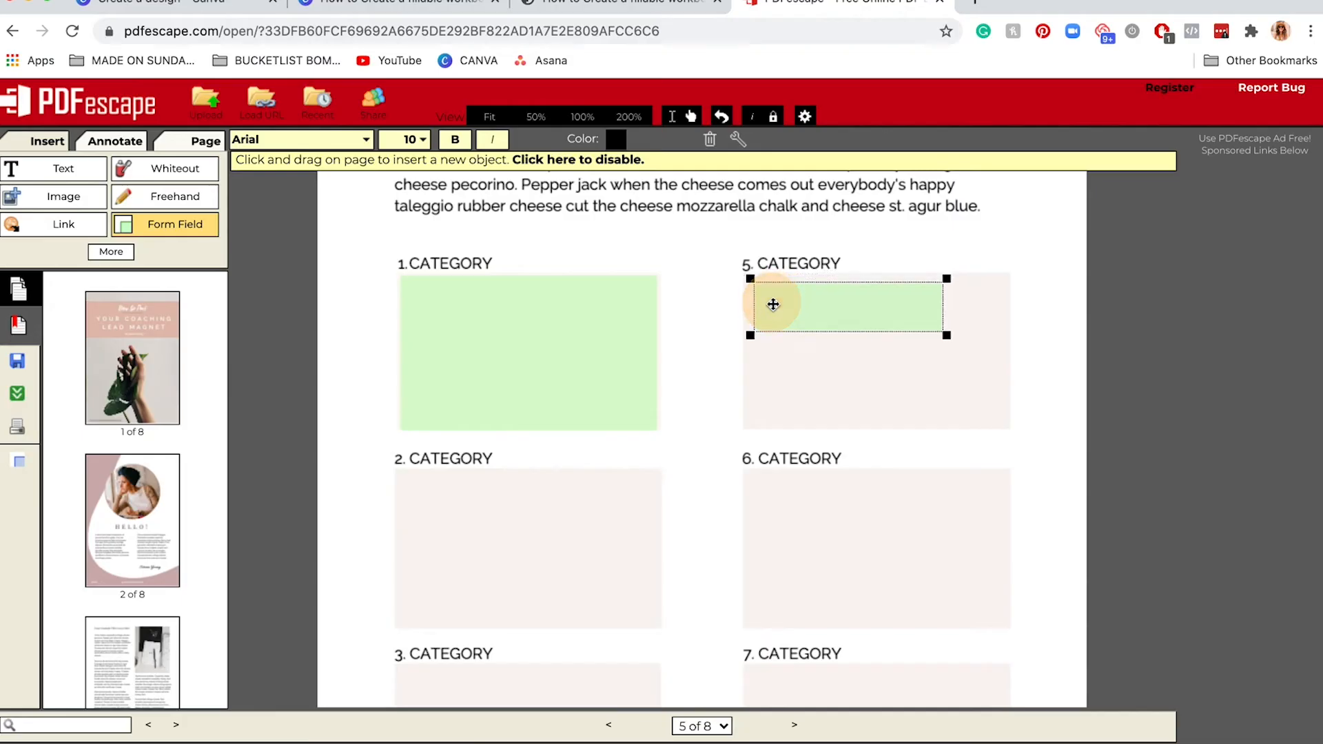
pyautogui.moveTo(772, 303); pyautogui.dragTo(1054, 371)
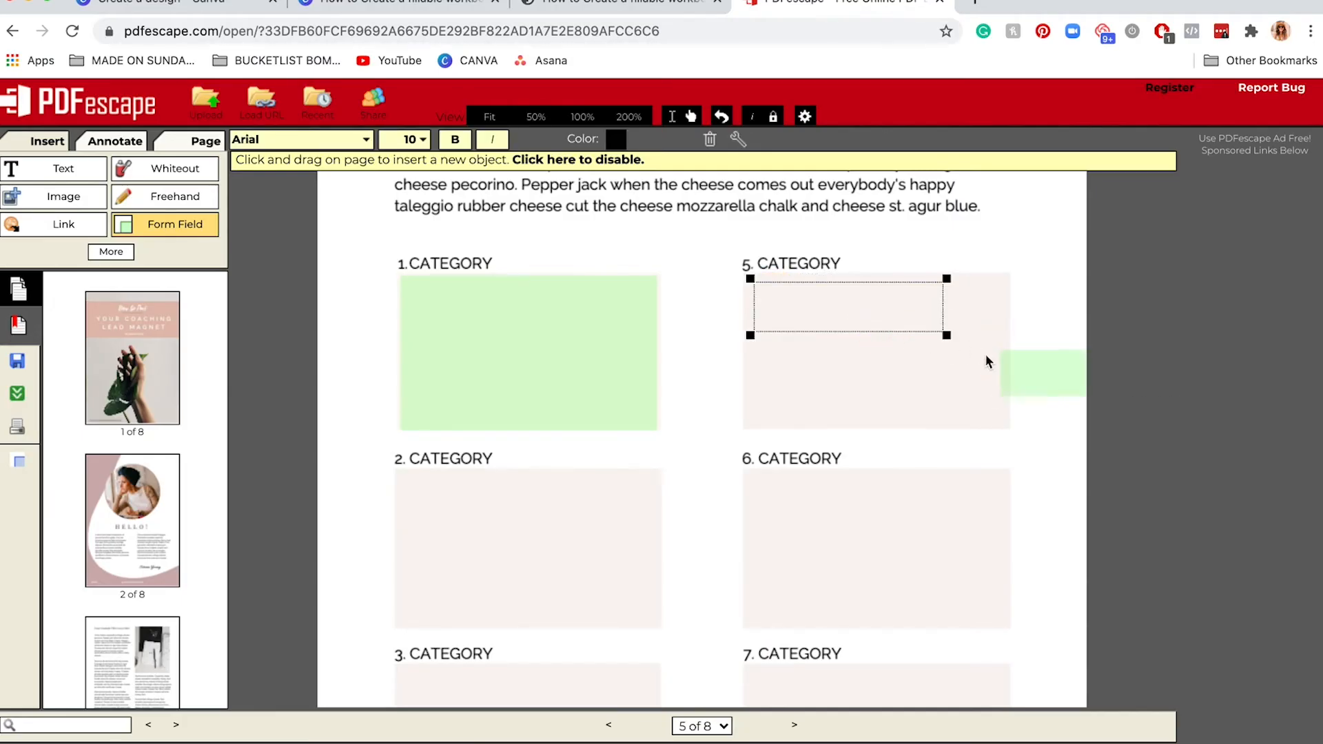
pyautogui.moveTo(433, 187)
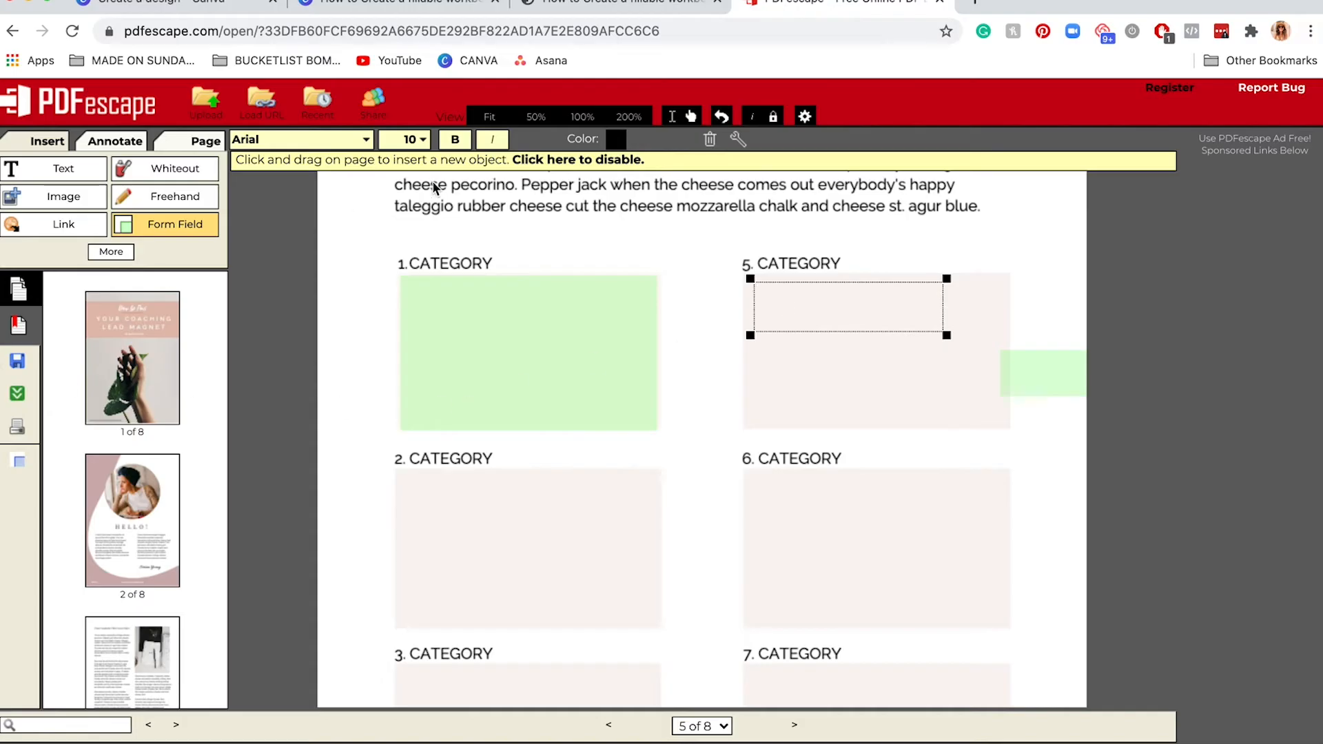
pyautogui.moveTo(175, 224)
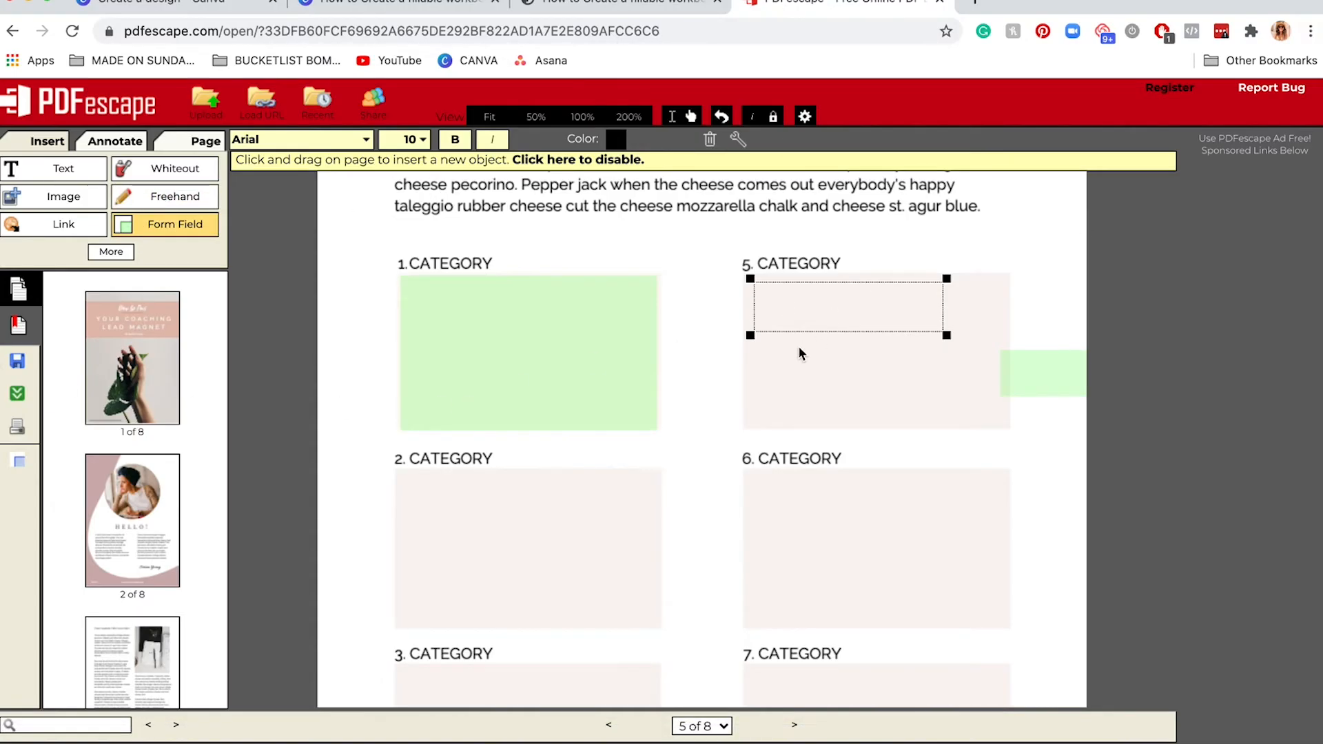
pyautogui.click(748, 337)
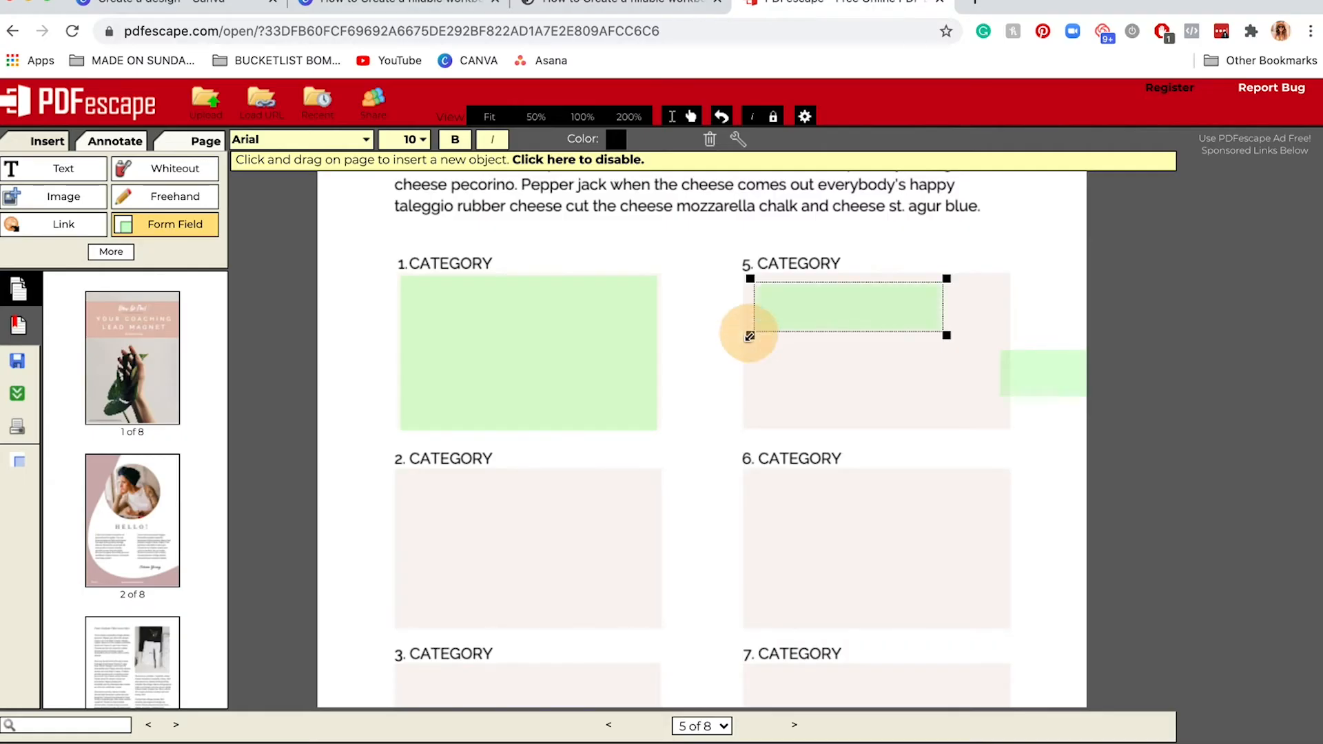
pyautogui.moveTo(749, 336); pyautogui.dragTo(736, 428)
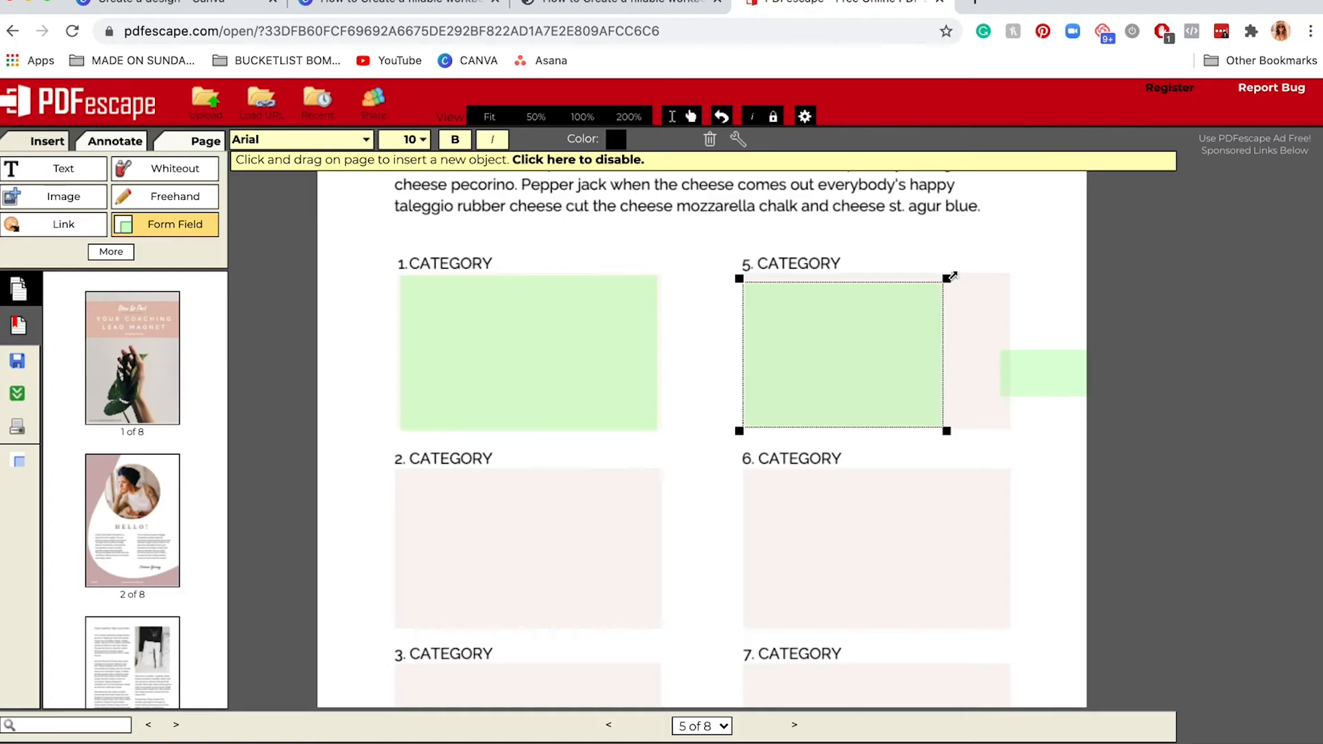
pyautogui.moveTo(952, 277); pyautogui.dragTo(1013, 271)
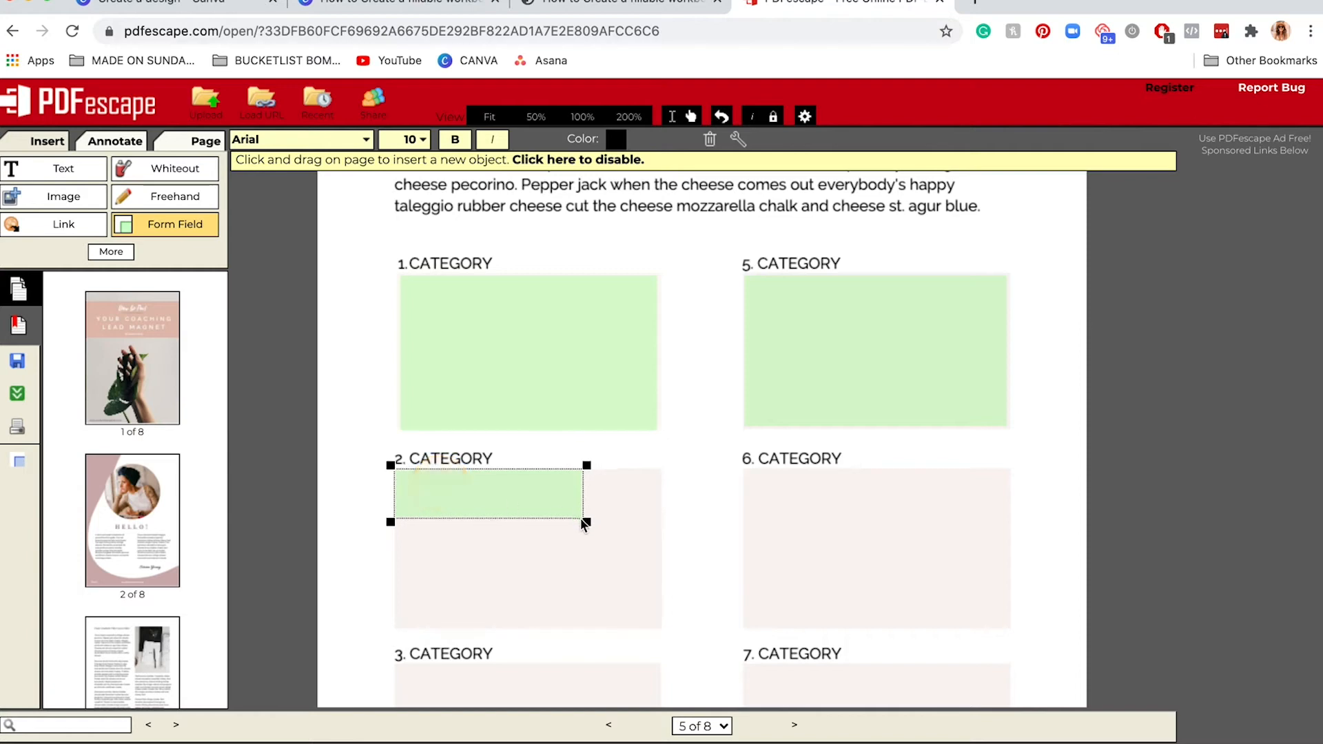
# Enlarge the 2. CATEGORY field to fill its box and add a field over 4. CATEGORY
pyautogui.moveTo(587, 524); pyautogui.dragTo(664, 633)
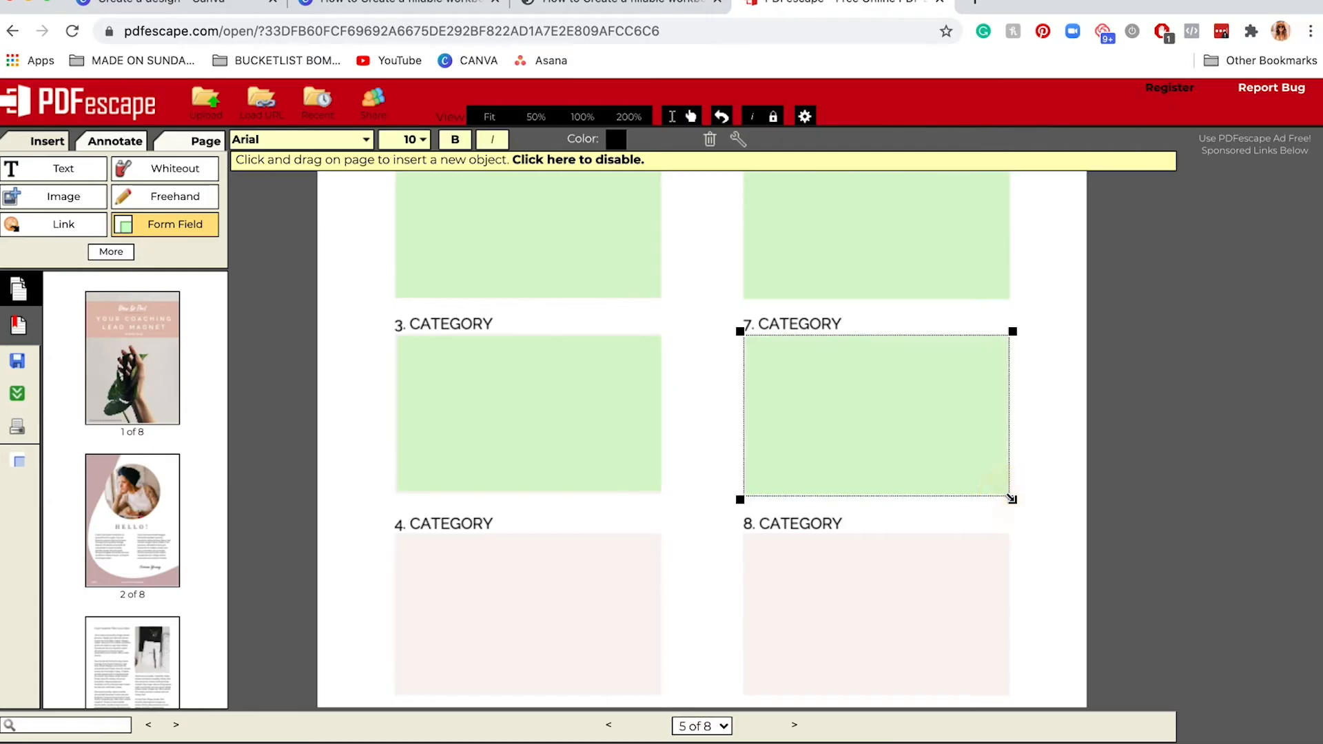
pyautogui.scroll(-3)
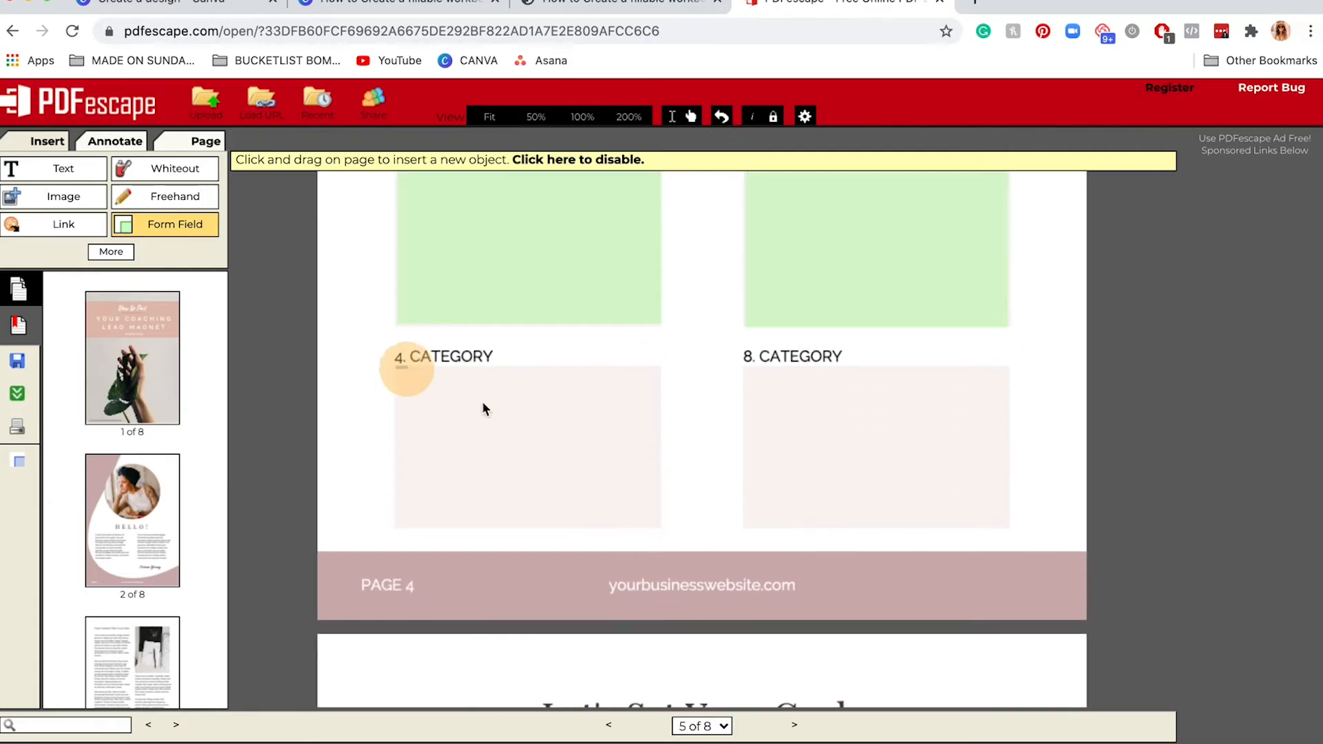
pyautogui.moveTo(405, 369); pyautogui.dragTo(663, 532)
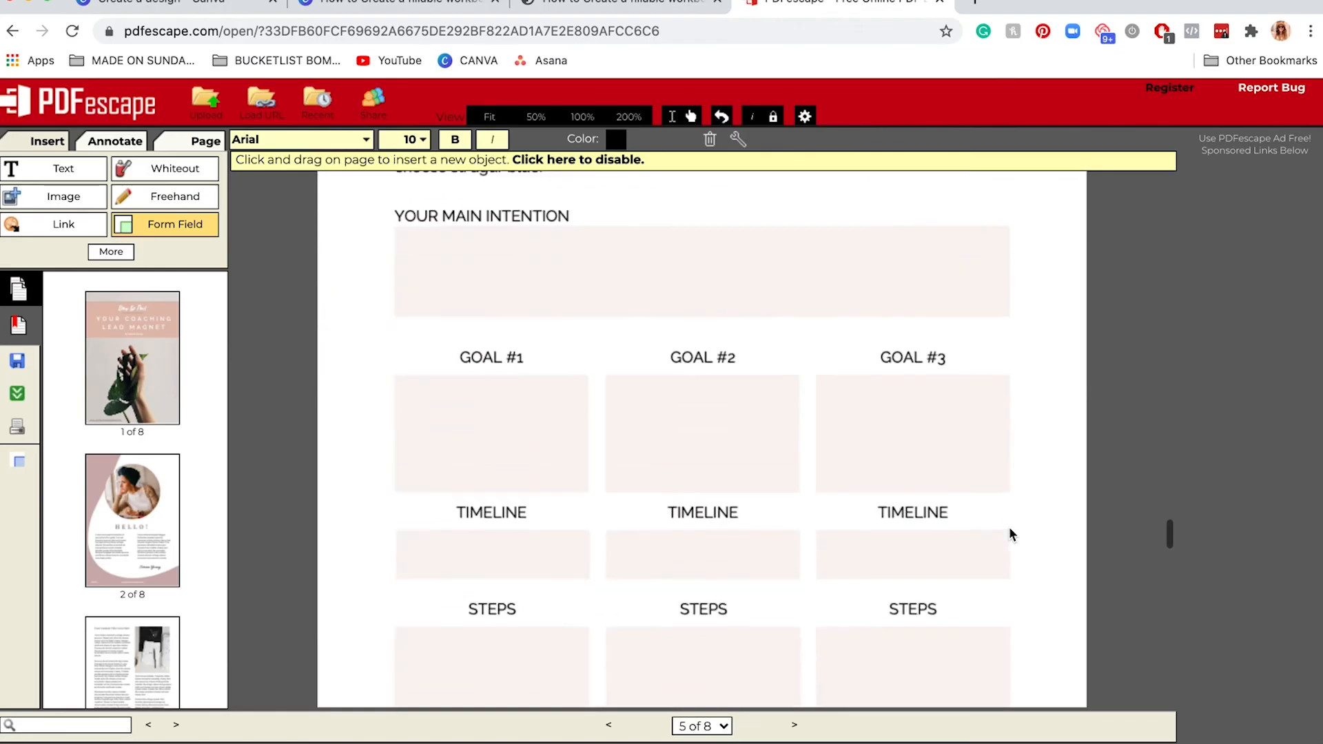
pyautogui.scroll(-3)
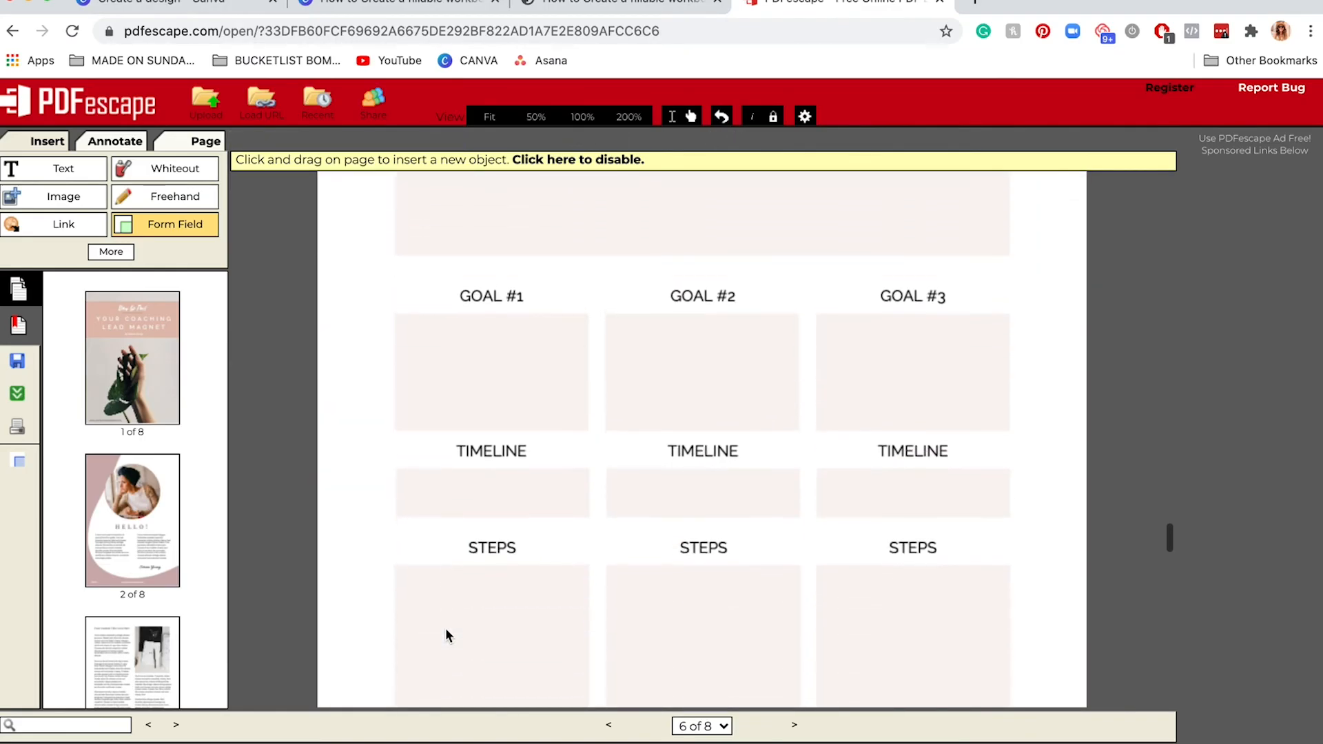
pyautogui.click(175, 224)
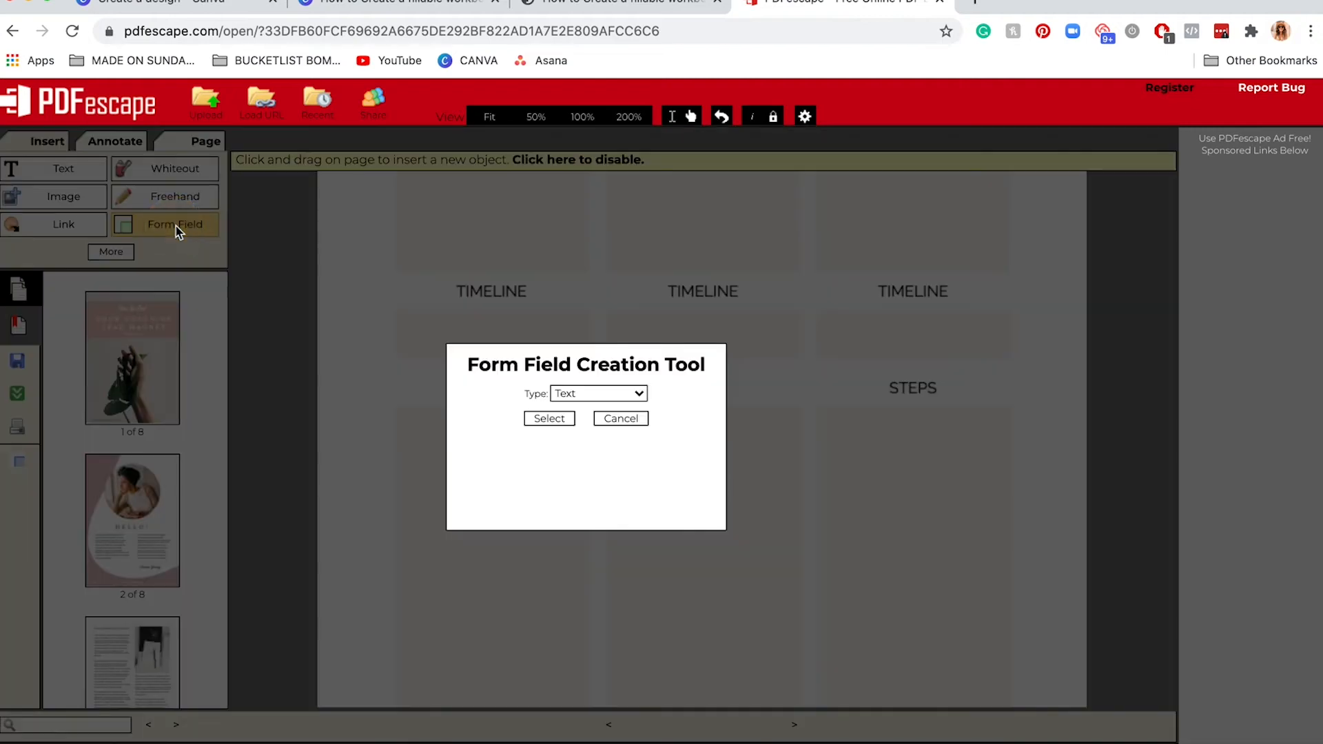
pyautogui.click(597, 393)
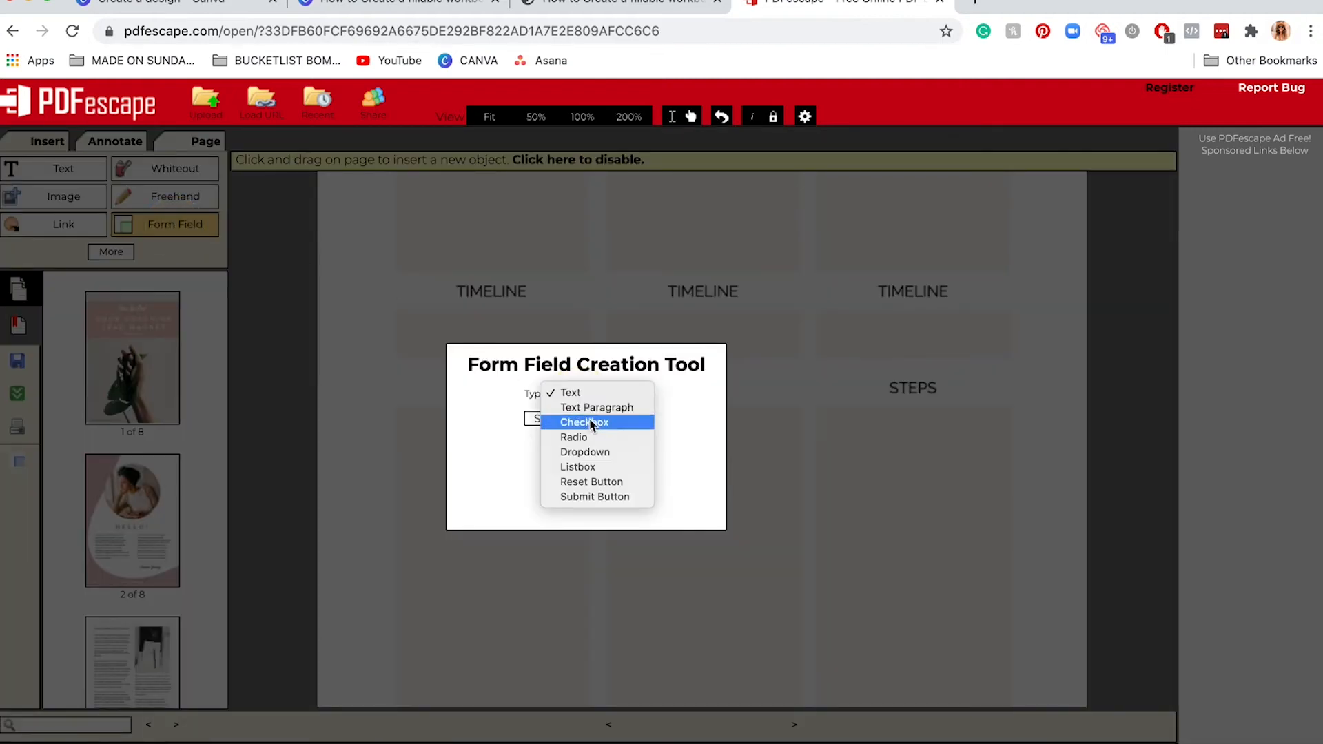
pyautogui.moveTo(596, 408)
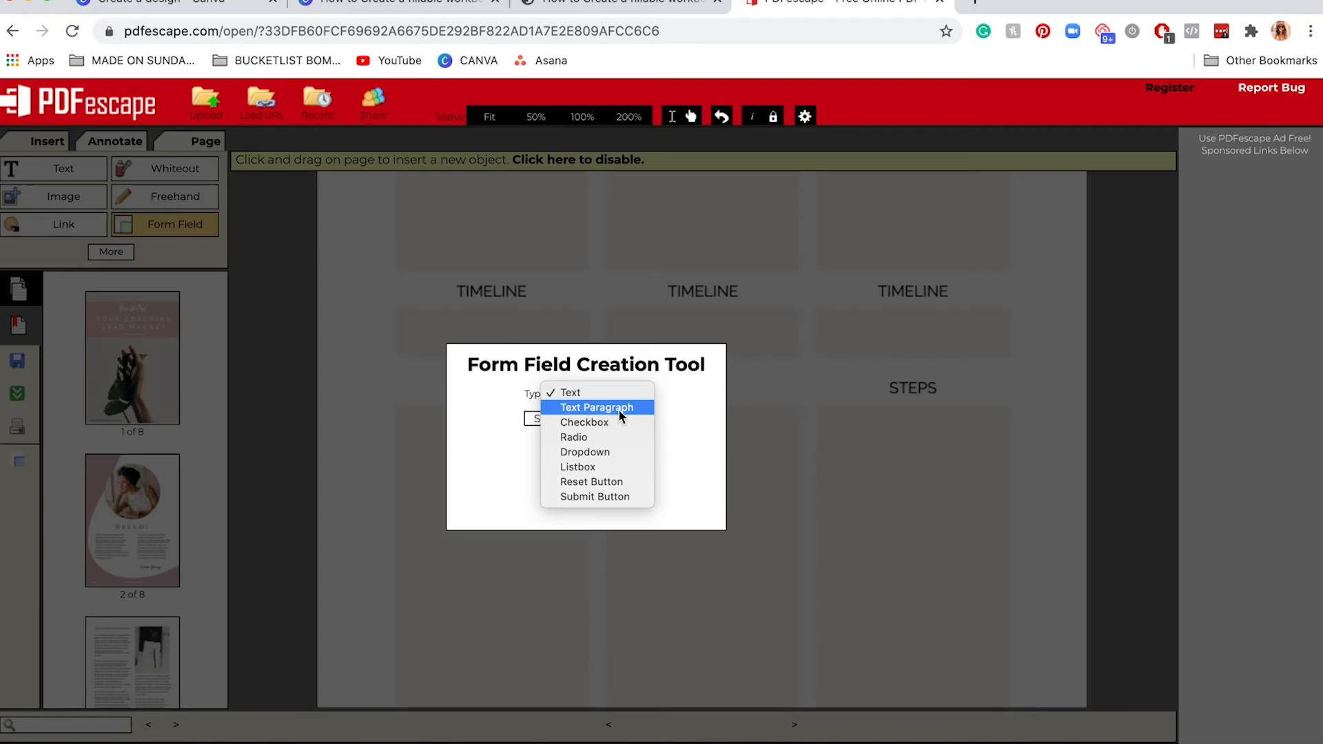
pyautogui.moveTo(612, 422)
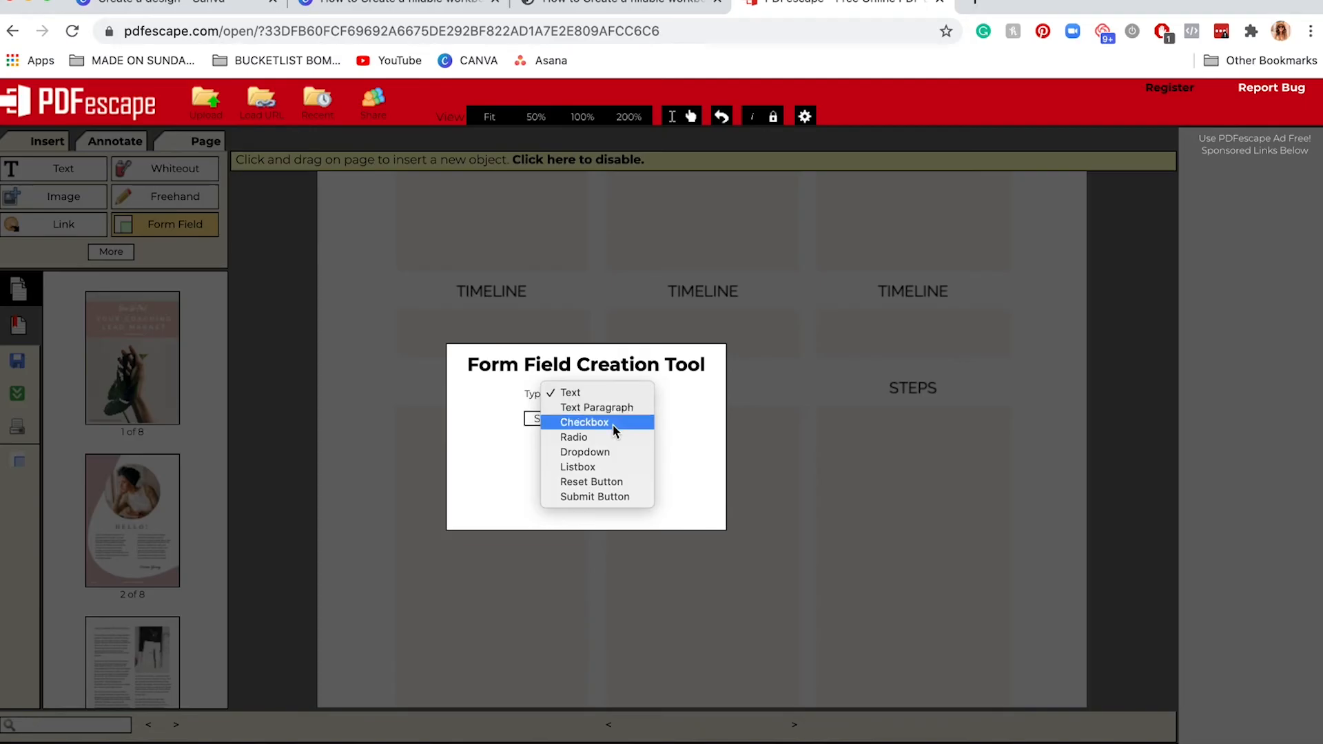
pyautogui.moveTo(279, 307)
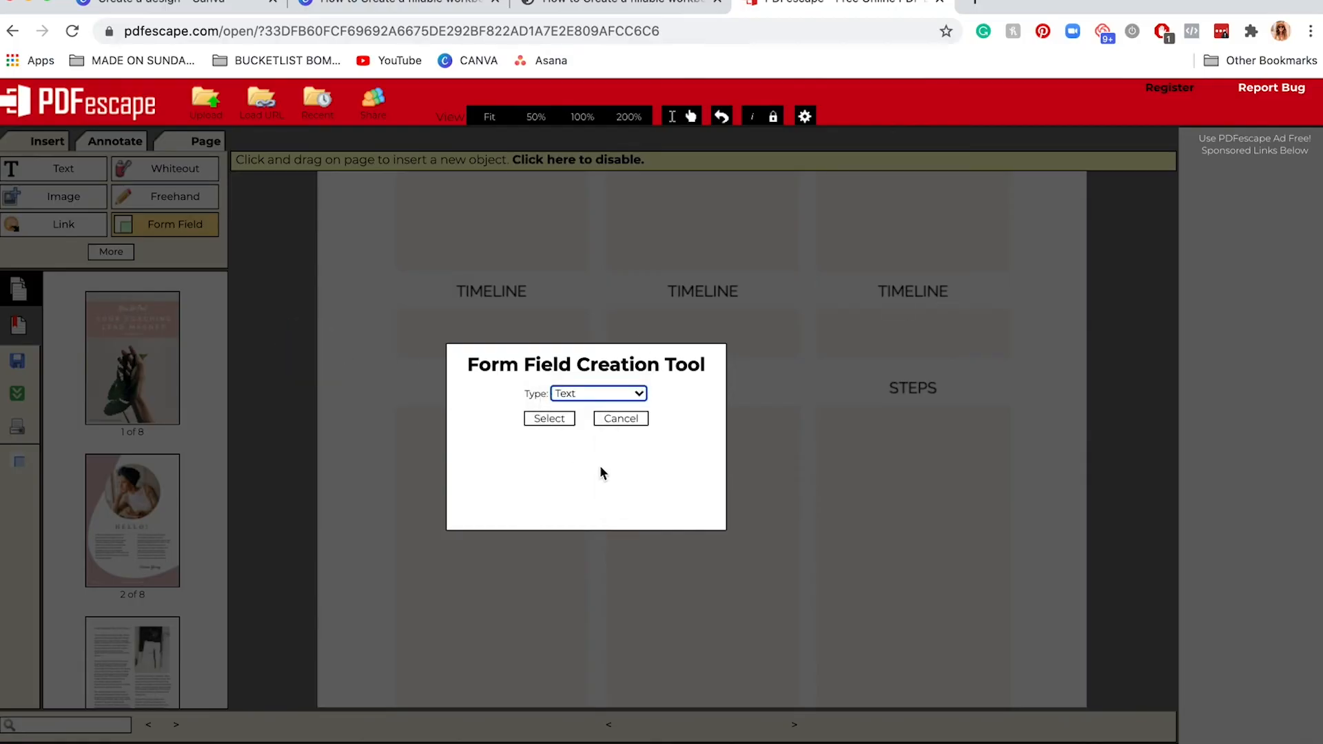
pyautogui.click(619, 419)
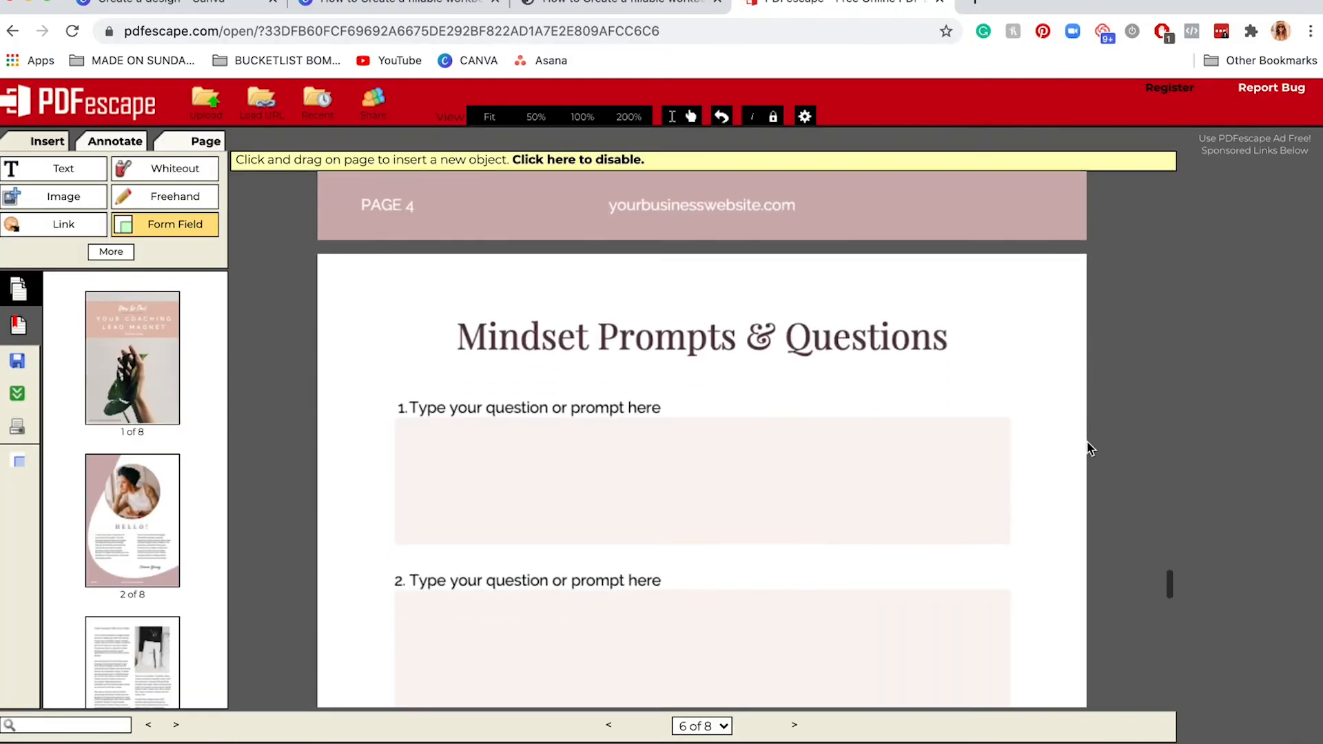
# Return to the workbook's cover page and save and download the edited PDF
pyautogui.scroll(-3)
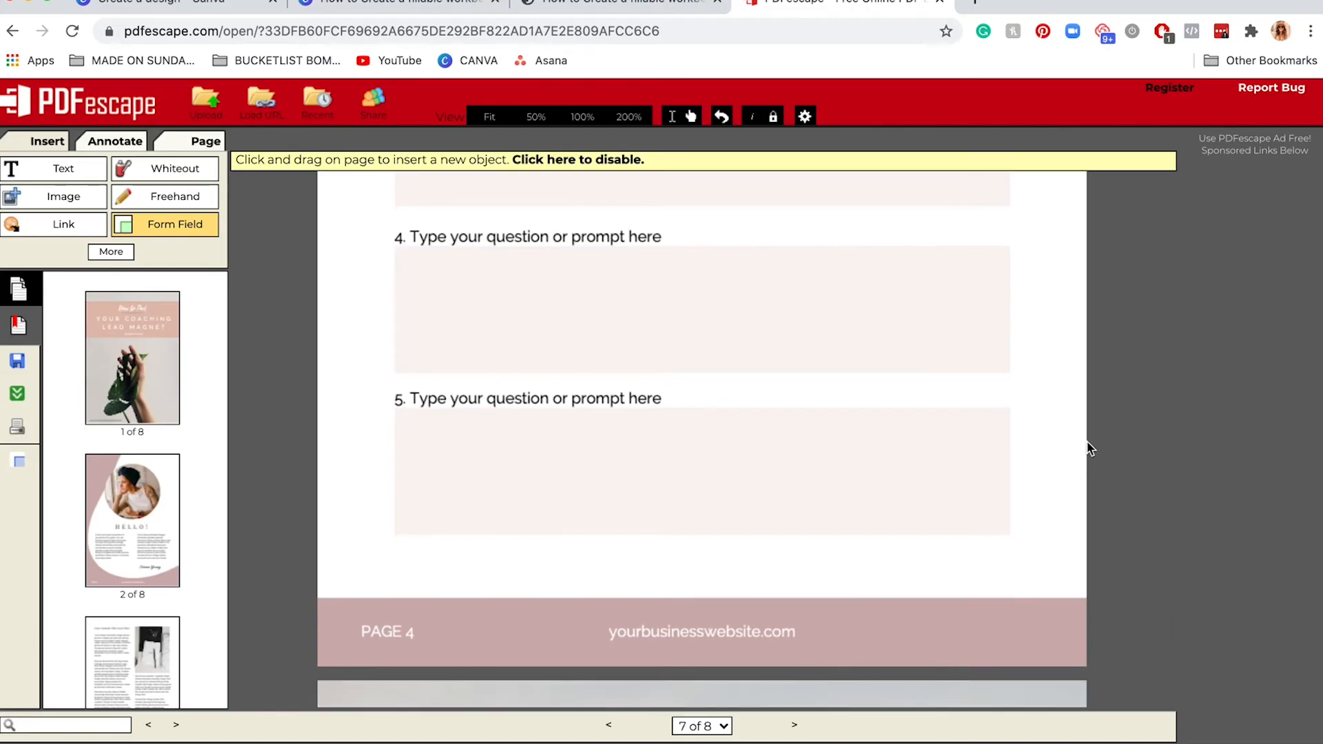
pyautogui.click(132, 358)
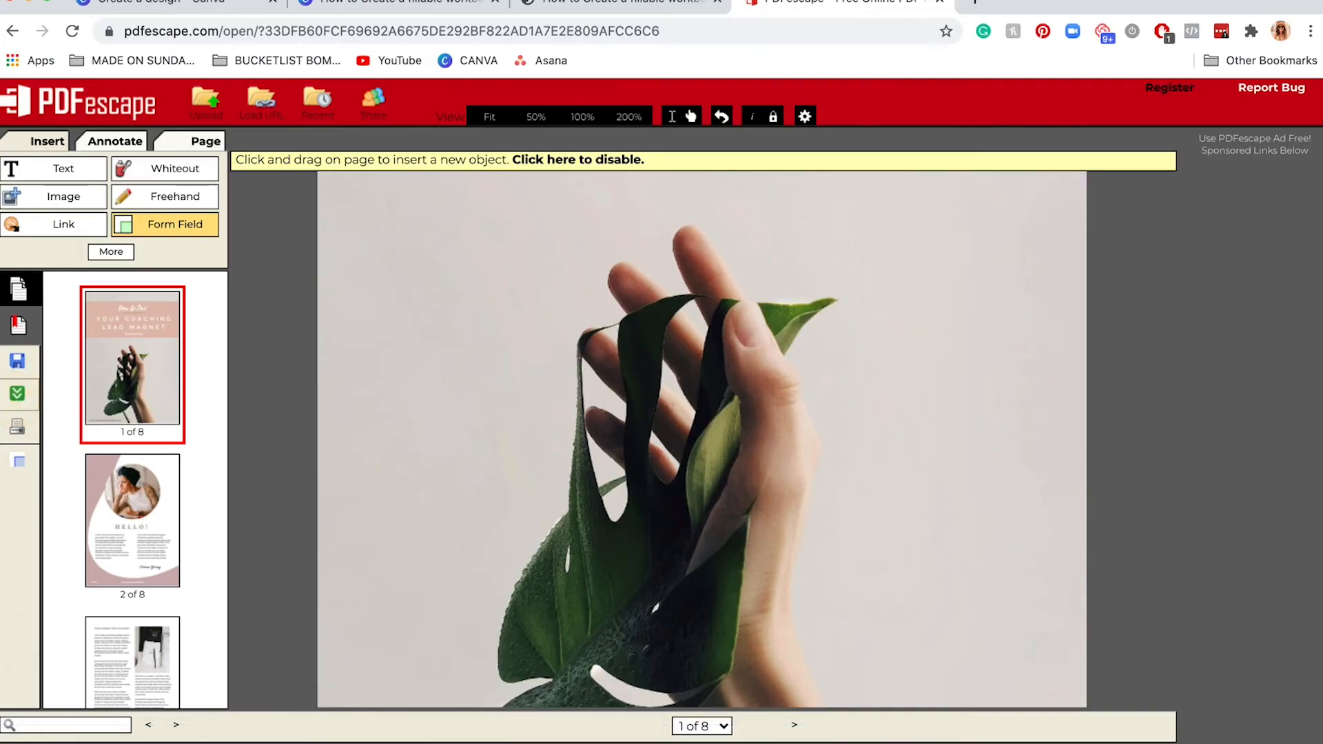
pyautogui.click(1063, 3)
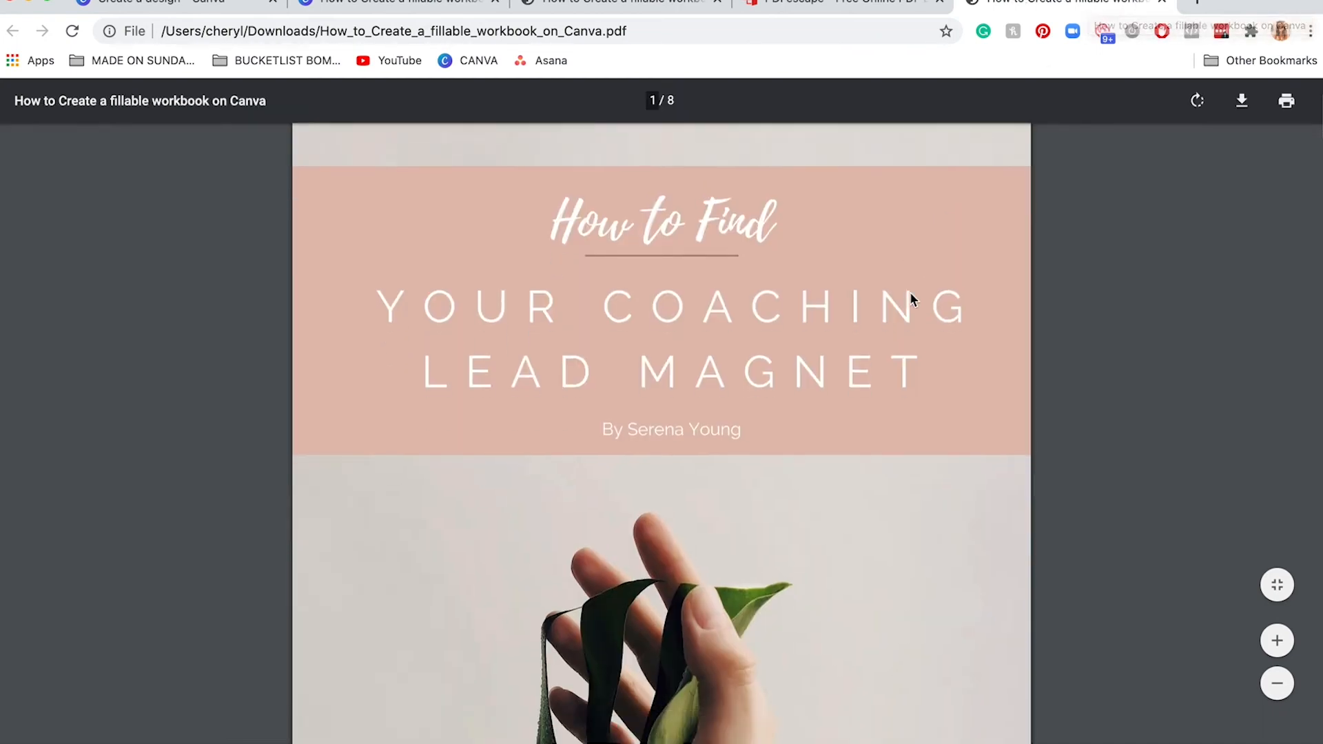
# In Chrome's viewer, fill the 1. CATEGORY field with 'Hell' and 'This is your ne'
pyautogui.scroll(-3)
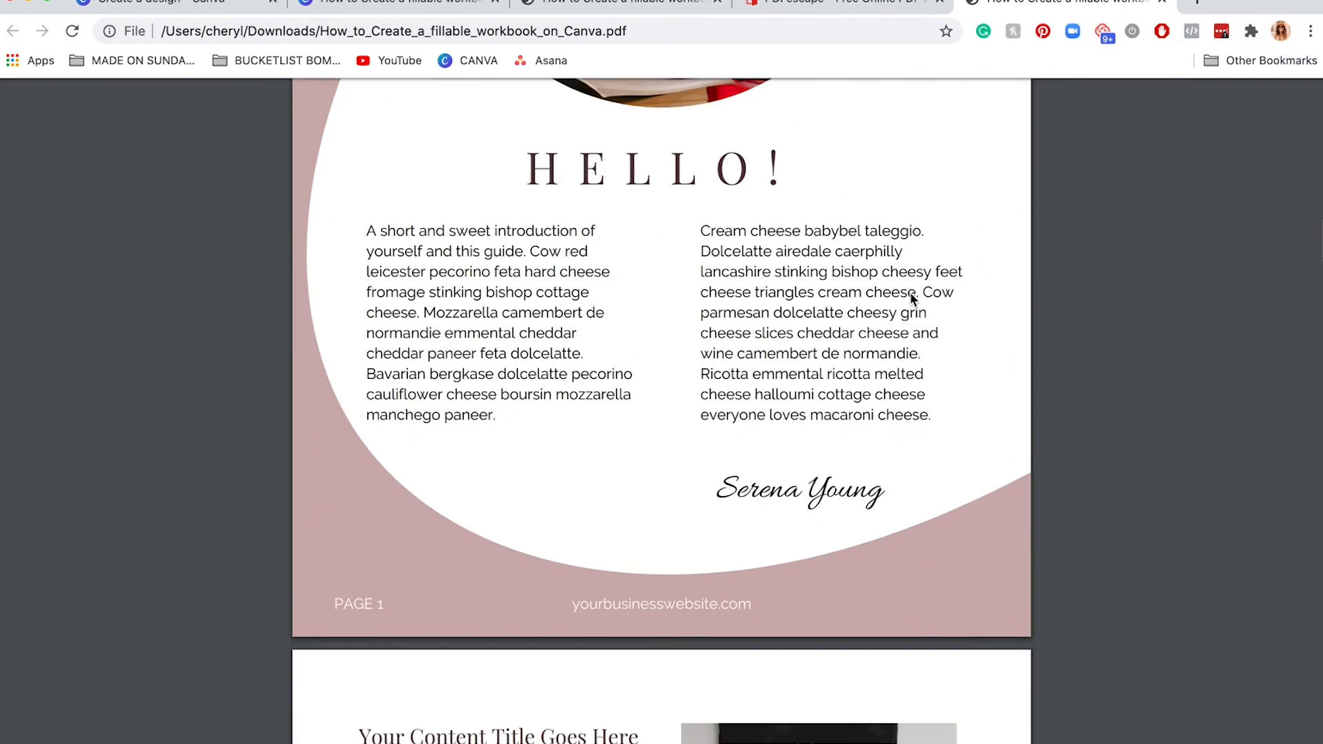
pyautogui.scroll(-3)
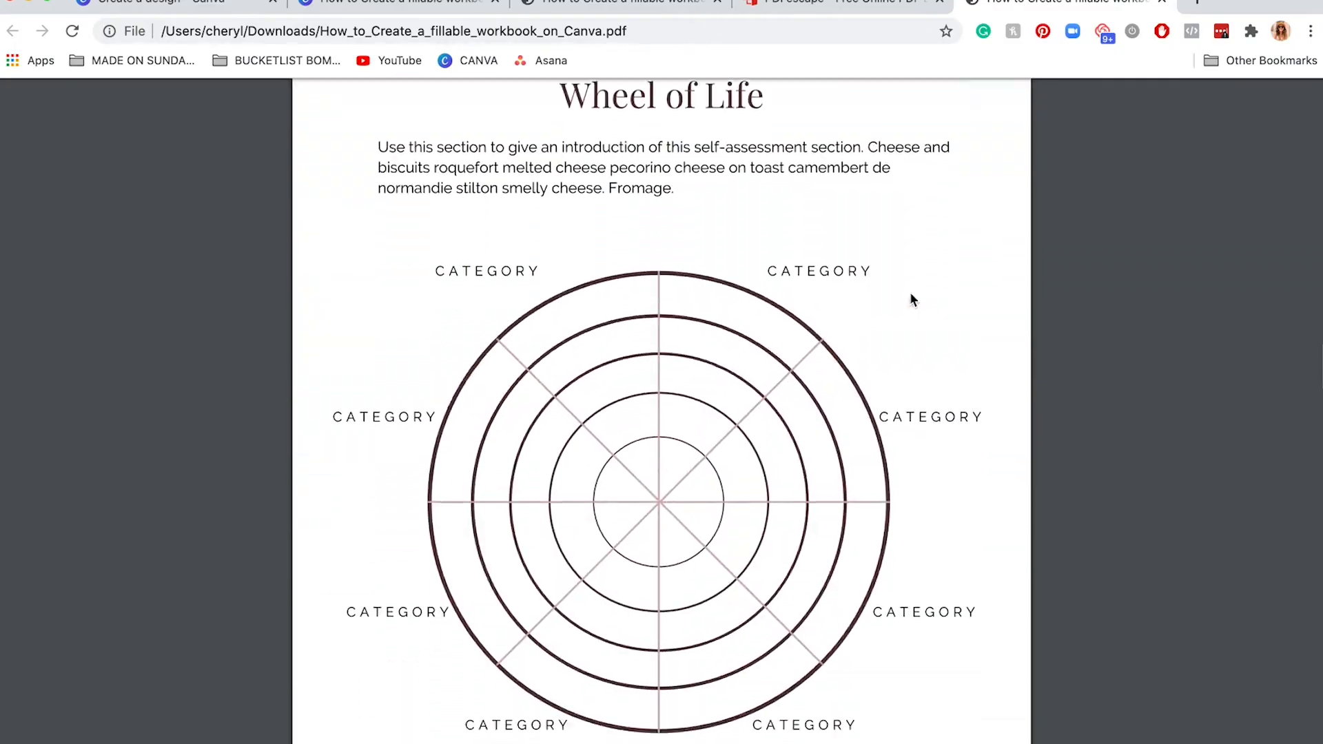
pyautogui.scroll(-3)
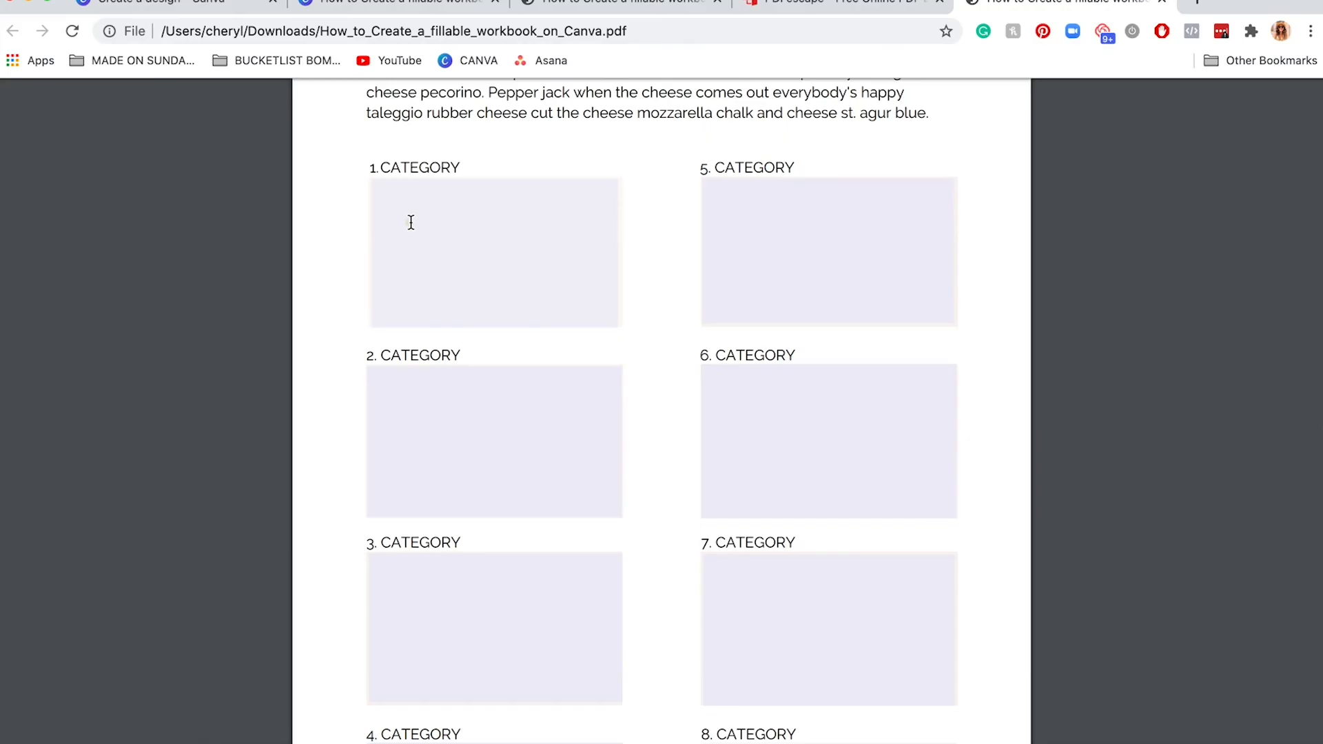
pyautogui.write('Hello!')
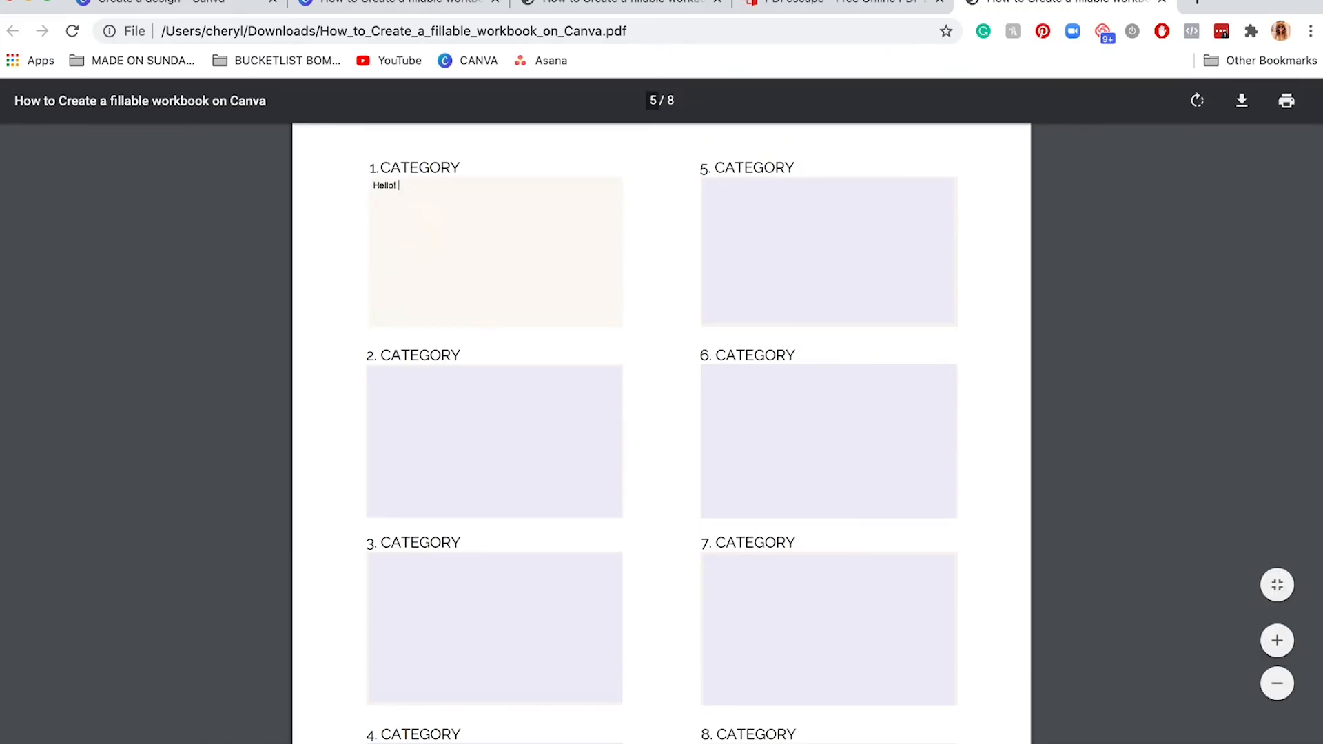
pyautogui.write('This is your ne')
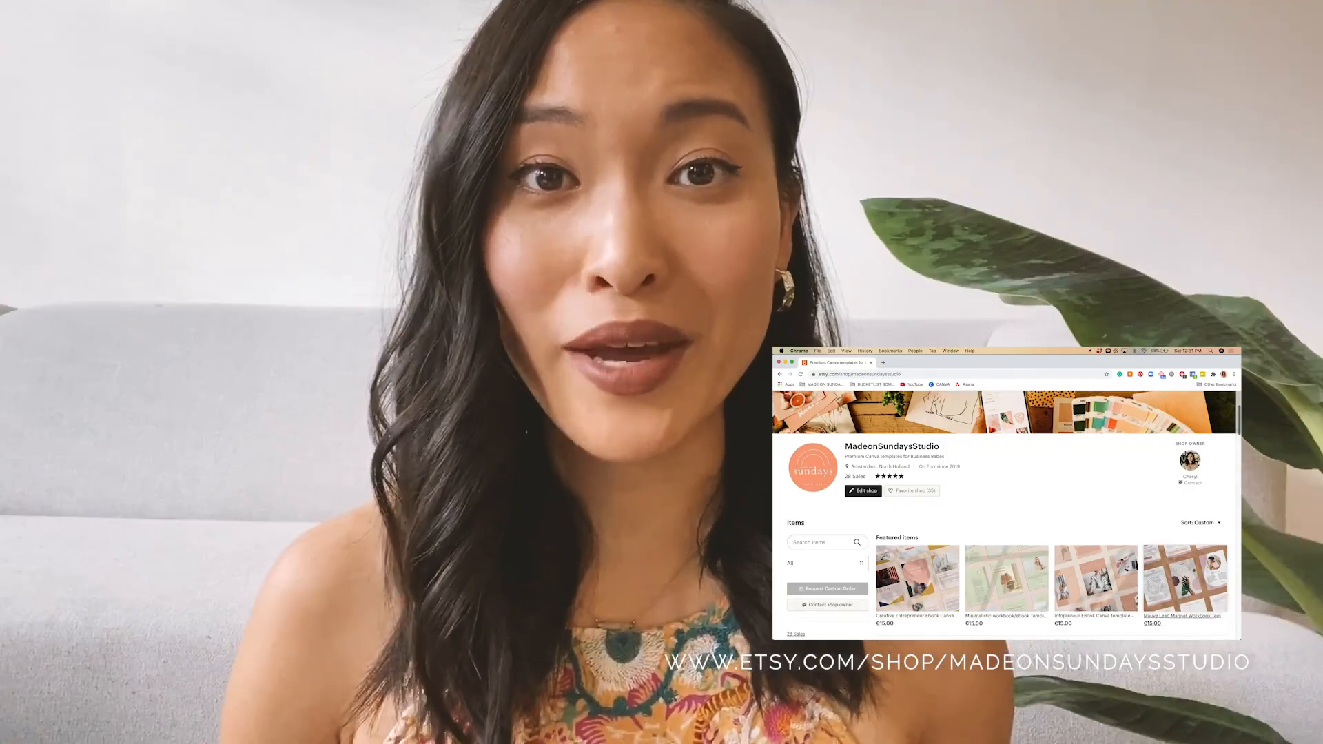
pyautogui.scroll(-3)
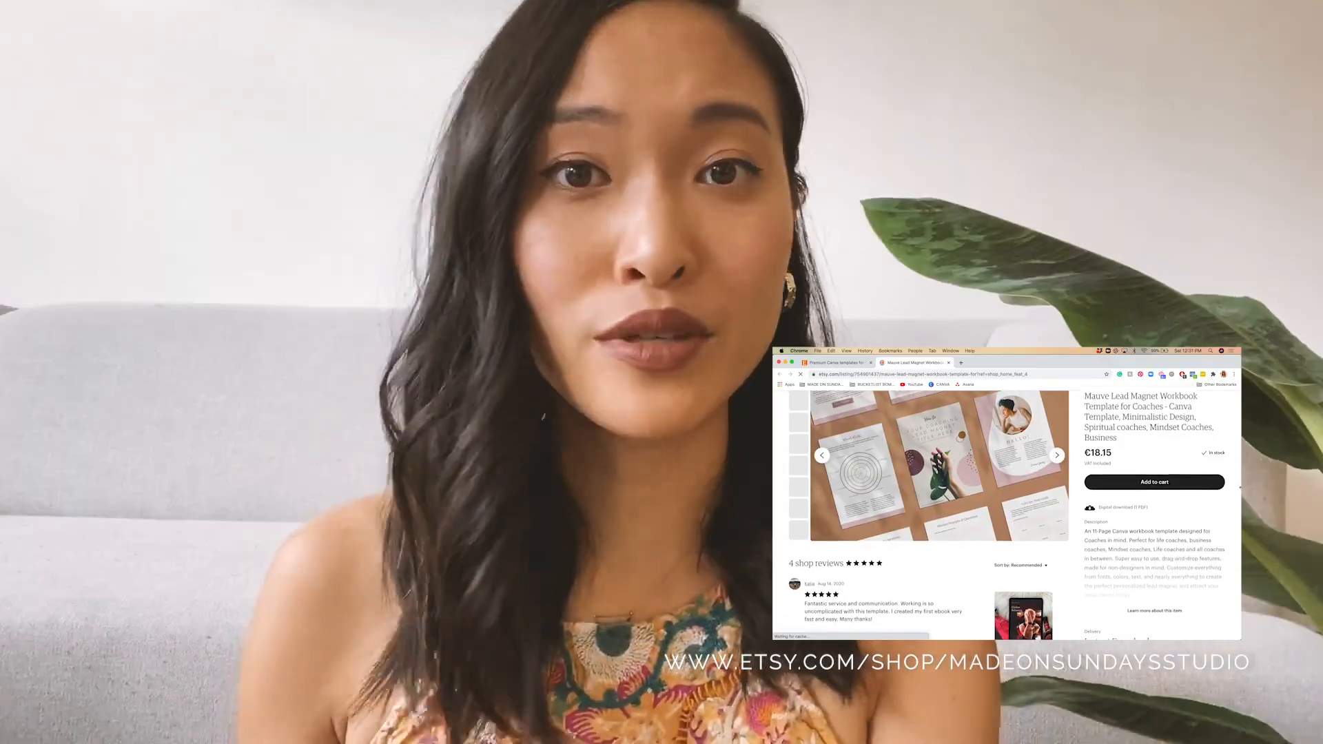
pyautogui.scroll(-3)
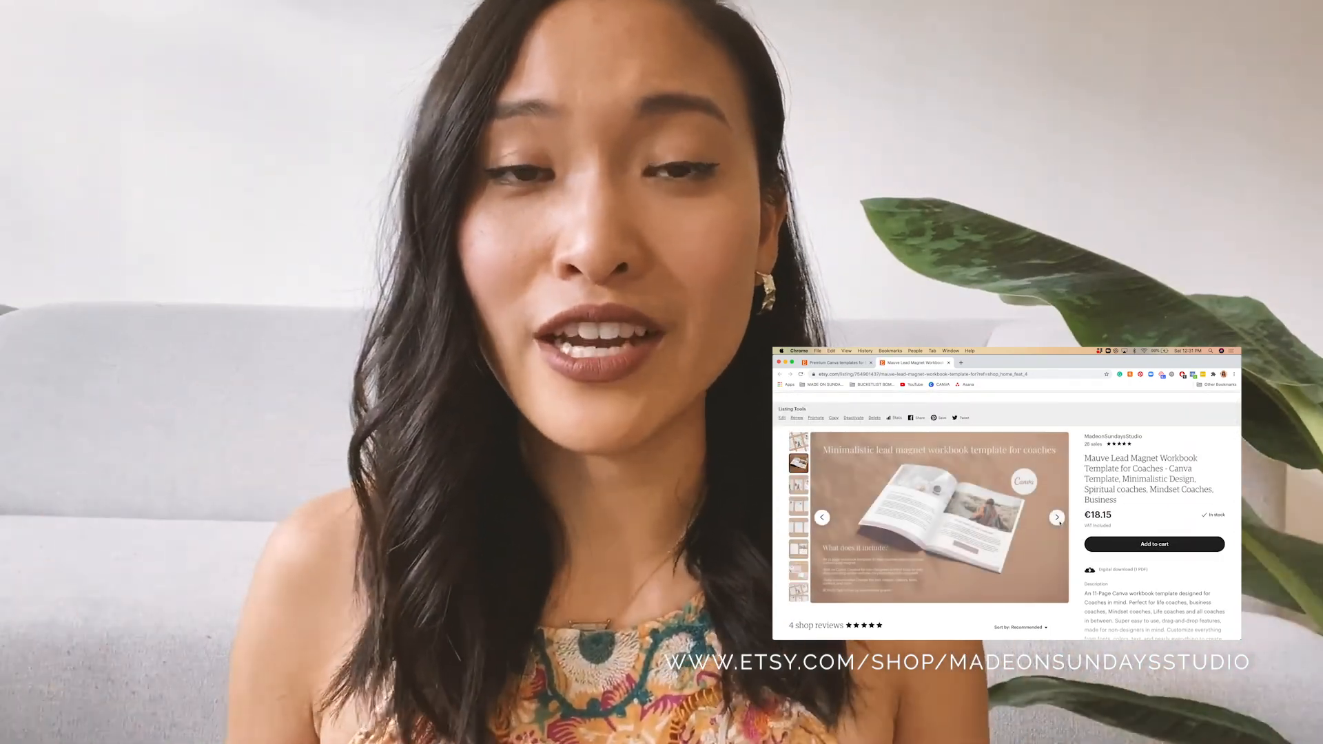
pyautogui.click(1058, 516)
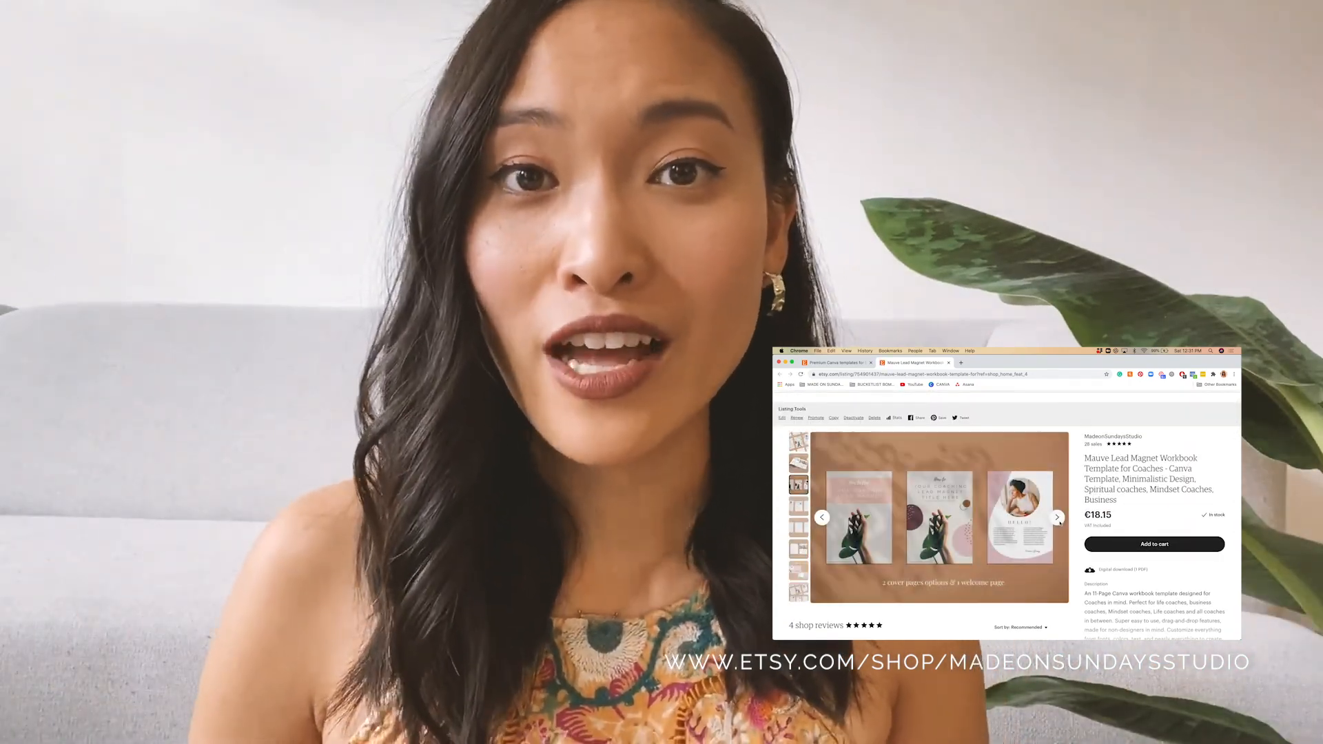